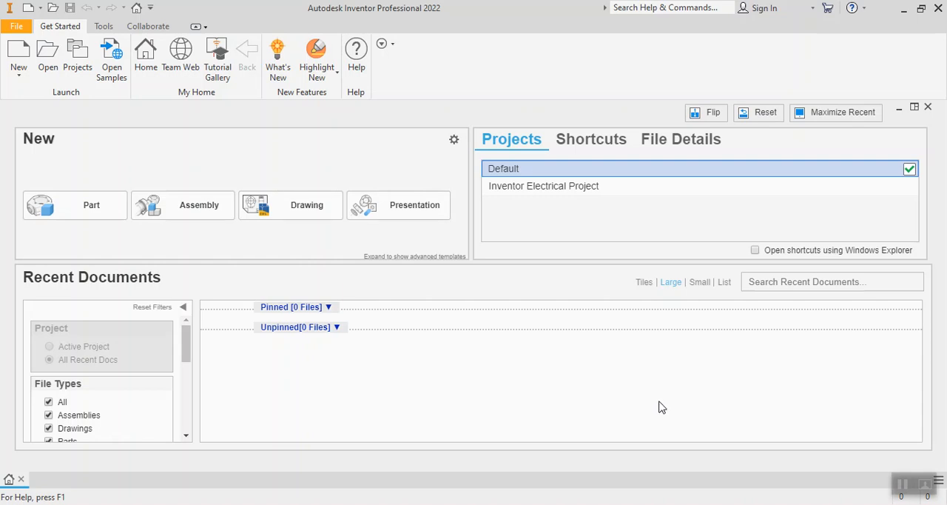
mouse_move(648, 407)
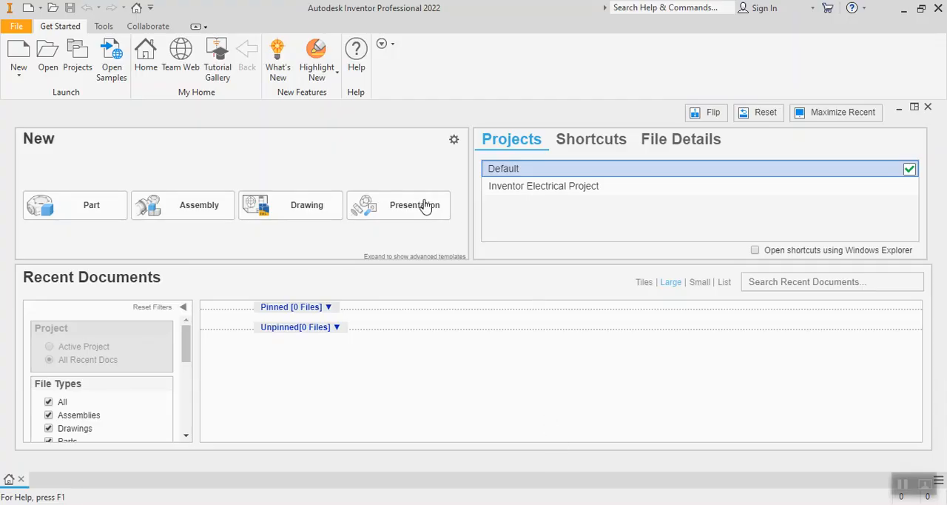
mouse_move(403, 183)
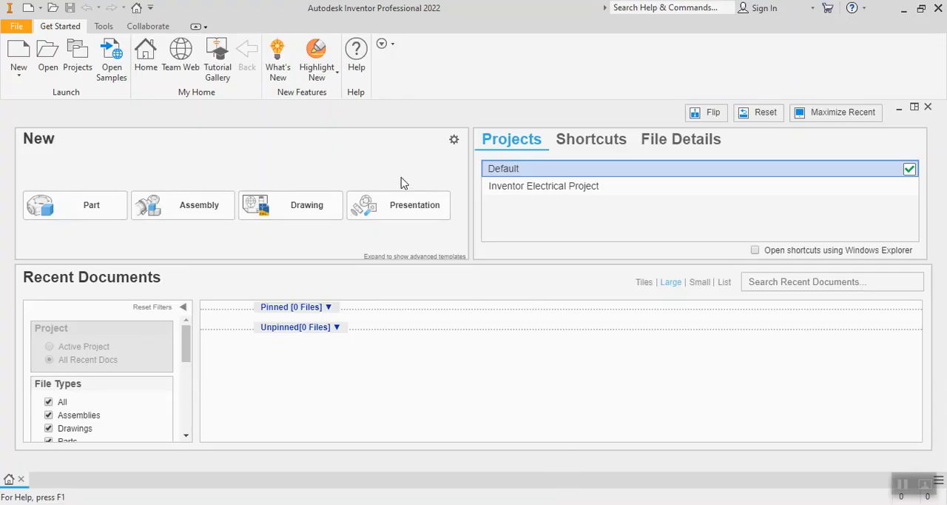
mouse_move(74, 205)
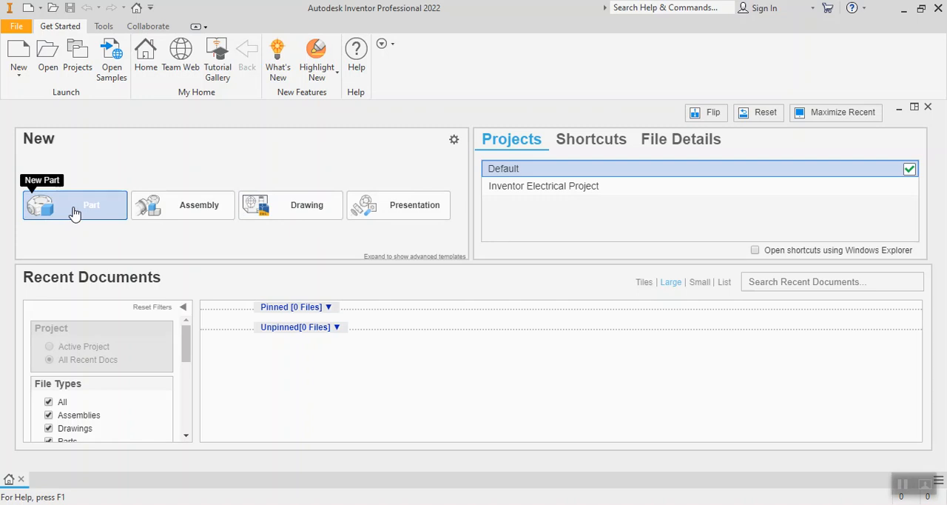
Step: Create a new Part document from the Get Started screen
click(74, 205)
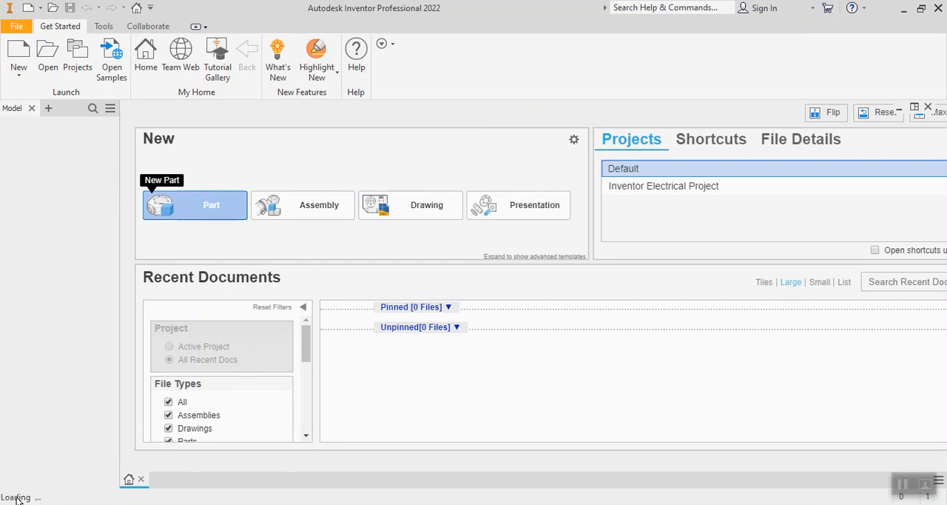
Step: Wait for Part1 to load, then start a 2D sketch to show the origin planes
click(211, 204)
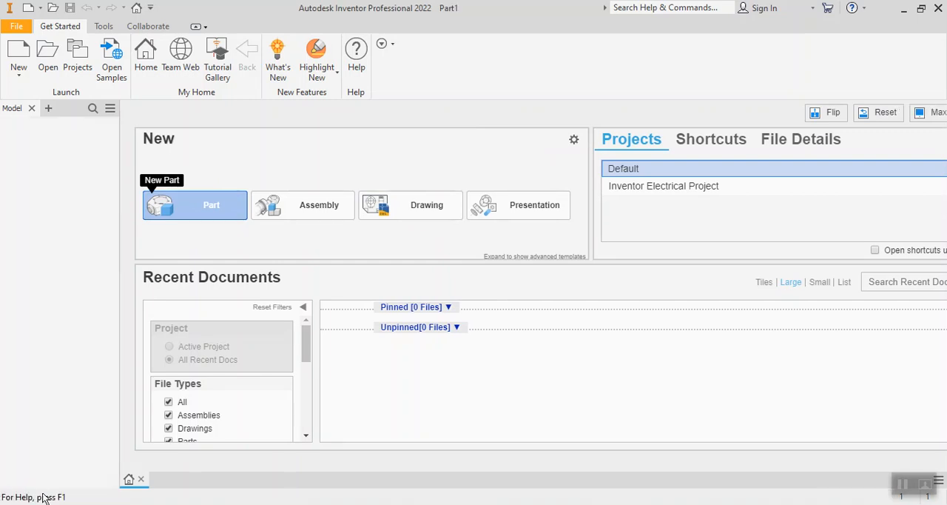
click(195, 205)
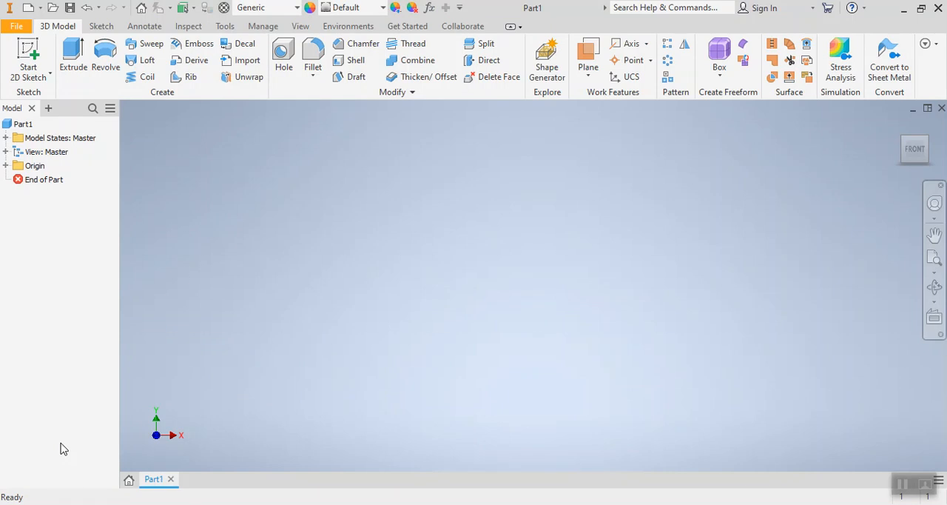
mouse_move(369, 327)
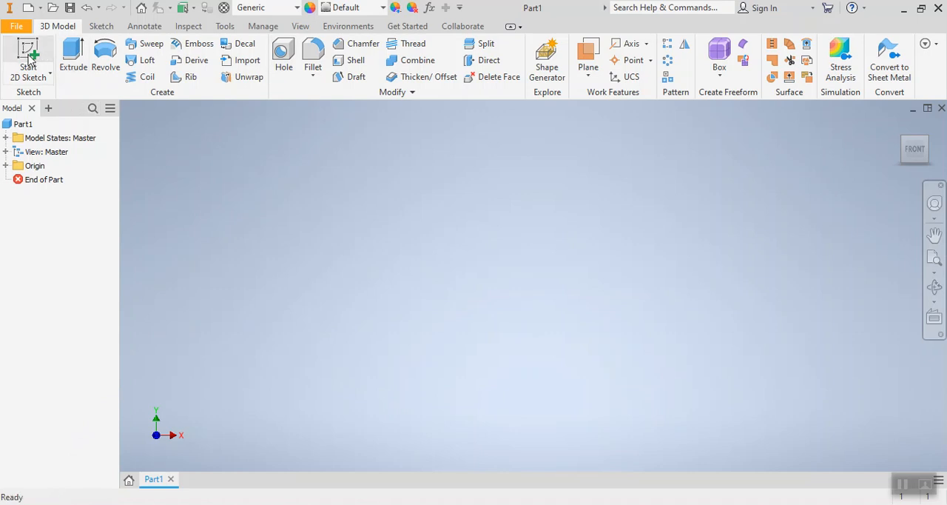
click(28, 56)
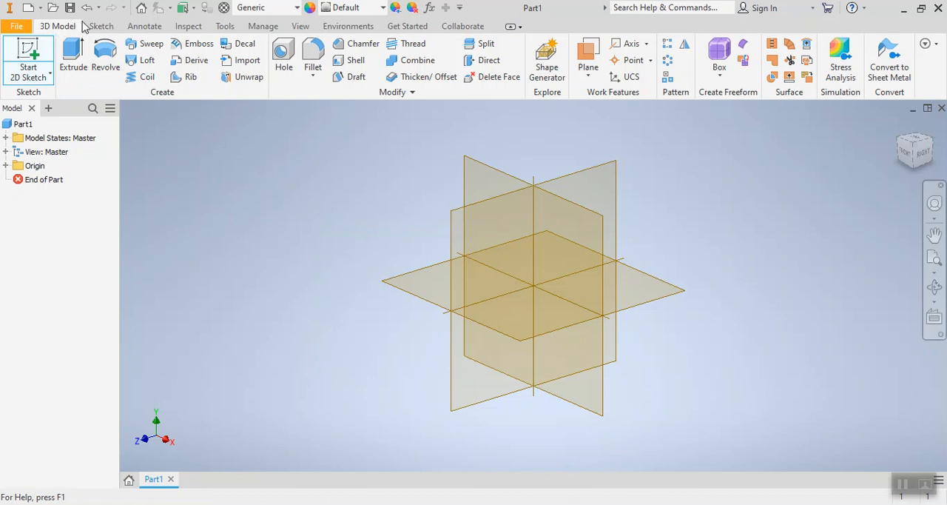
mouse_move(525, 316)
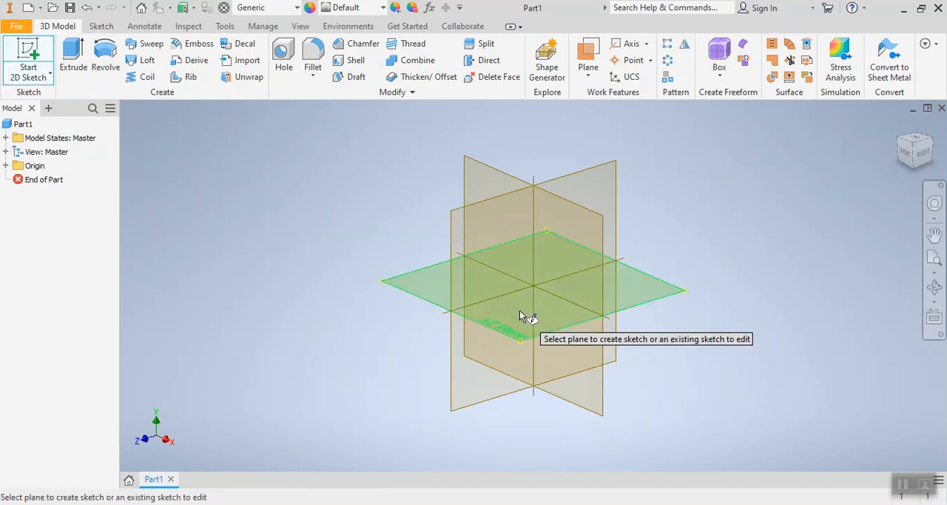
mouse_move(553, 337)
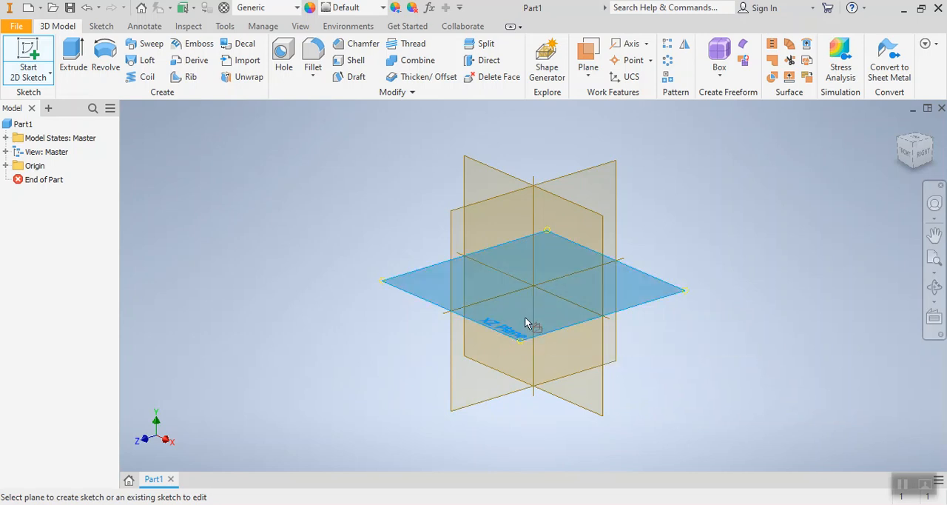
Step: Place Sketch1 on the XZ origin plane
click(529, 285)
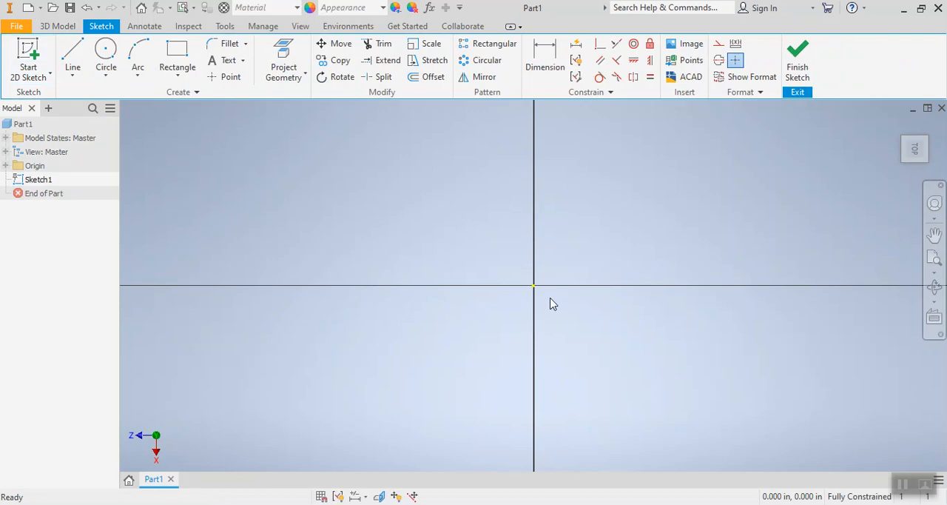
mouse_move(539, 274)
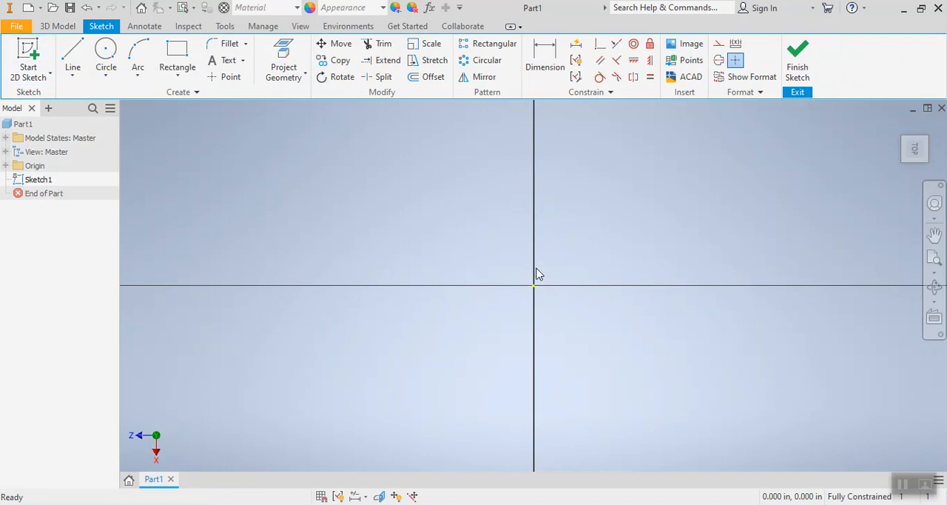
mouse_move(575, 305)
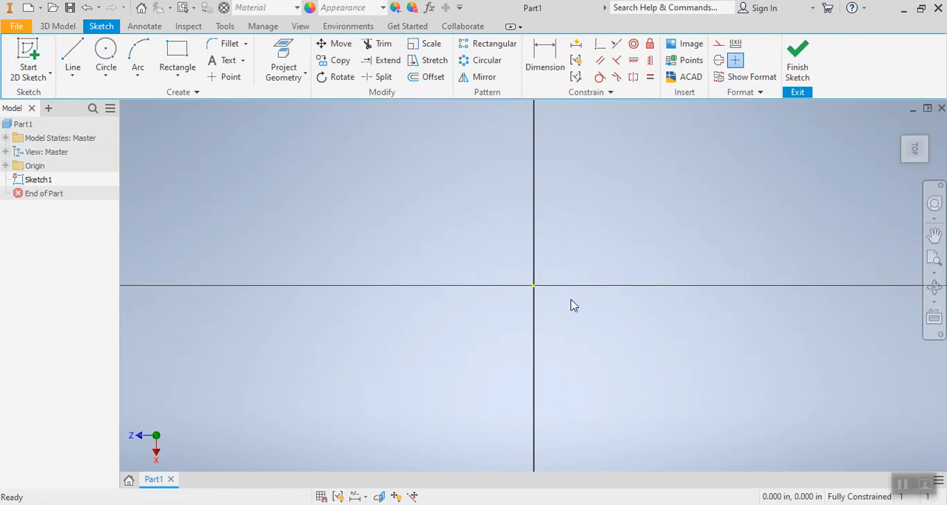
mouse_move(896, 139)
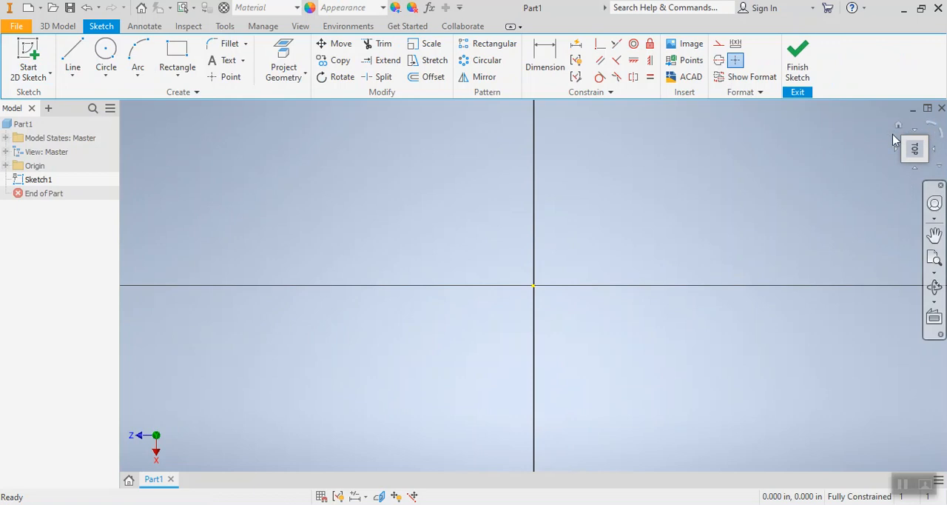
mouse_move(927, 124)
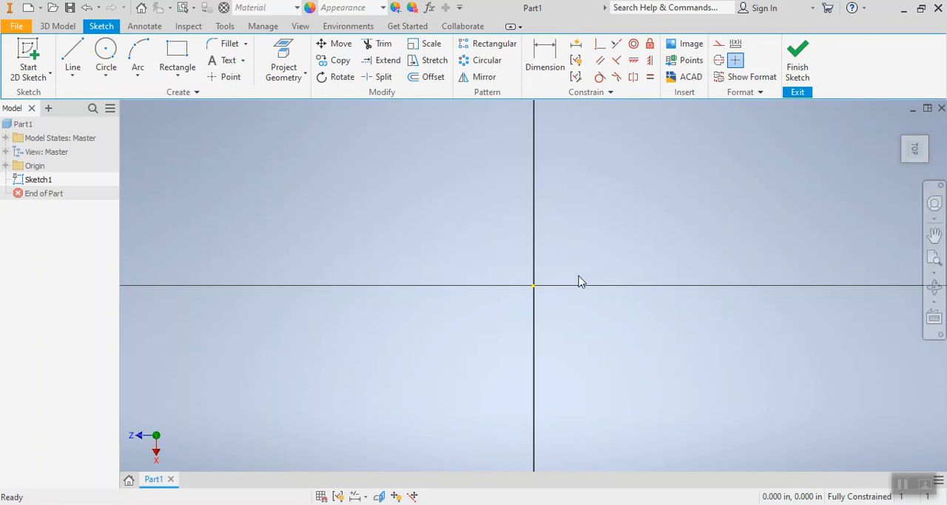
mouse_move(559, 288)
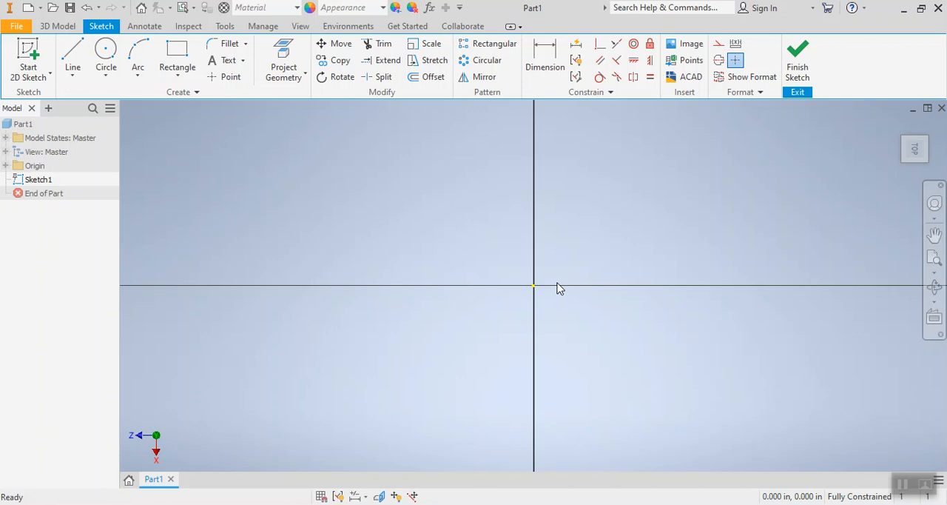
mouse_move(225, 113)
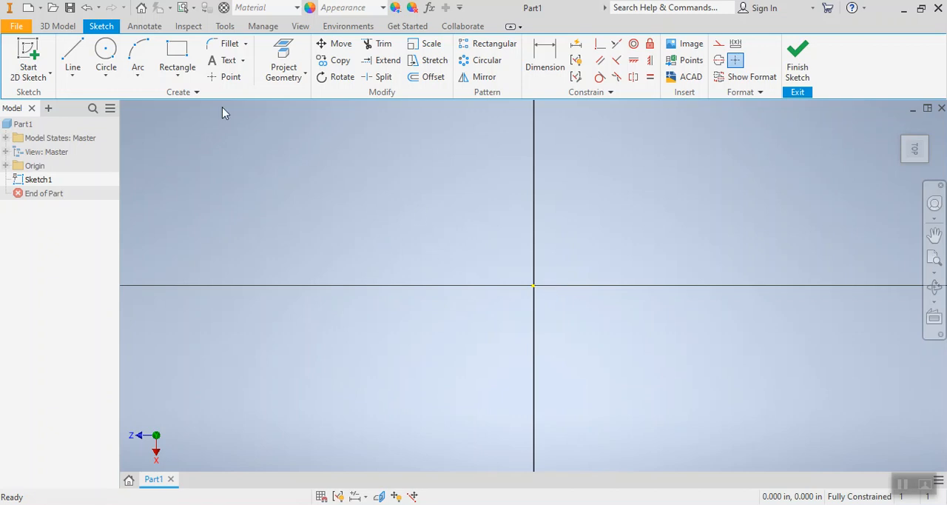
mouse_move(177, 52)
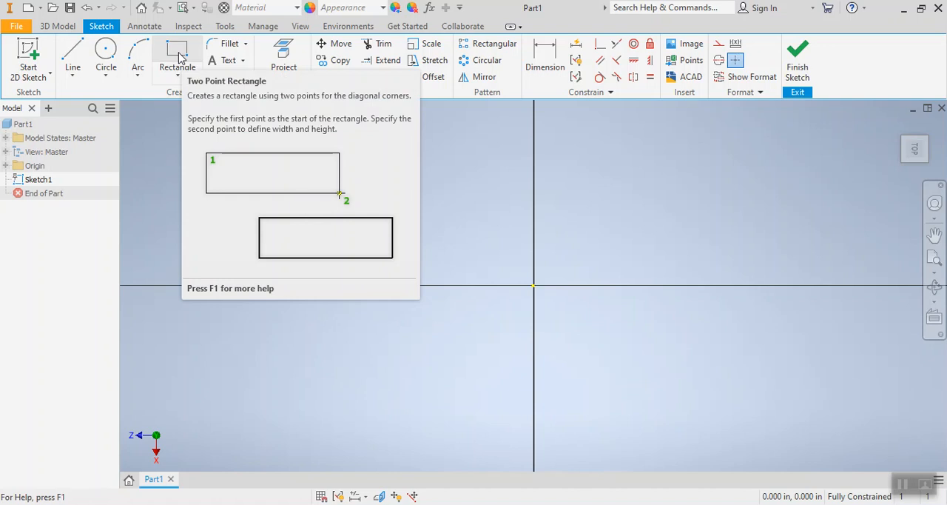
Step: Draw a two-point rectangle from the origin, entering 16mm for both sides
click(176, 56)
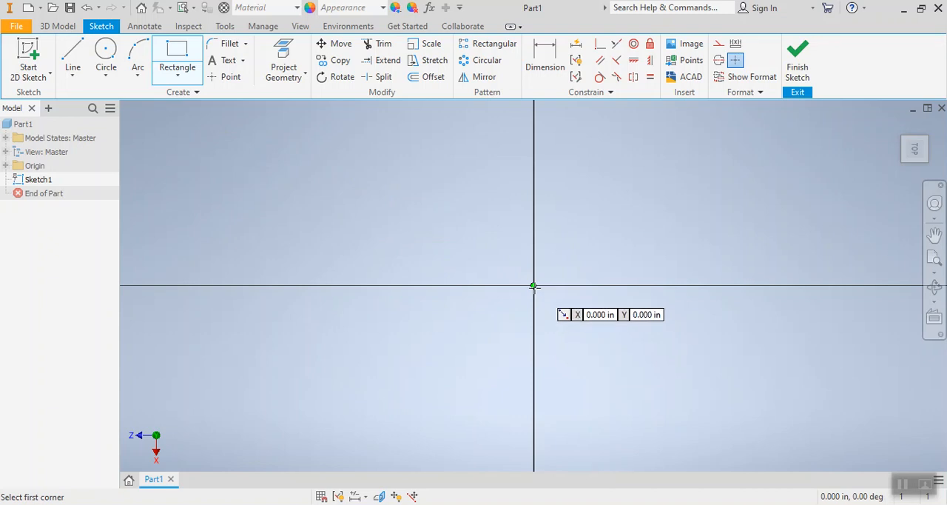
mouse_move(536, 289)
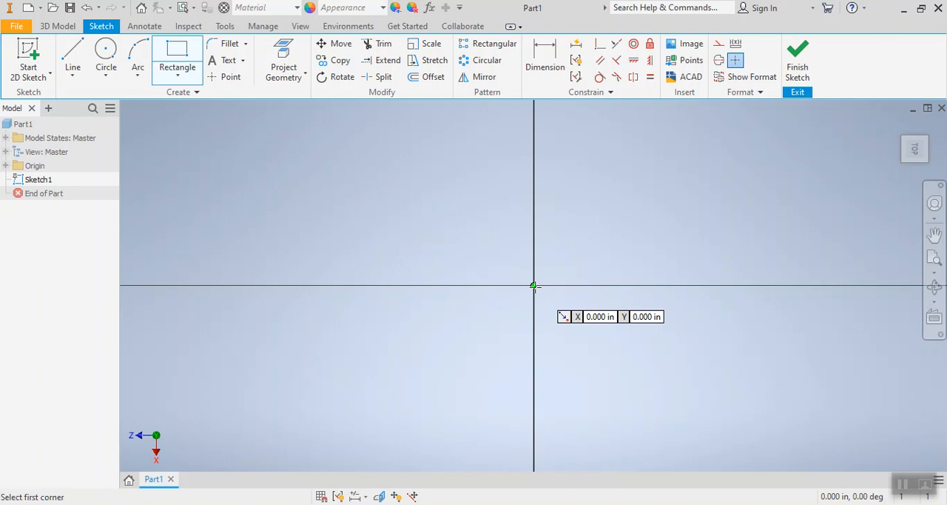
click(534, 286)
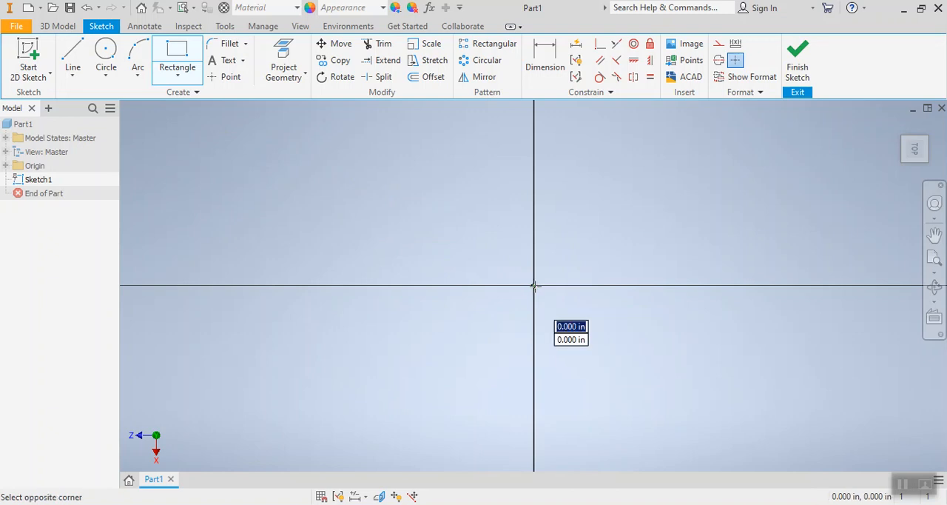
drag(532, 287, 466, 238)
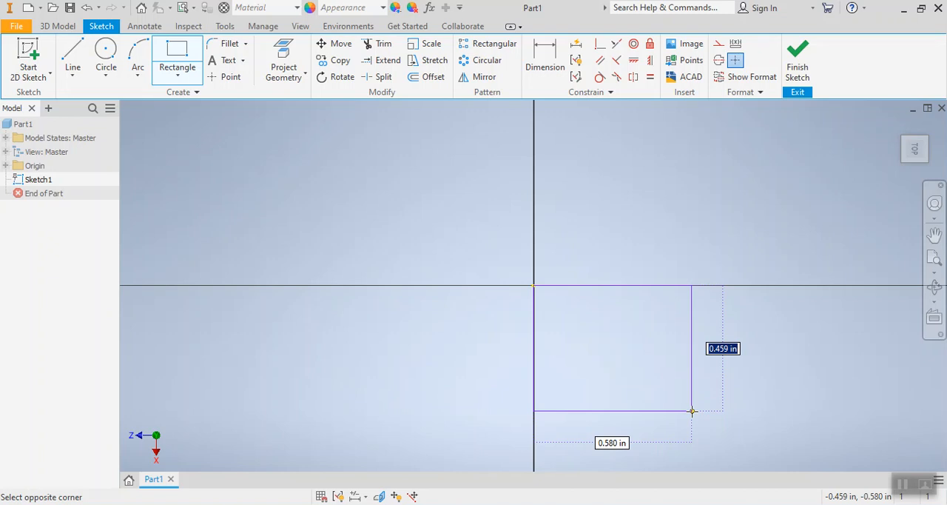
text(16mm)
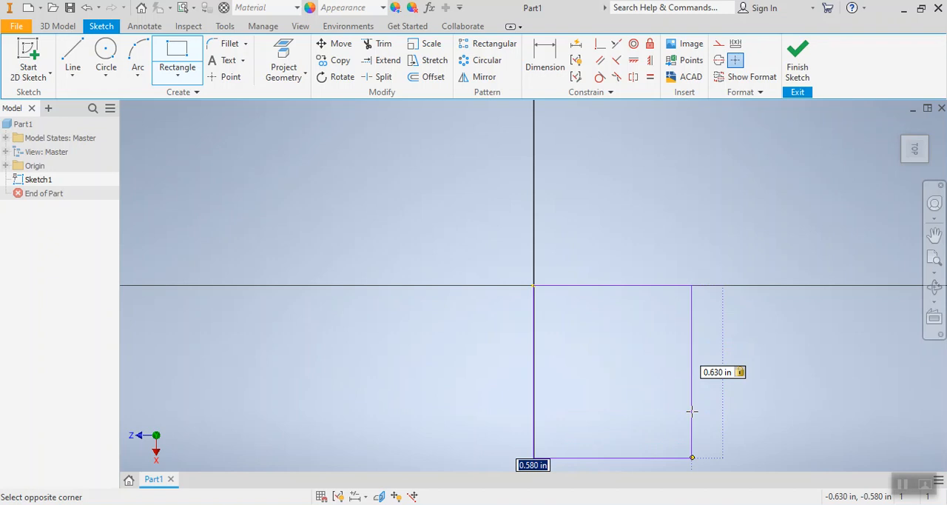
text(16)
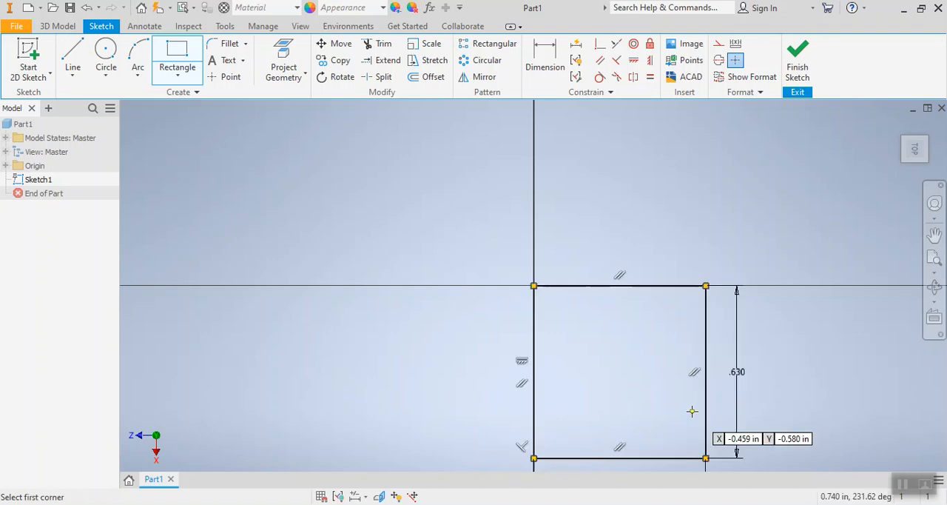
mouse_move(731, 355)
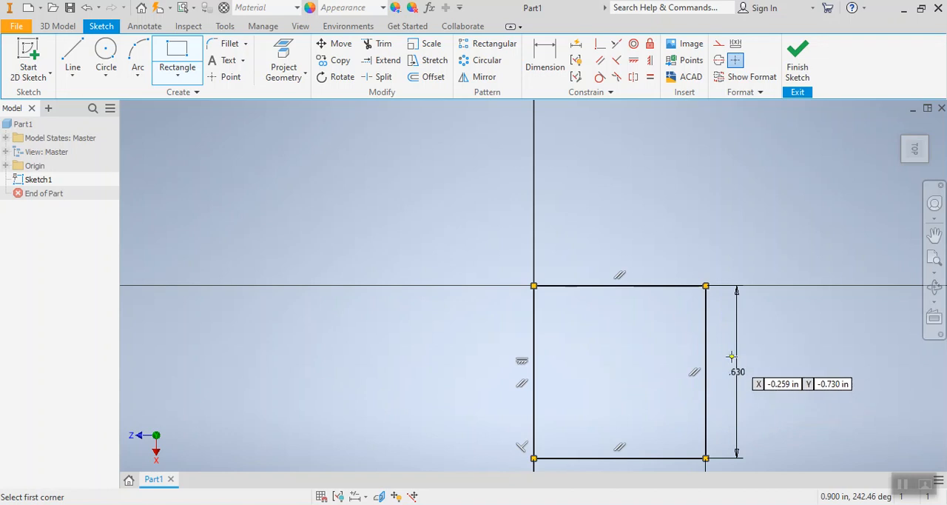
mouse_move(782, 361)
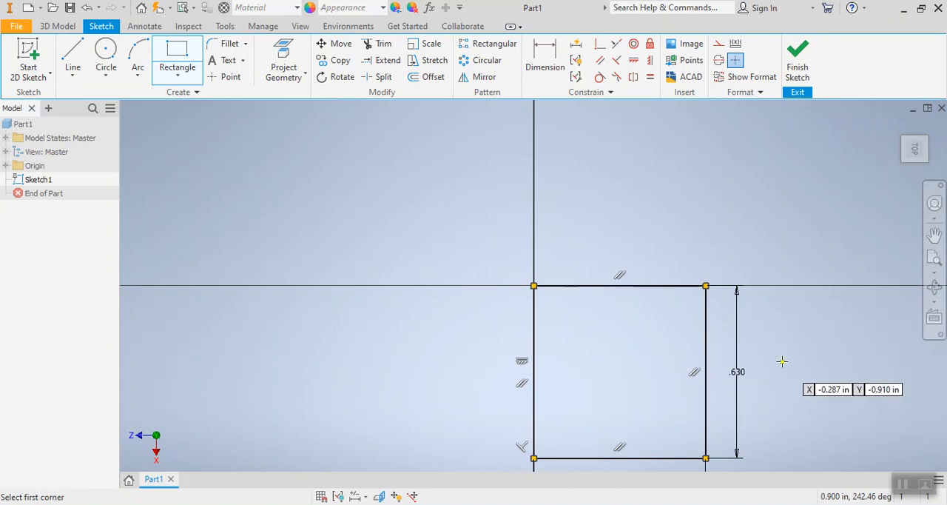
mouse_move(752, 385)
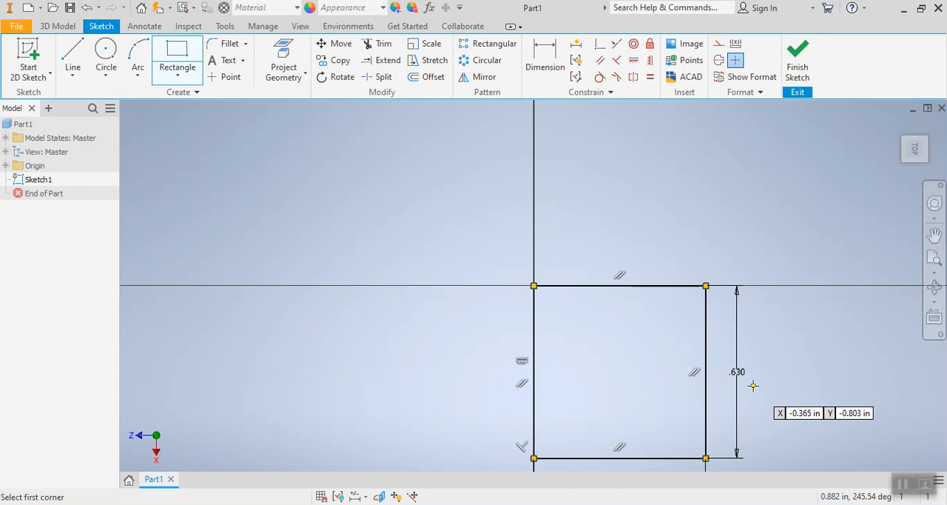
mouse_move(749, 384)
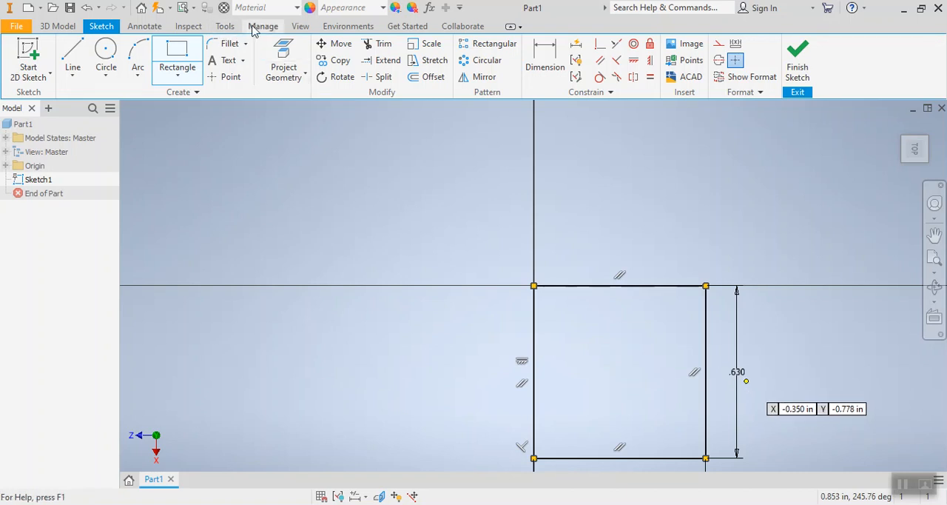
Step: Set the part's length units to millimeter in Document Settings and apply
click(224, 25)
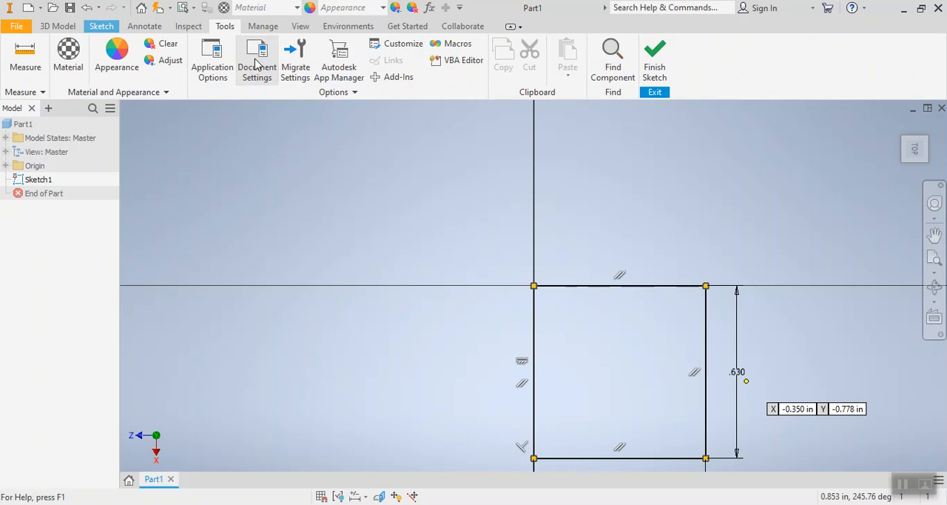
click(256, 56)
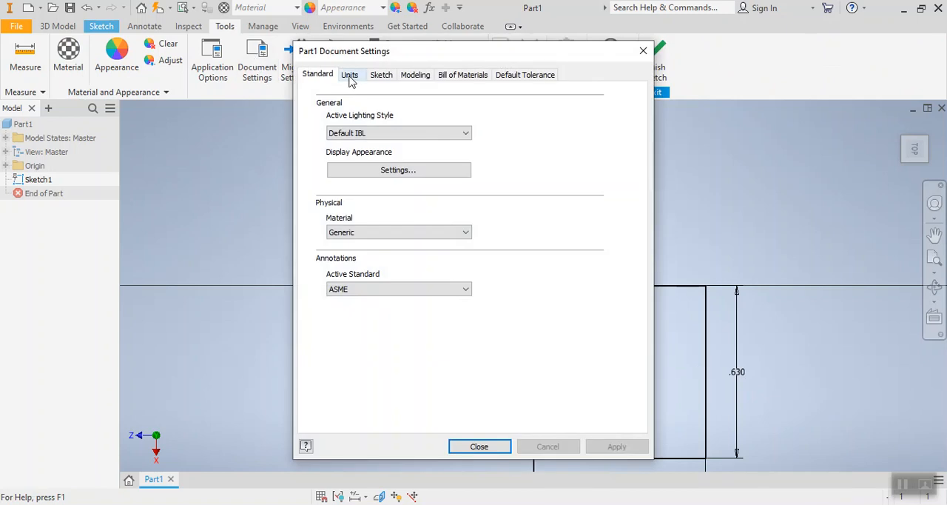
click(349, 74)
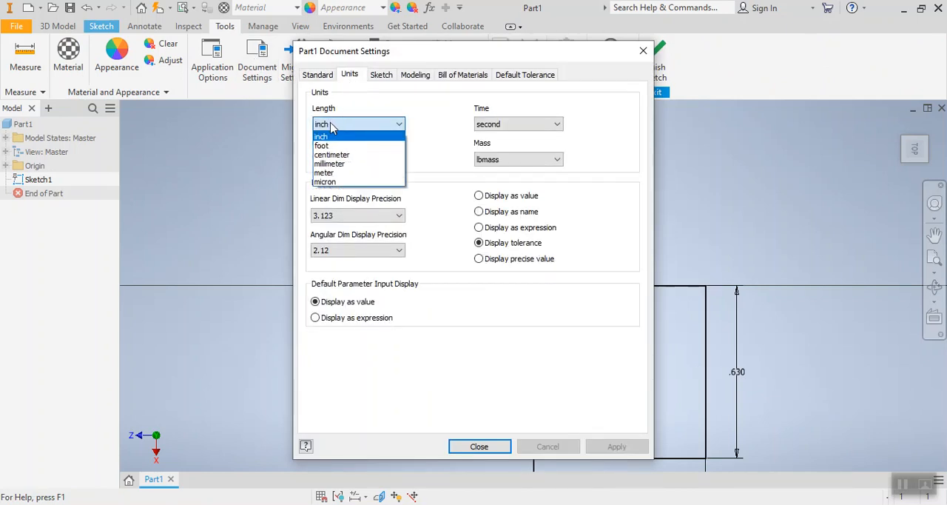
click(329, 163)
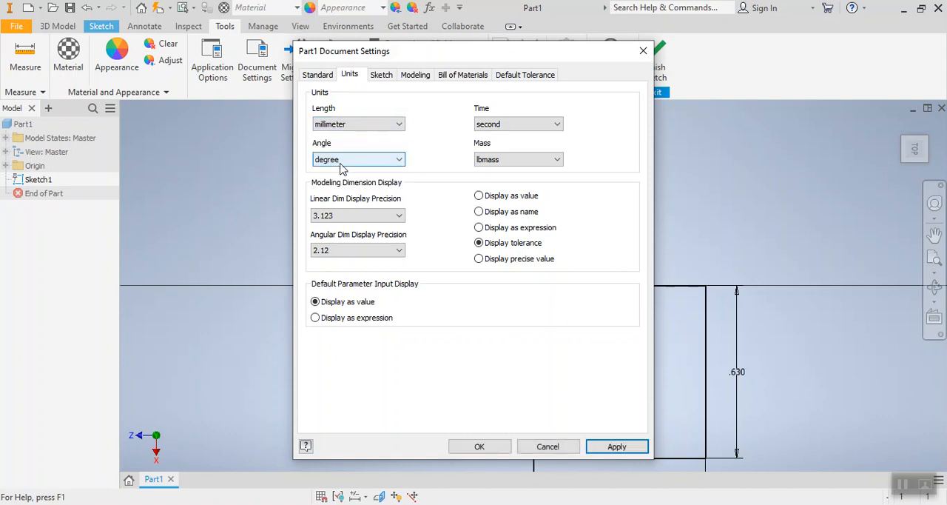
click(617, 447)
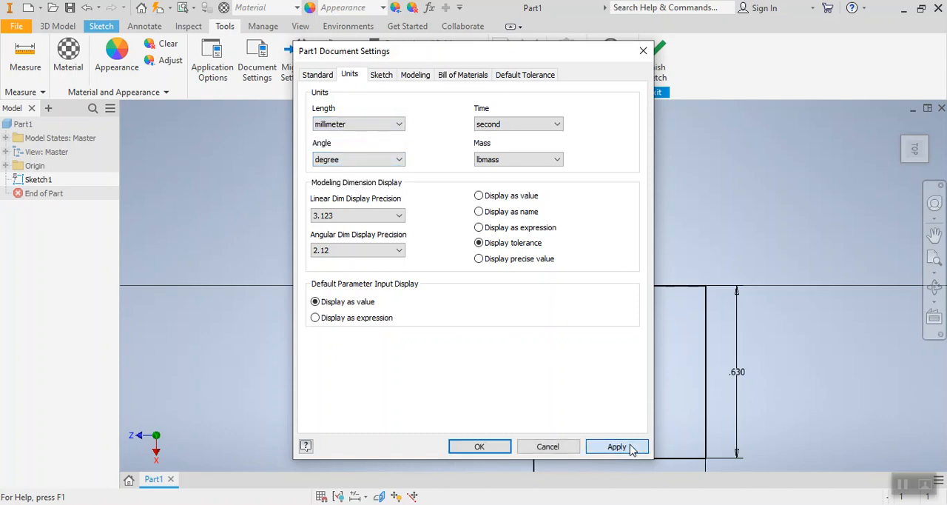
click(616, 447)
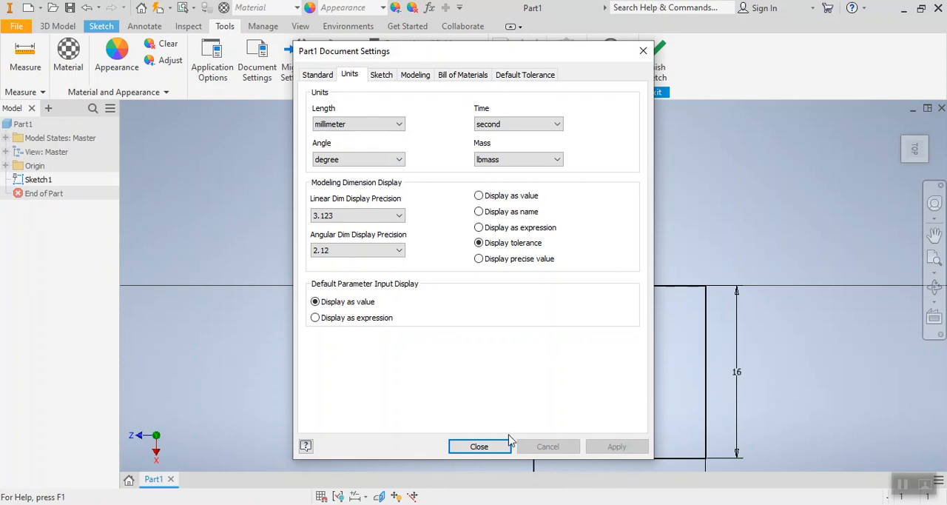
click(479, 445)
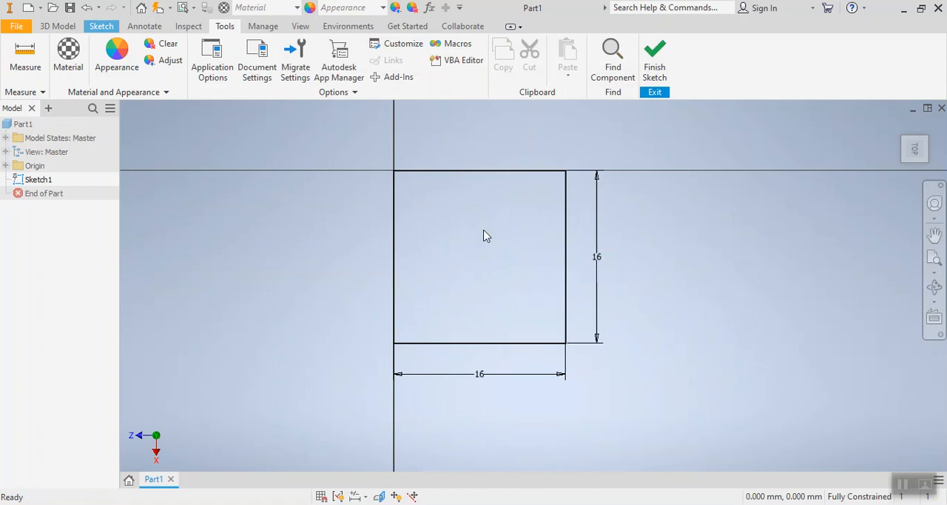
mouse_move(516, 249)
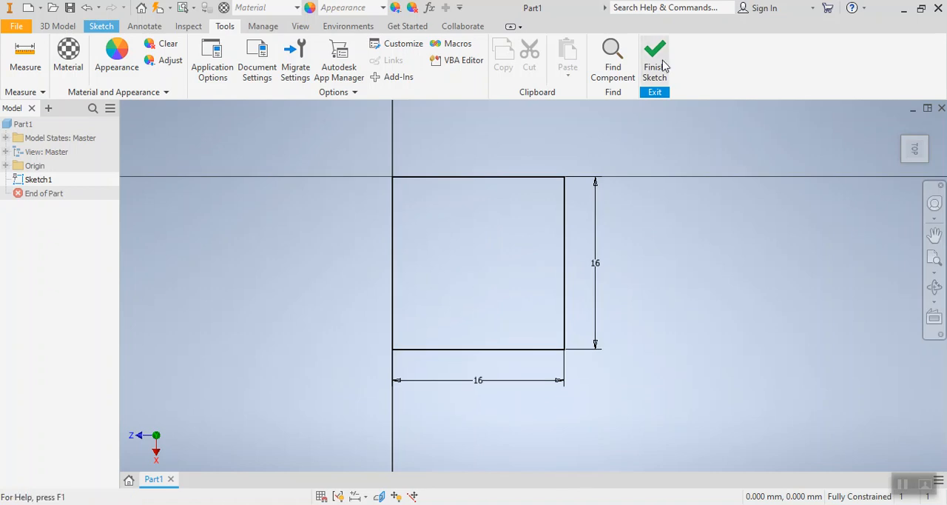
Step: Finish Sketch1 and return to the 3D model
click(654, 56)
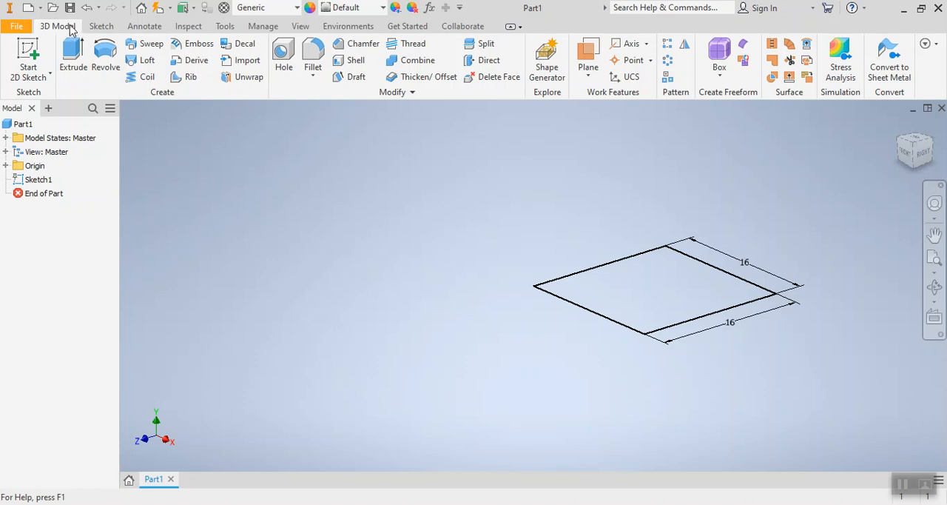
mouse_move(607, 278)
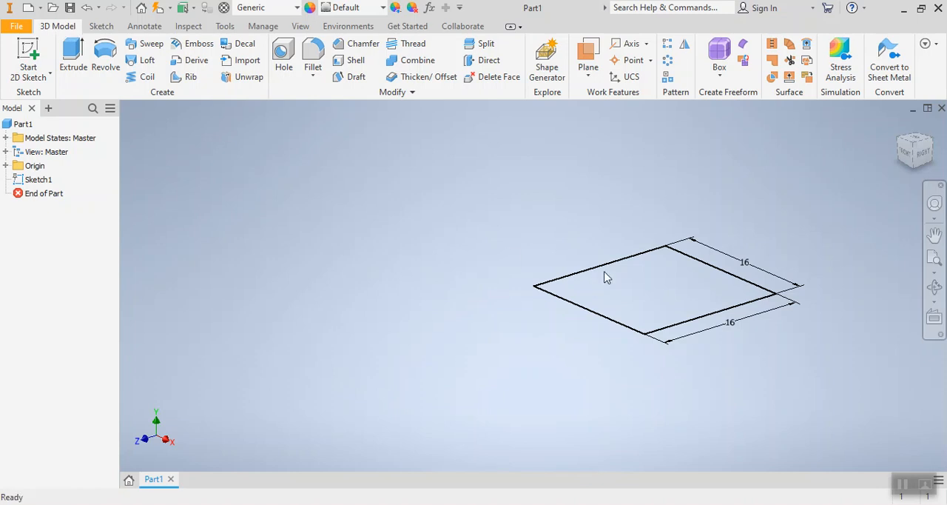
Step: Center the sketch in the view and pick the square as the profile
drag(607, 277, 643, 368)
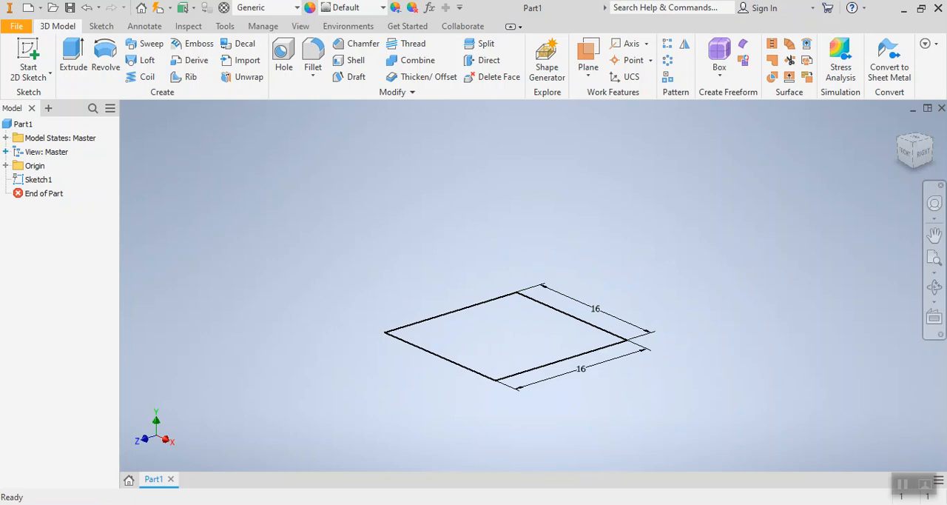
mouse_move(73, 51)
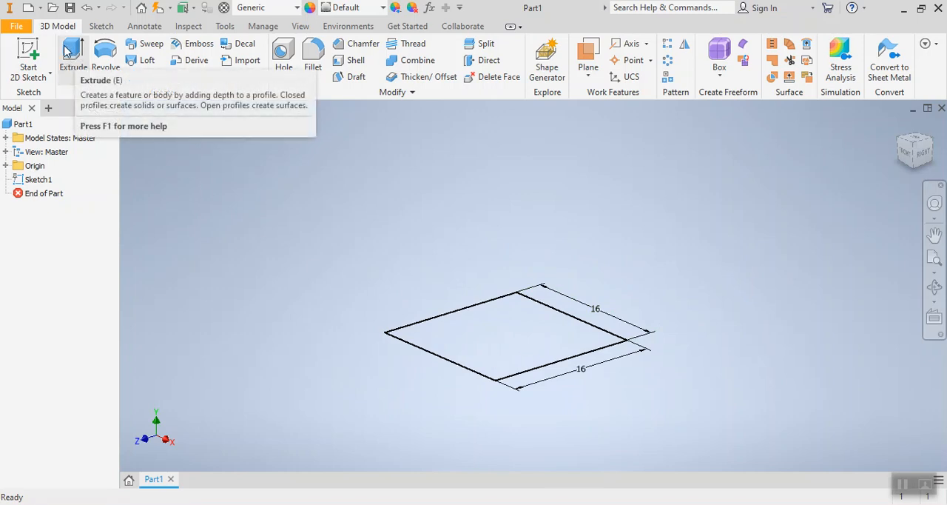
mouse_move(72, 52)
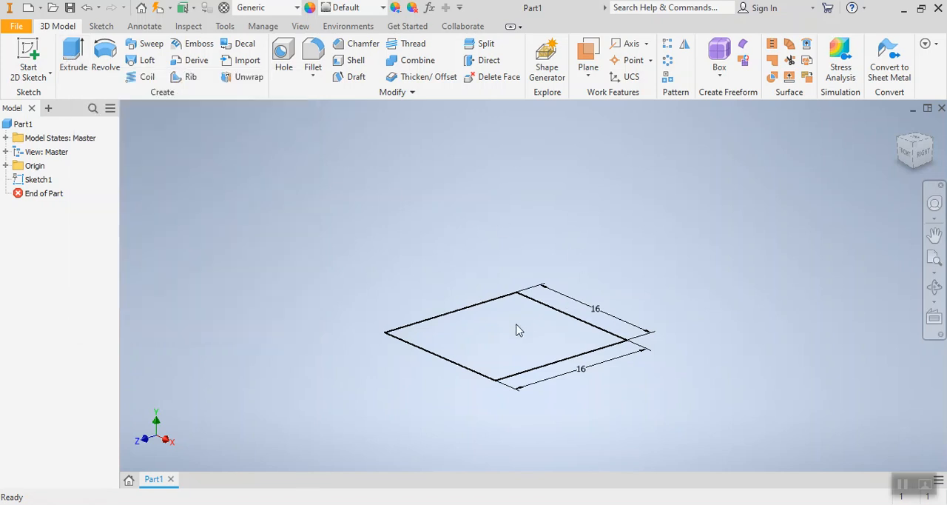
click(518, 330)
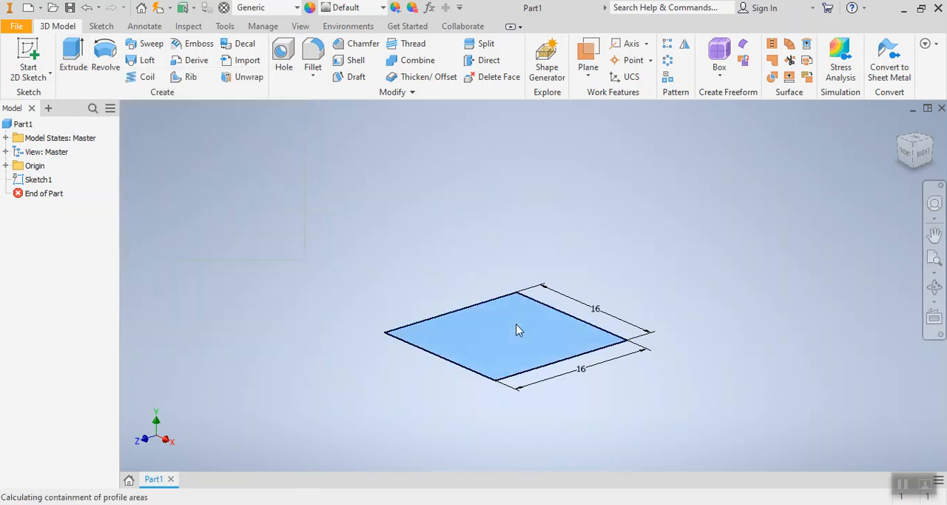
Step: Extrude the square profile 16 mm into a solid cube
click(72, 55)
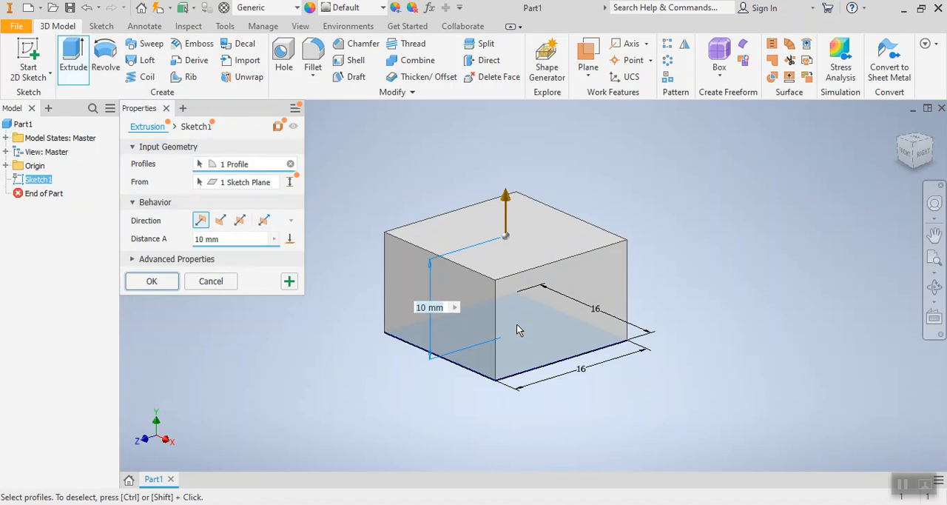
mouse_move(499, 299)
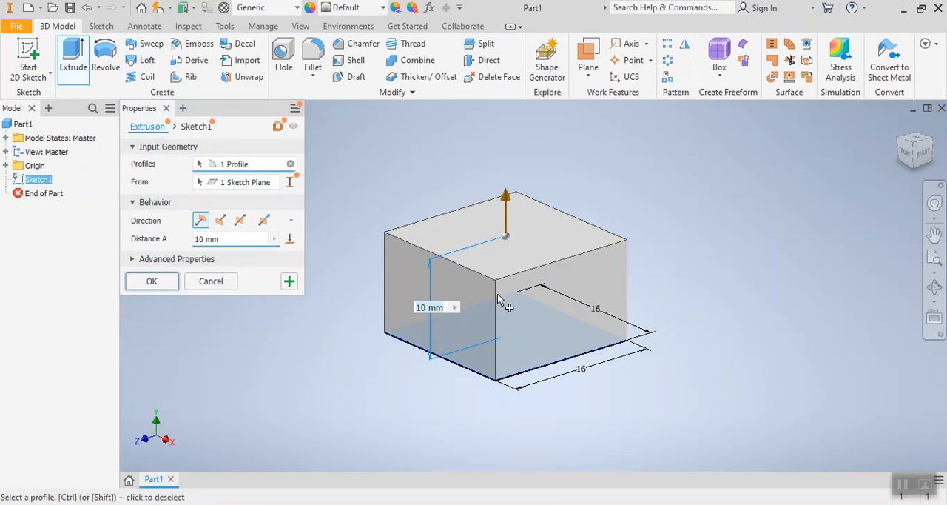
mouse_move(522, 344)
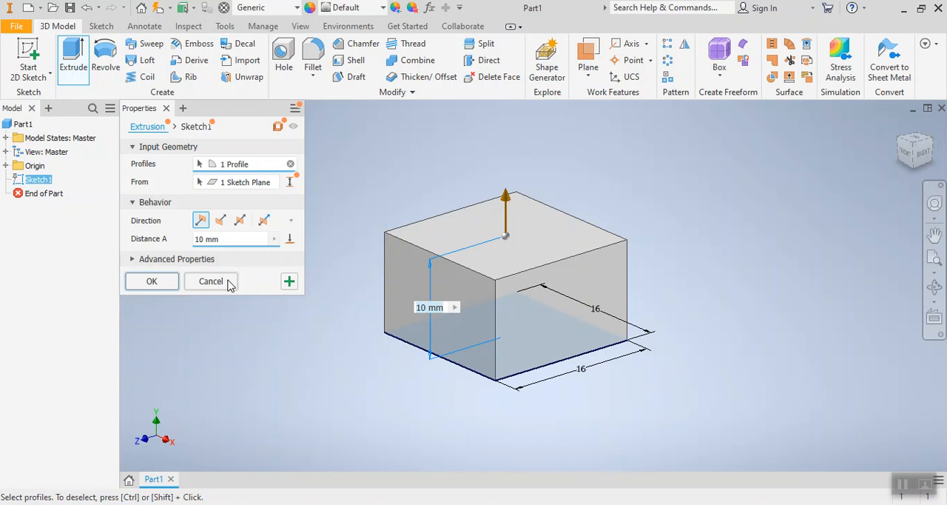
click(211, 281)
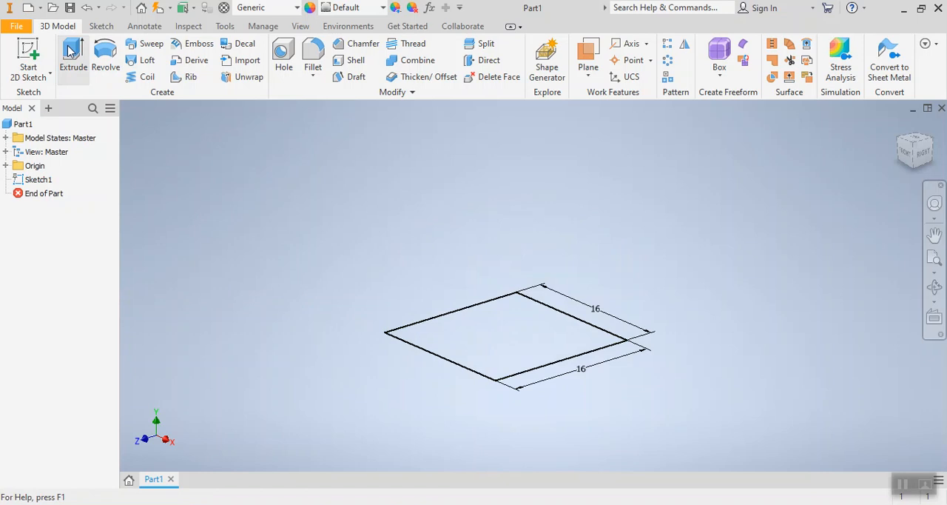
click(73, 55)
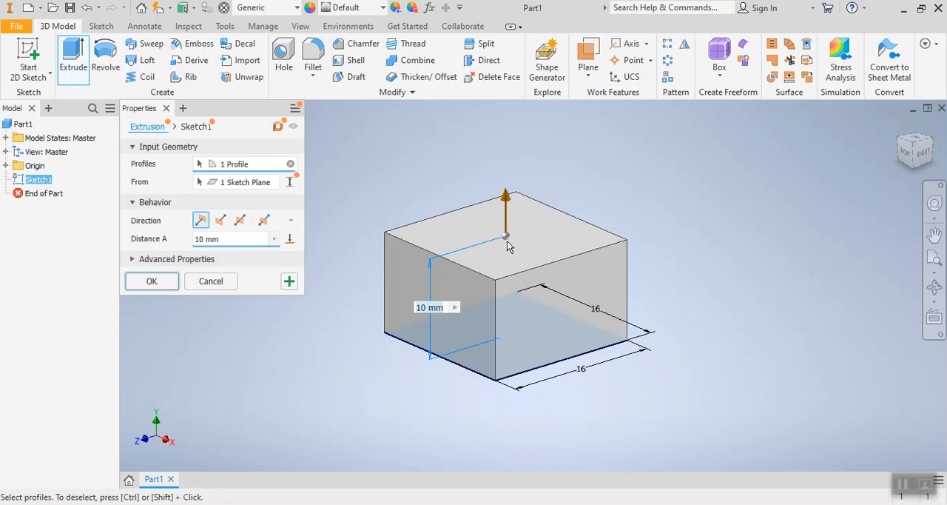
mouse_move(527, 289)
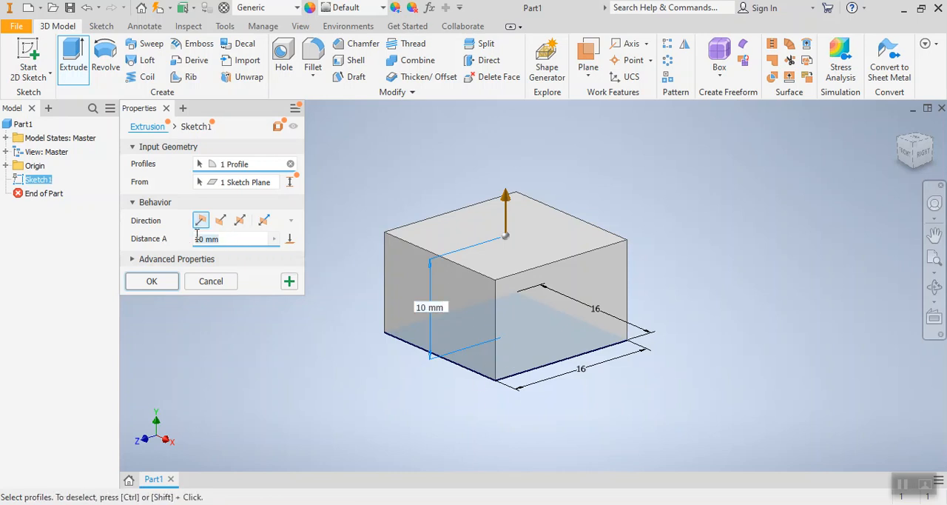
text(16)
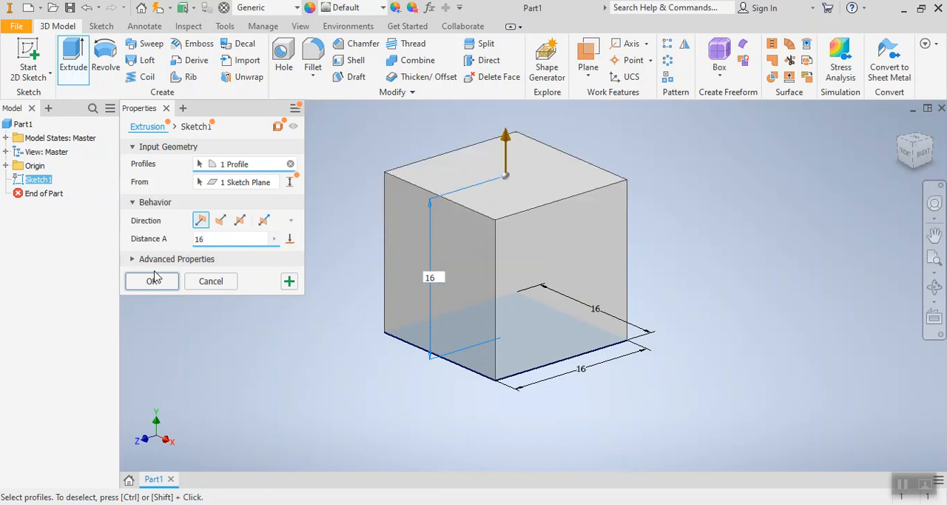
click(152, 280)
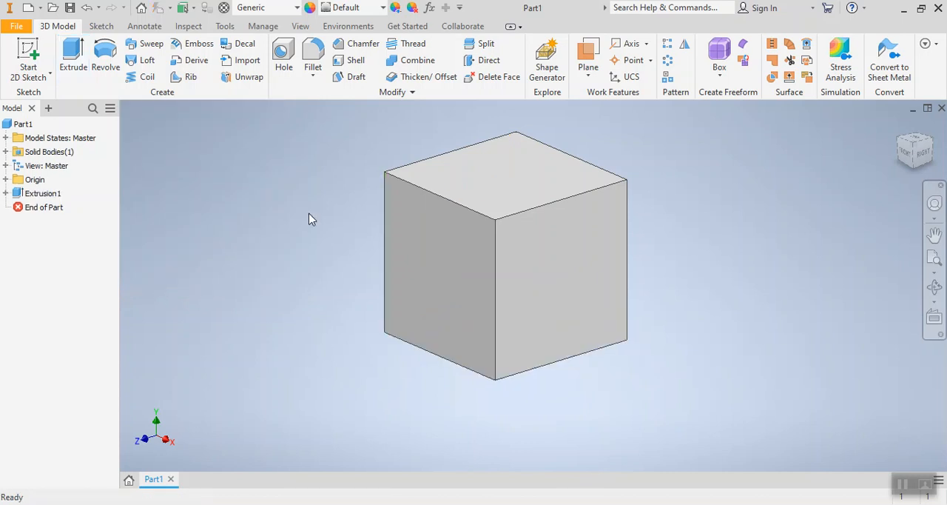
click(42, 193)
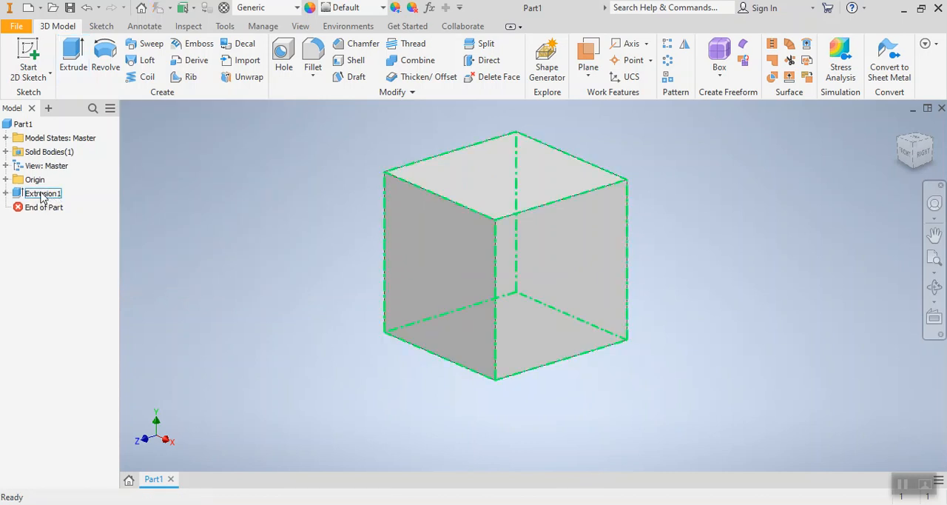
click(6, 193)
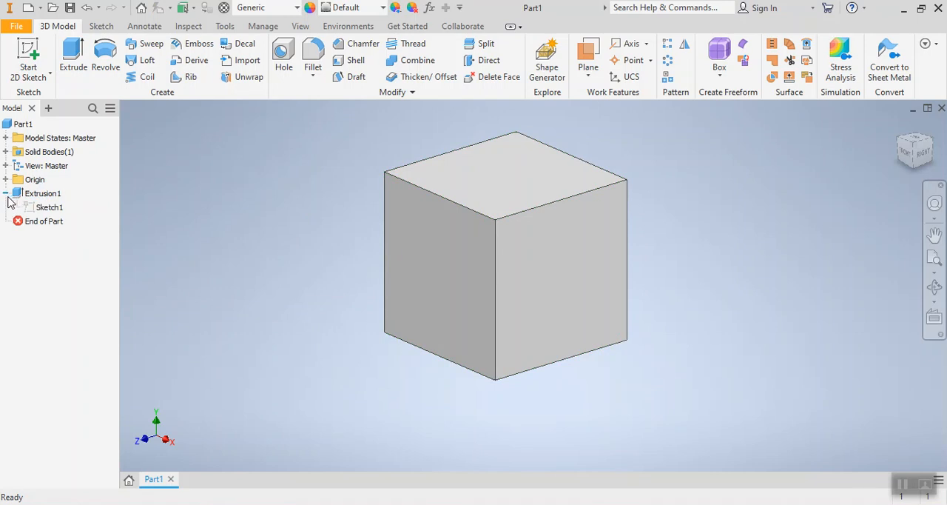
click(49, 206)
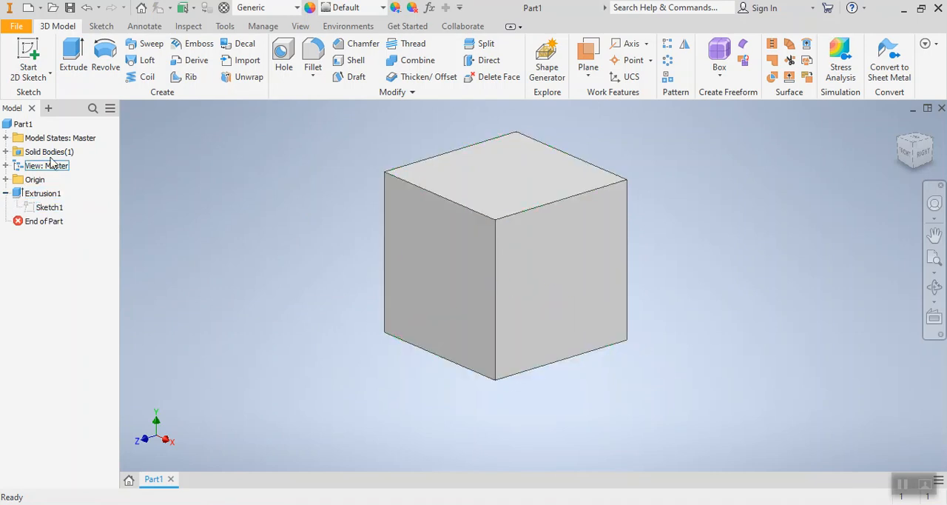
click(49, 207)
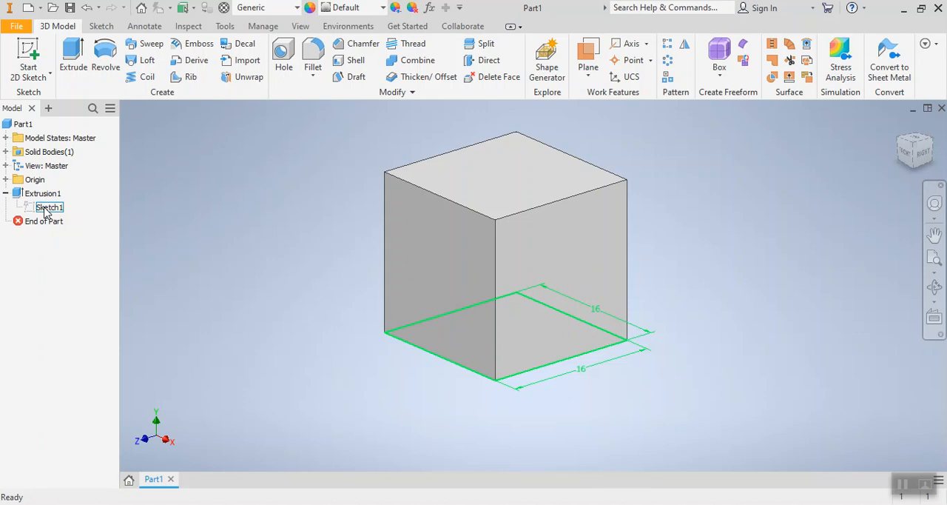
click(544, 259)
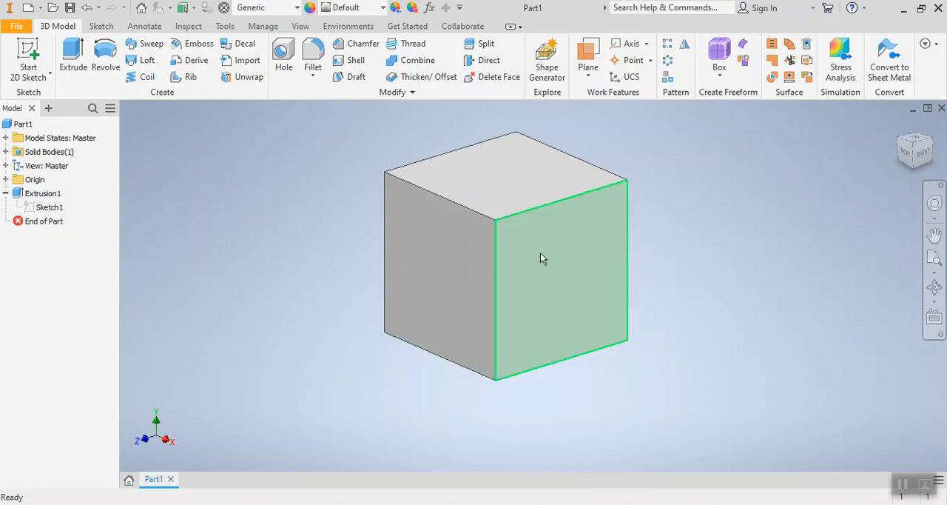
mouse_move(535, 296)
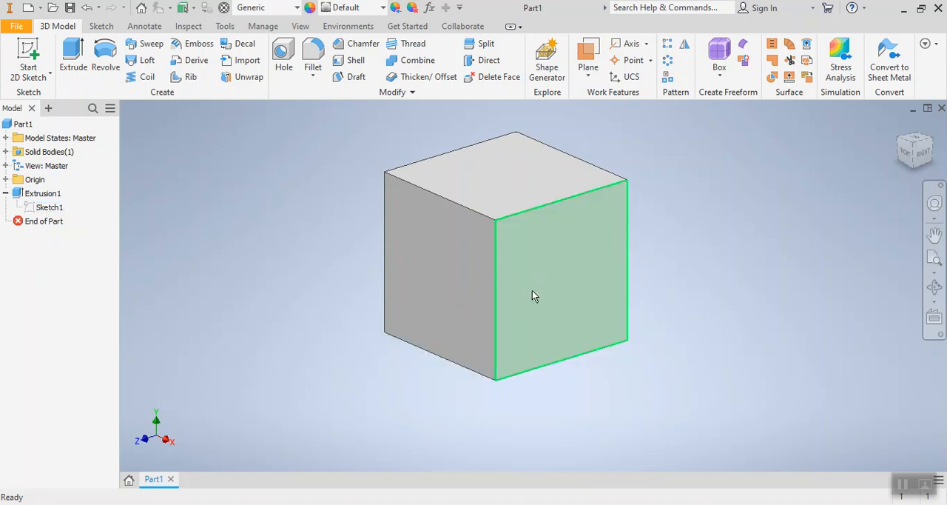
click(534, 296)
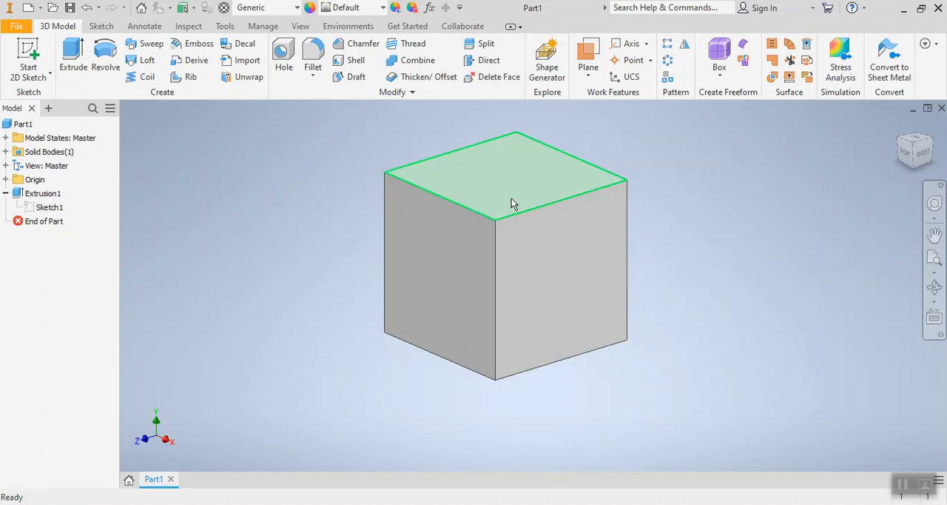
click(514, 203)
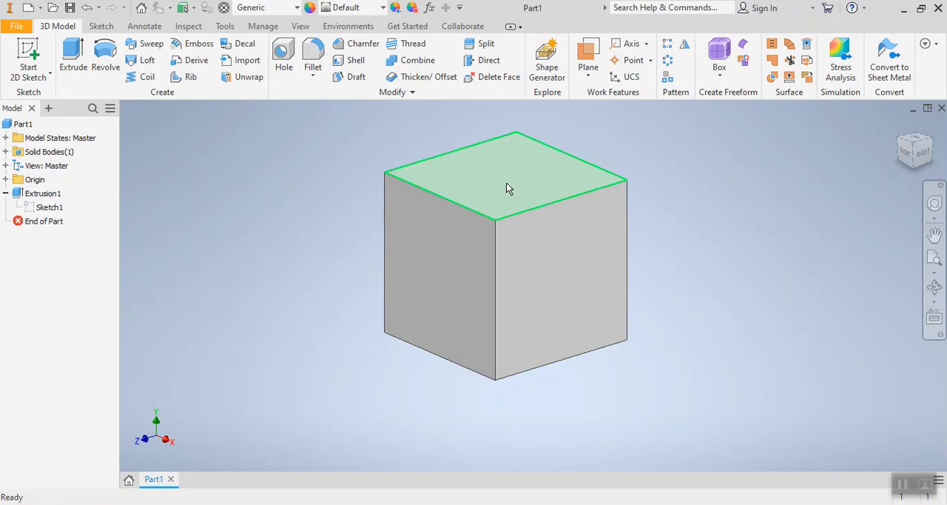
mouse_move(510, 189)
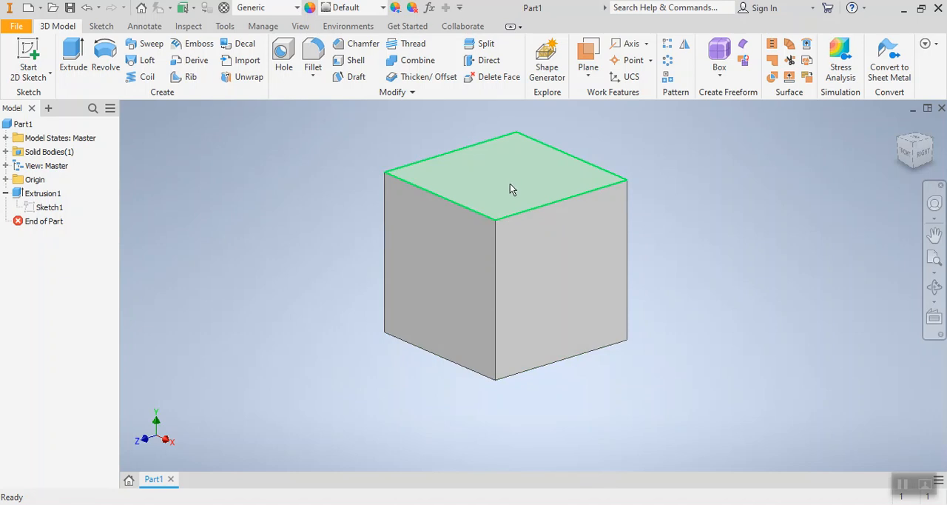
mouse_move(518, 173)
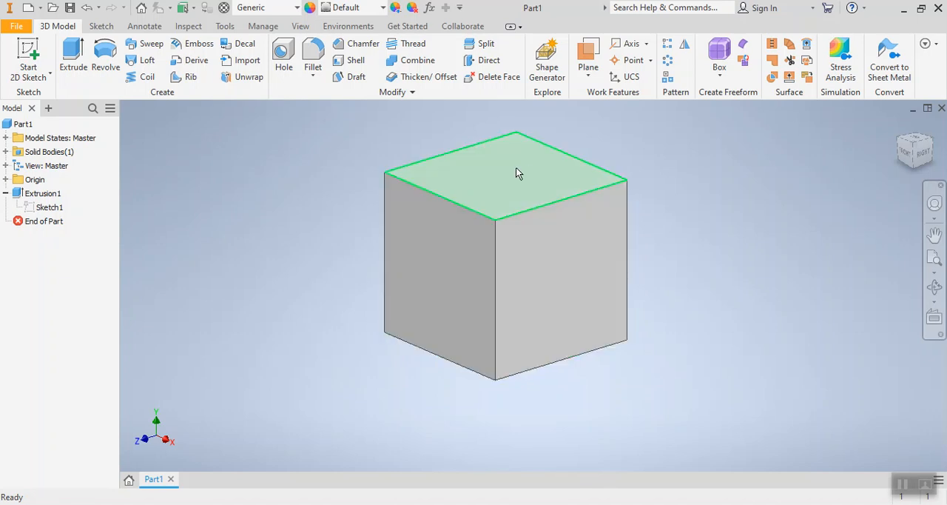
mouse_move(511, 178)
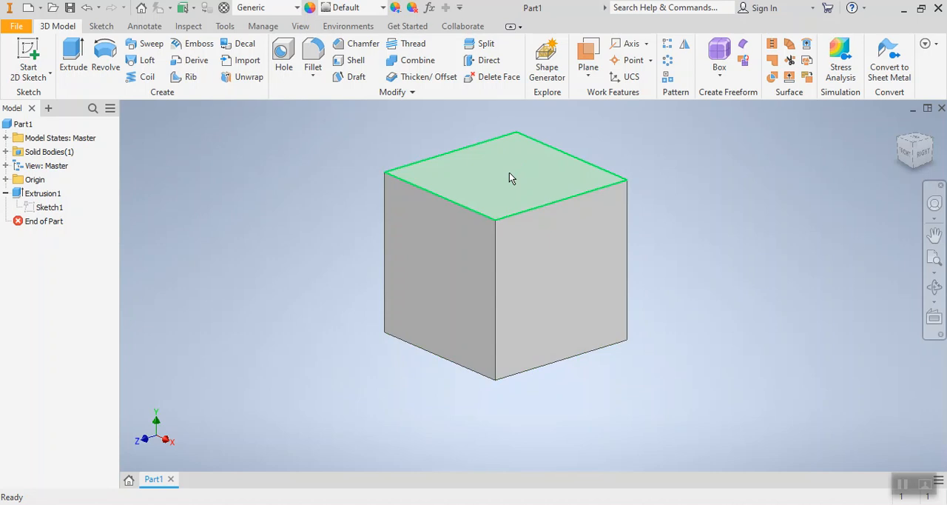
mouse_move(497, 186)
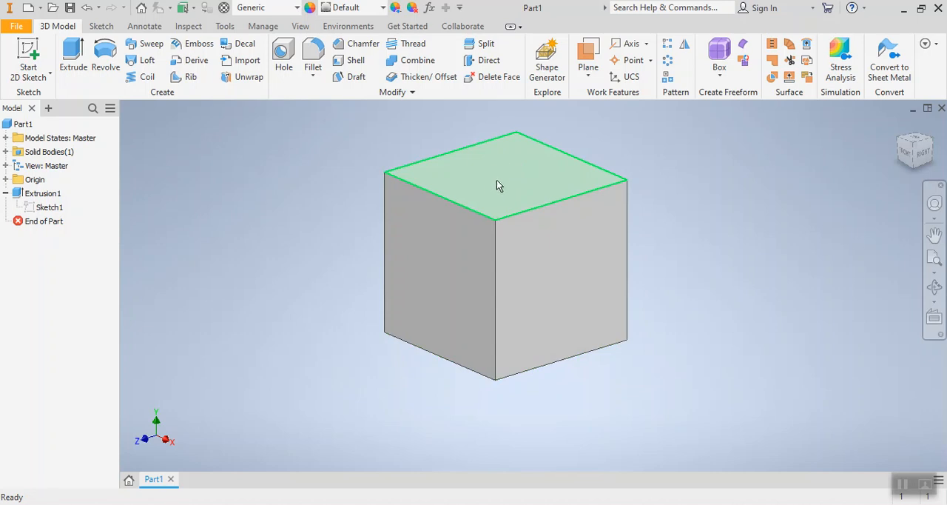
mouse_move(503, 183)
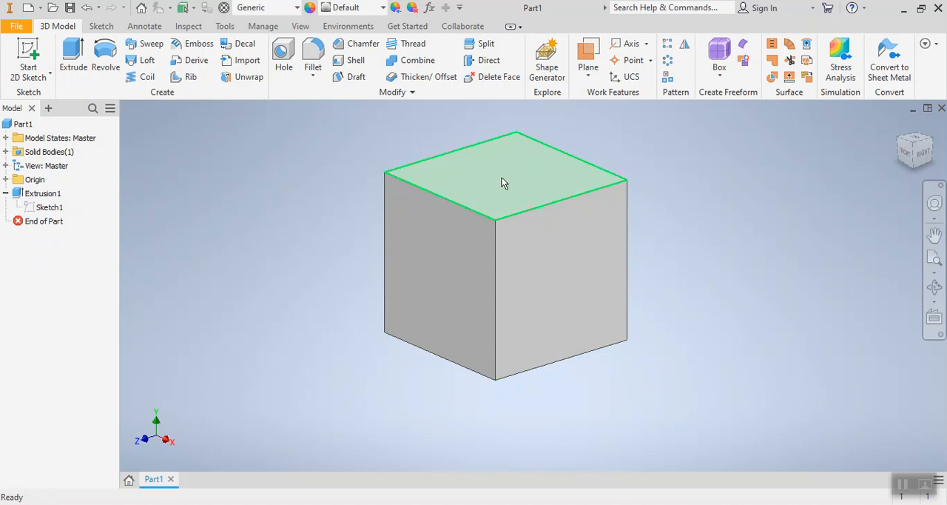
Step: Right-click the cube's top face to bring up its New Sketch option
right_click(503, 182)
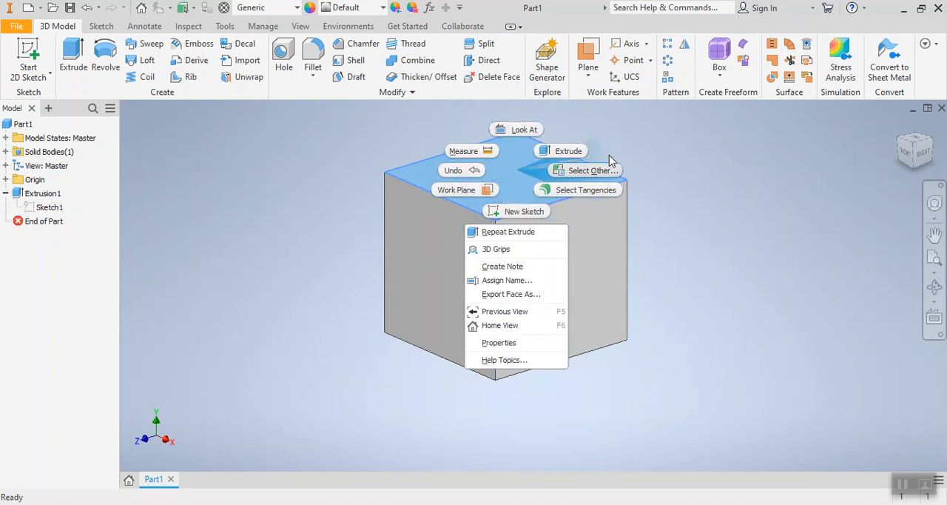
mouse_move(521, 211)
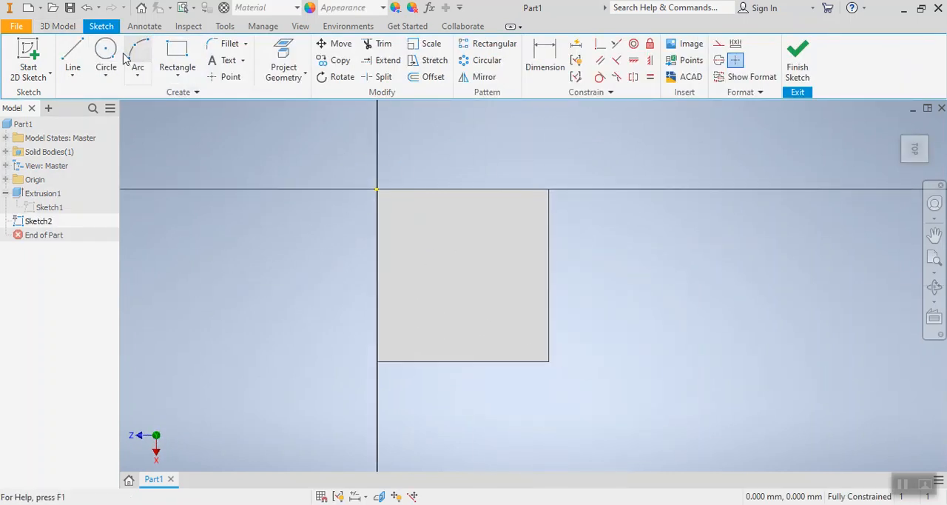
Step: Draw a circle on the top face and dimension its diameter to 3 mm
click(105, 55)
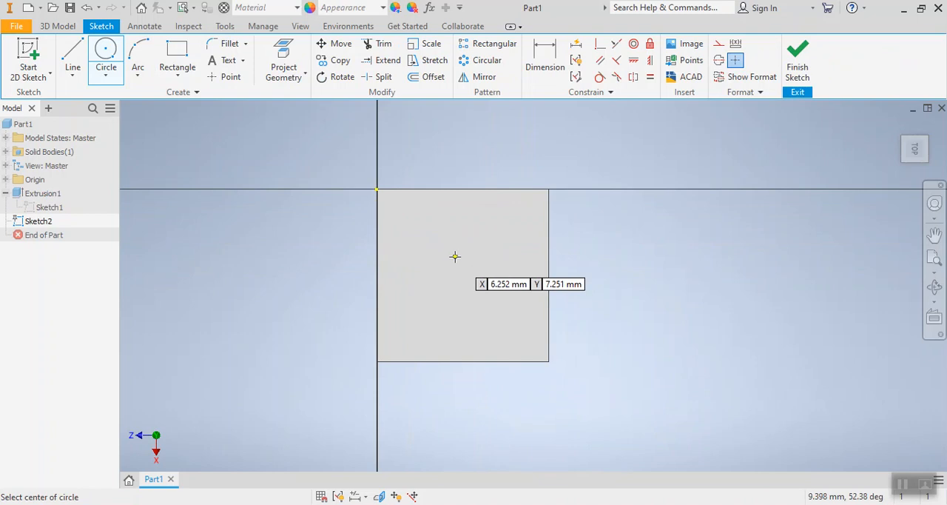
mouse_move(452, 257)
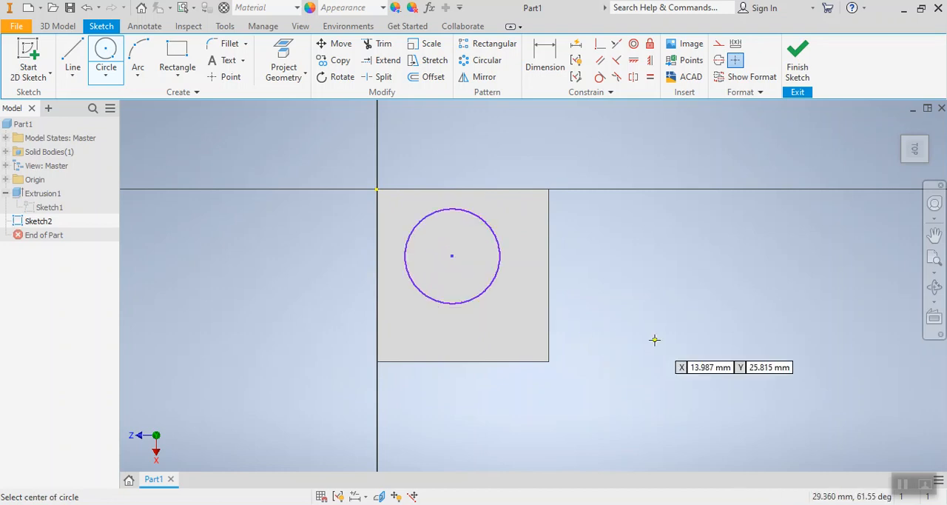
mouse_move(464, 325)
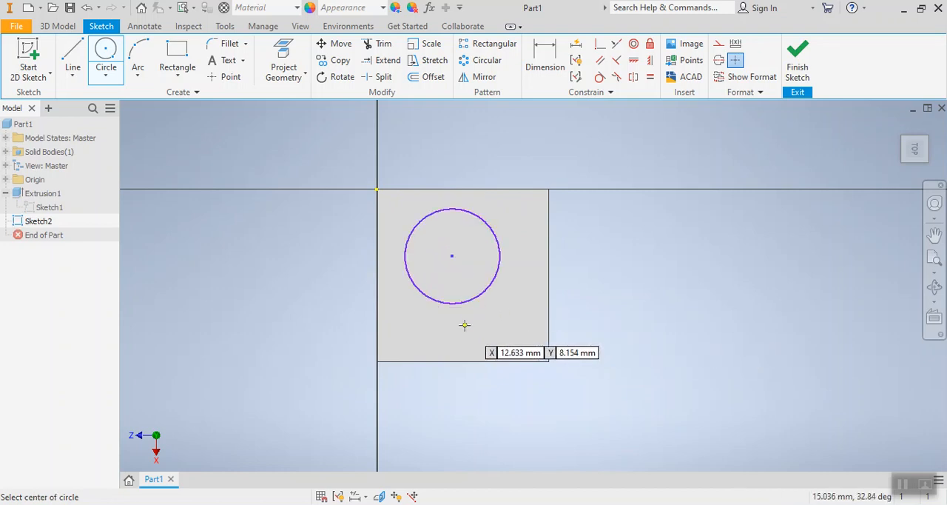
click(545, 56)
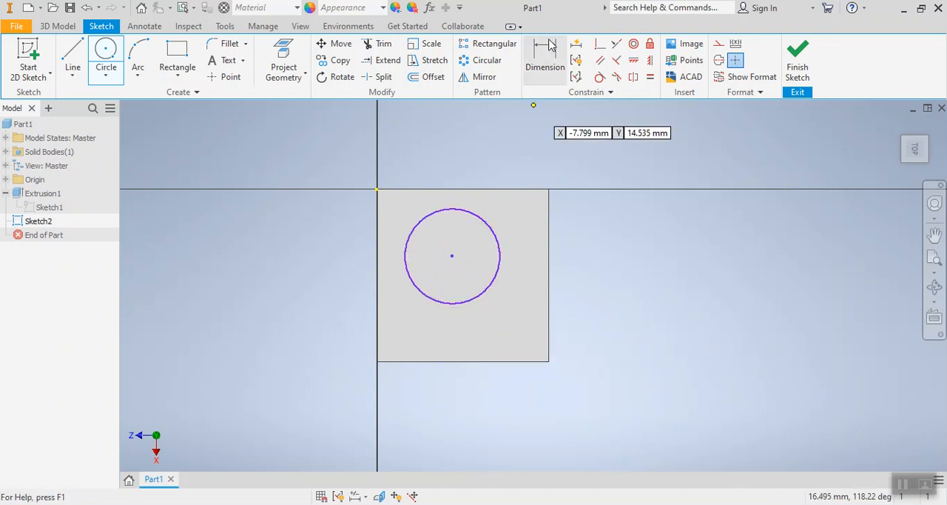
mouse_move(545, 56)
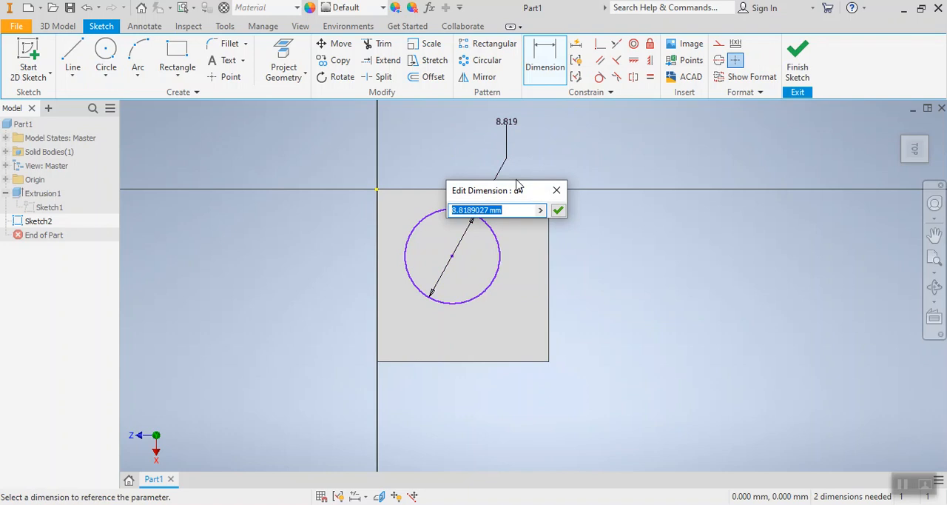
text(3)
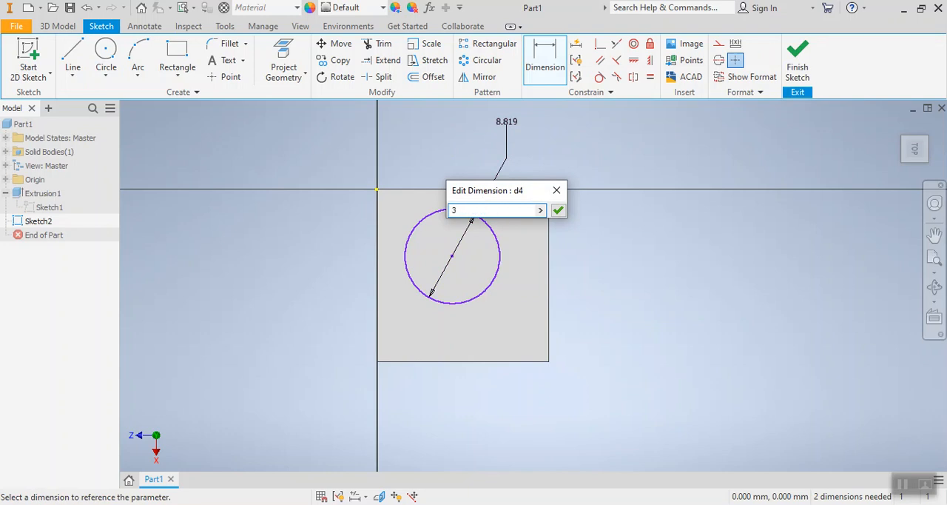
click(558, 210)
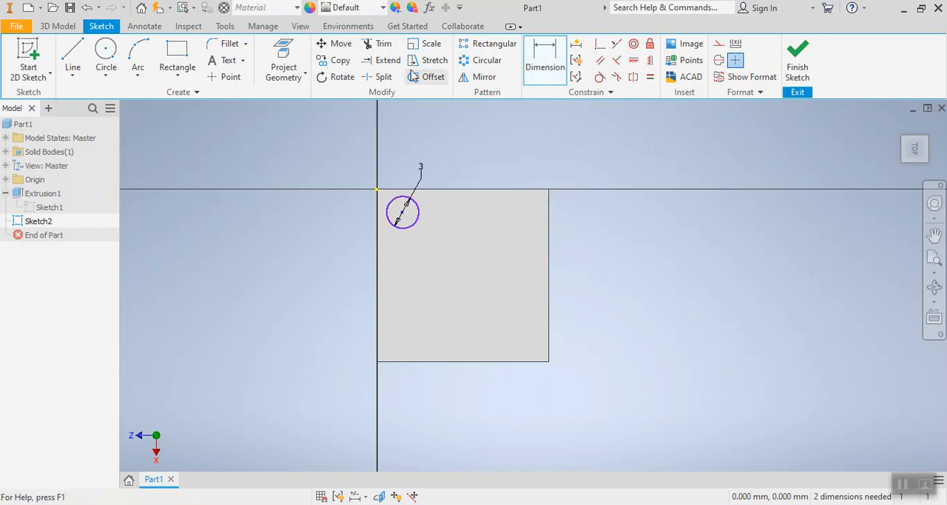
mouse_move(335, 44)
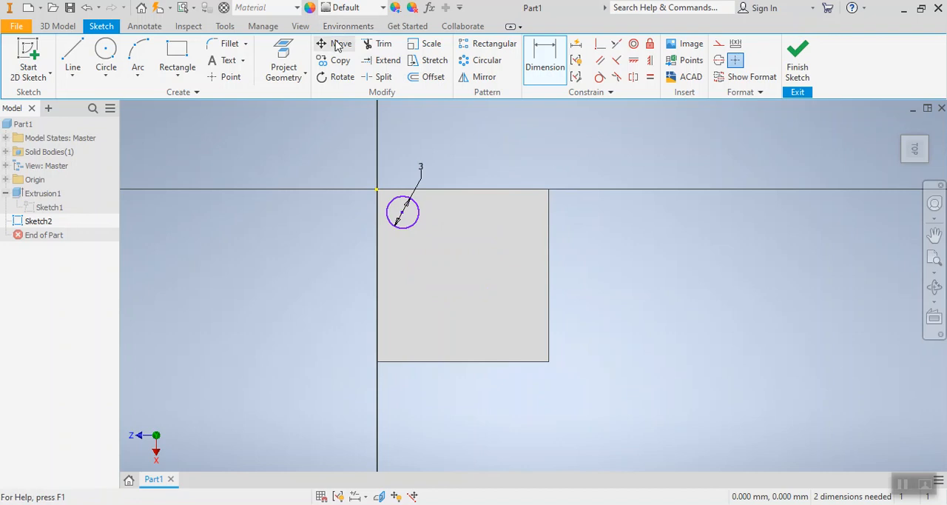
Step: Move the 3 mm circle by its centre from the corner to near the square's middle
click(341, 44)
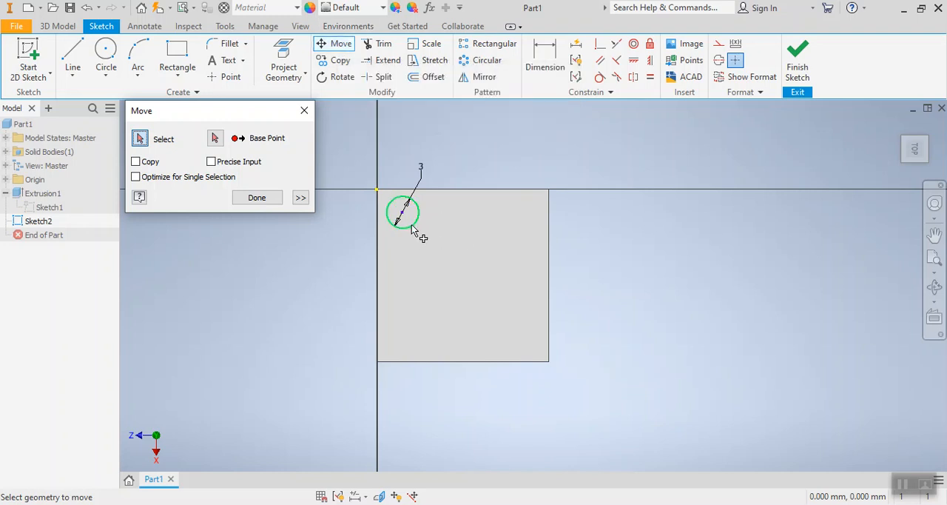
mouse_move(414, 233)
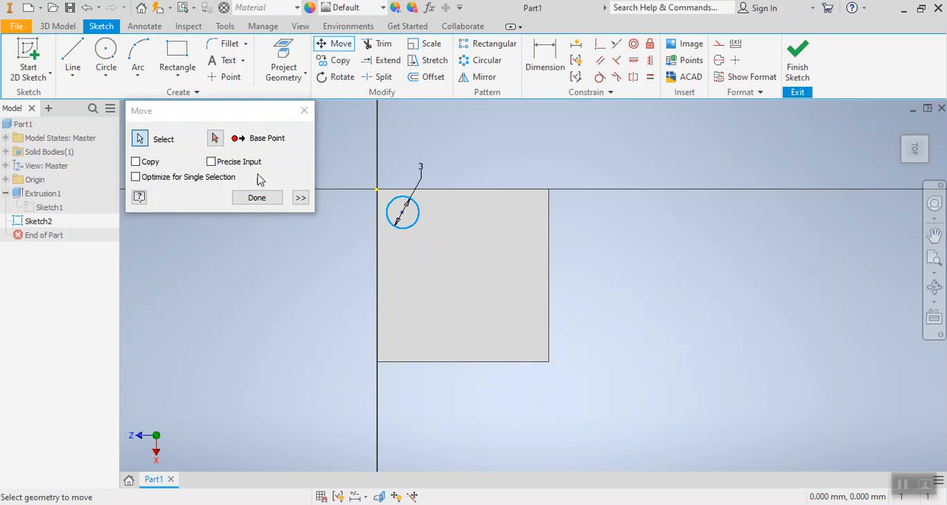
click(215, 138)
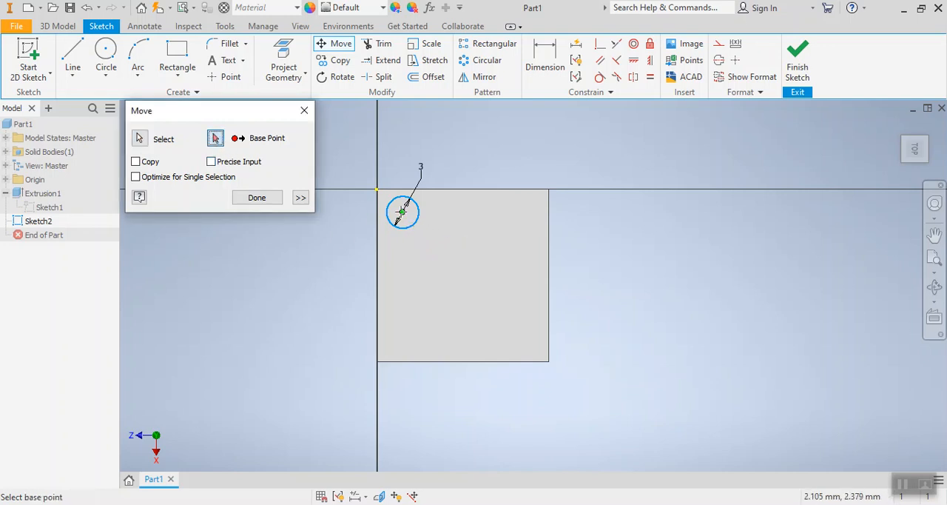
click(401, 212)
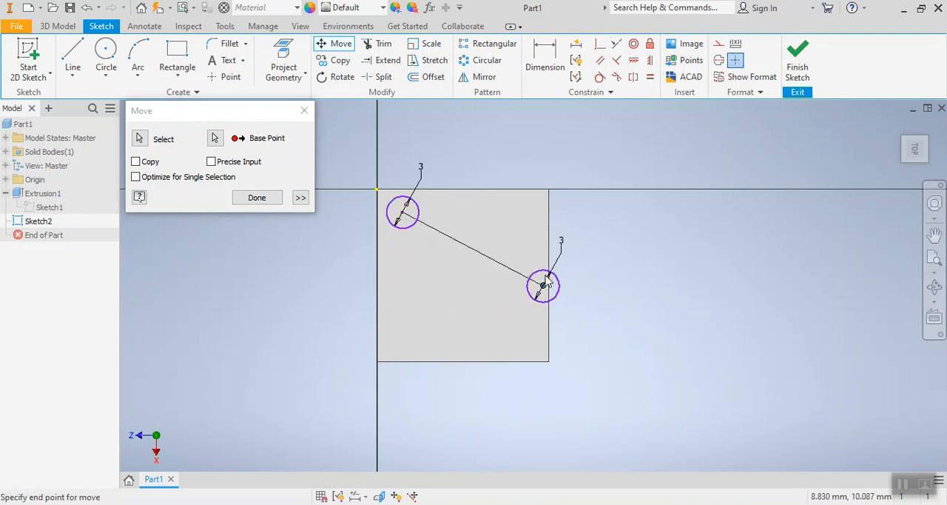
drag(544, 284, 459, 270)
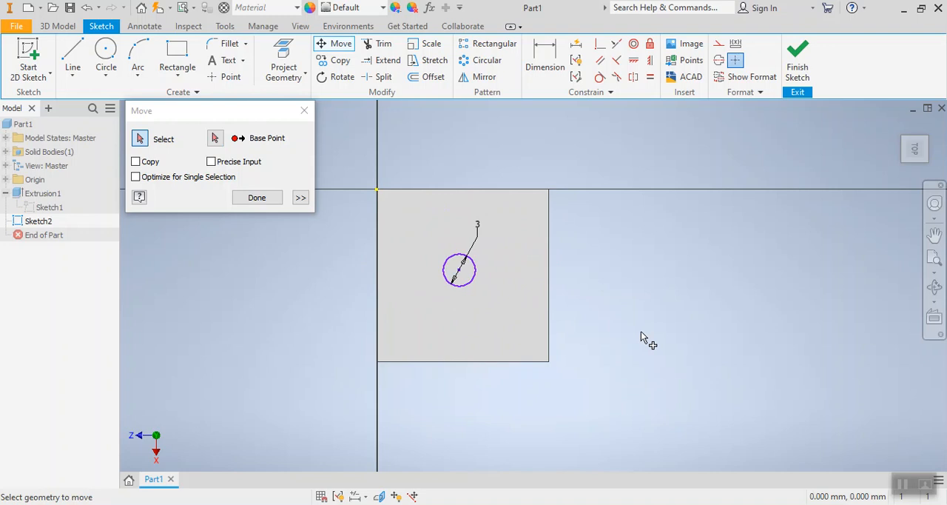
click(257, 196)
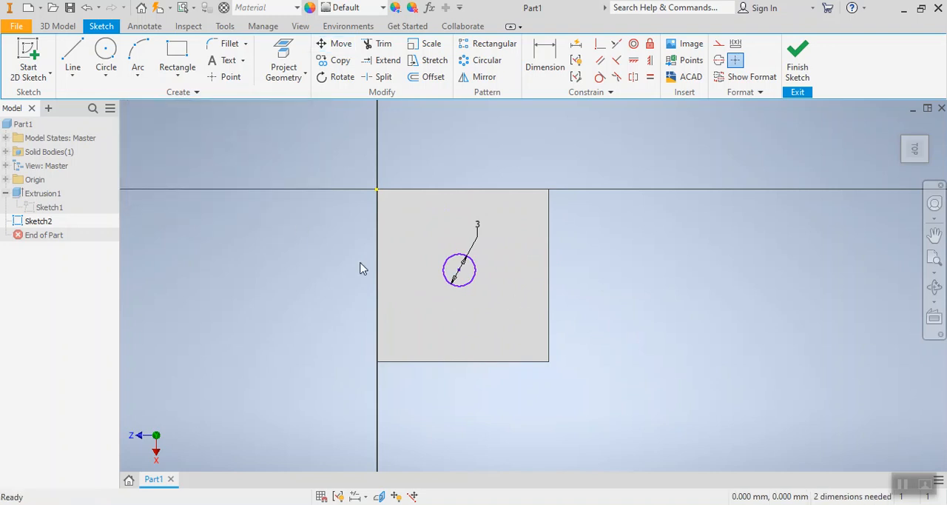
mouse_move(523, 324)
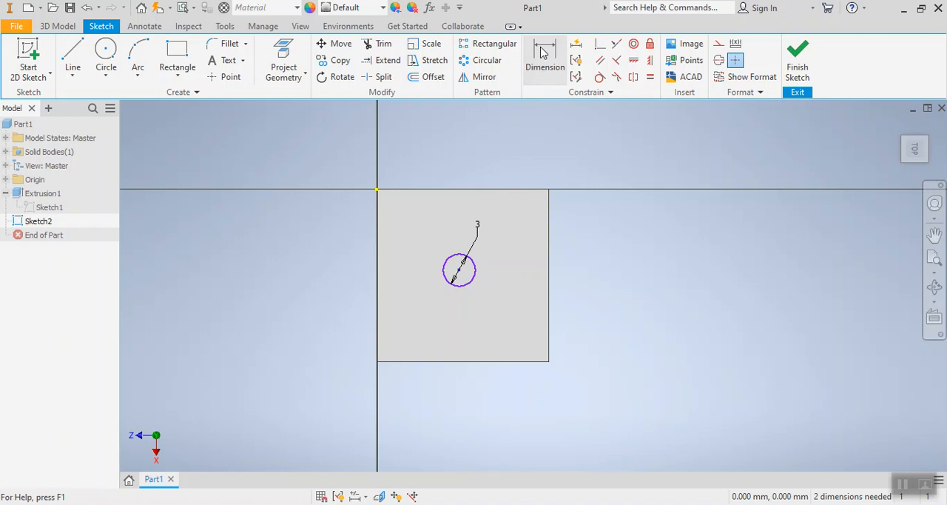
Step: Dimension the circle centre 8 mm from the top edge and 8 mm from the right edge
click(544, 60)
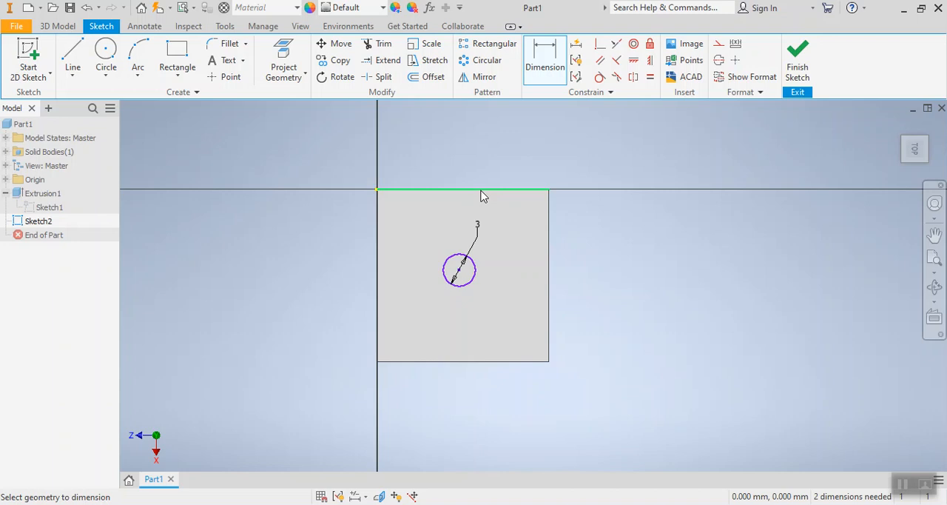
mouse_move(460, 276)
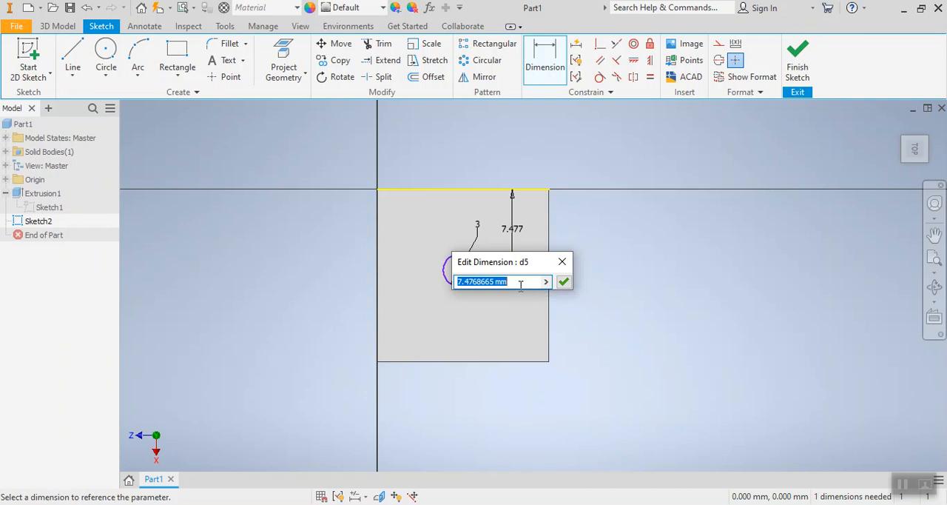
text(8)
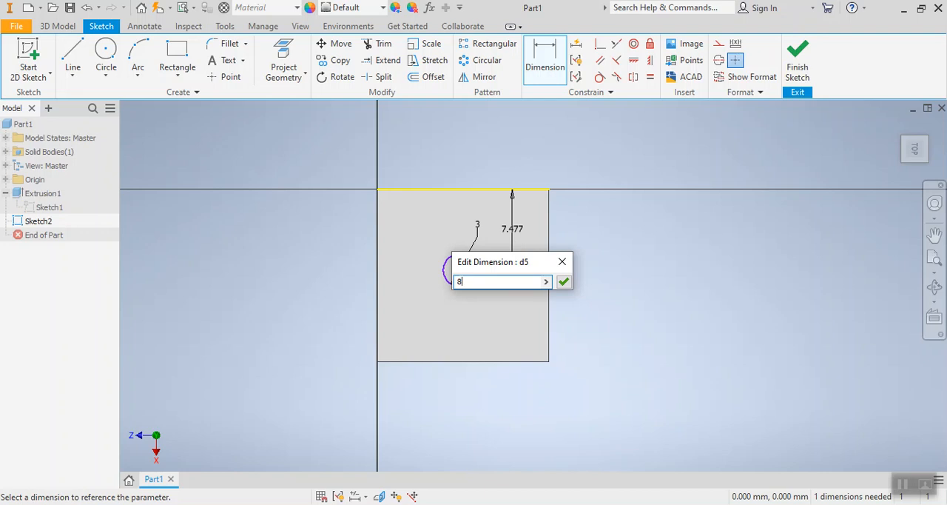
click(563, 281)
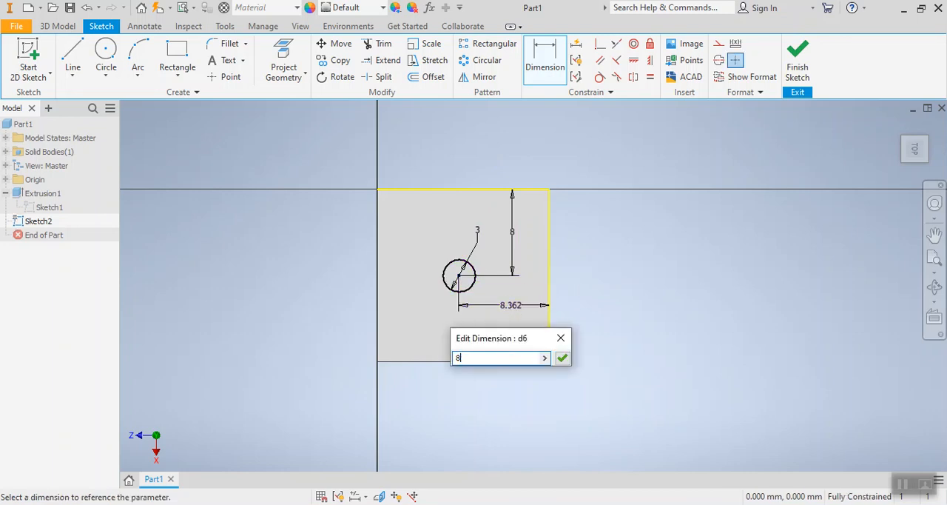
click(561, 357)
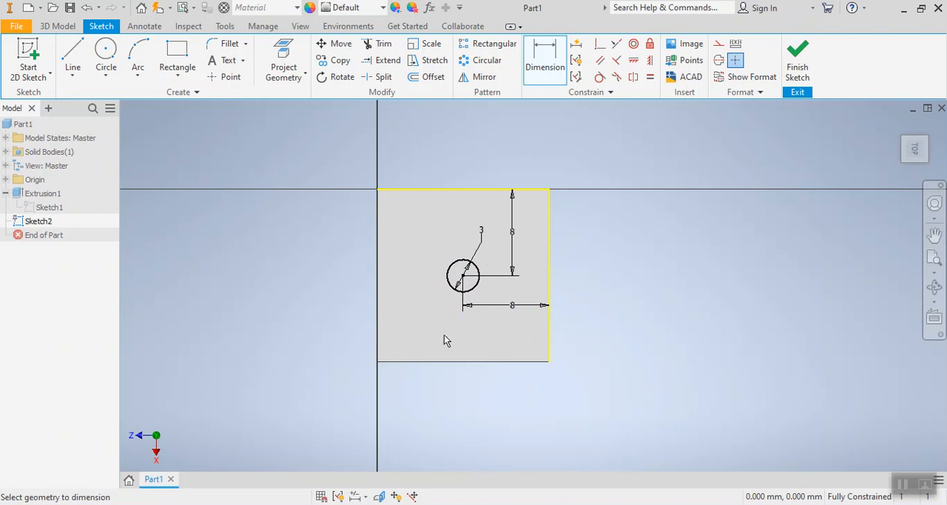
mouse_move(477, 238)
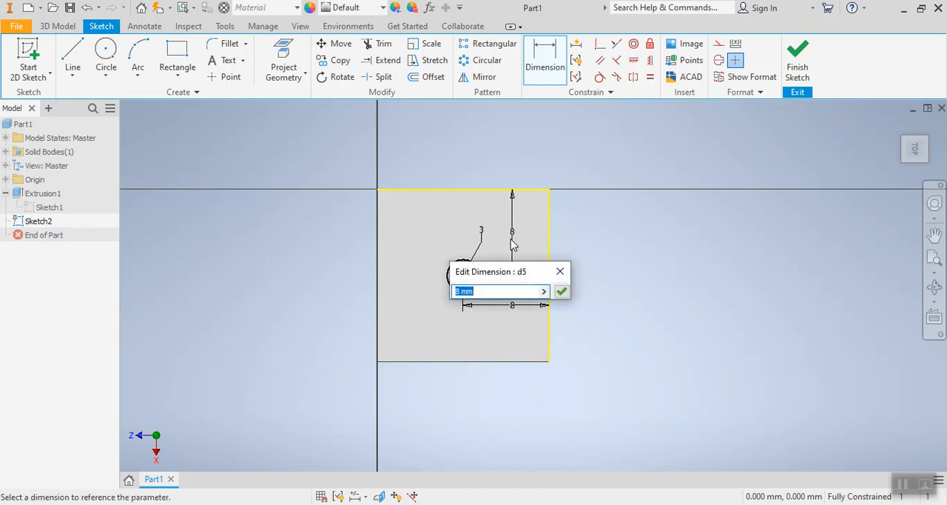
click(562, 290)
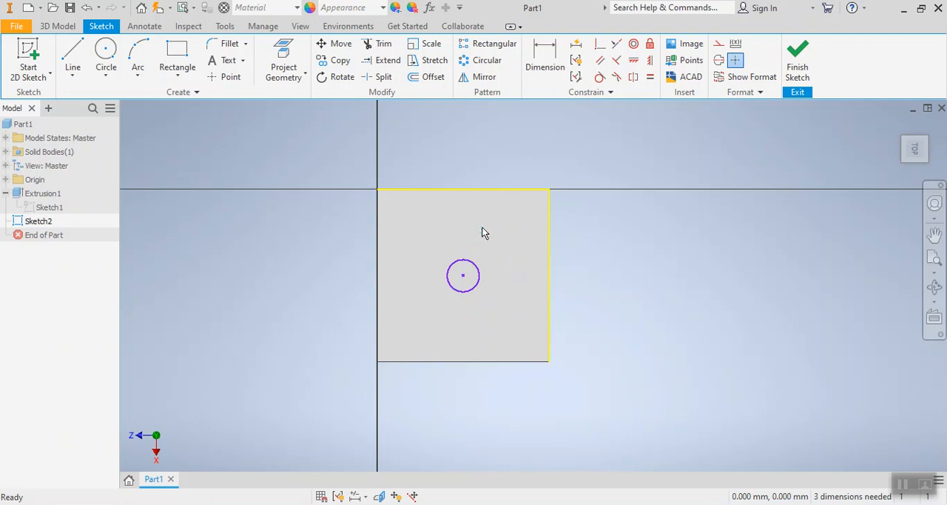
mouse_move(486, 263)
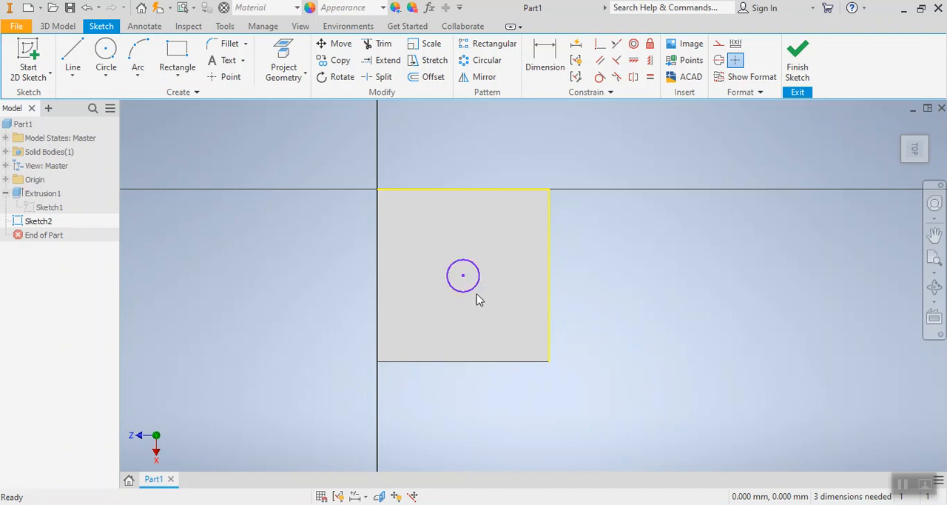
mouse_move(798, 161)
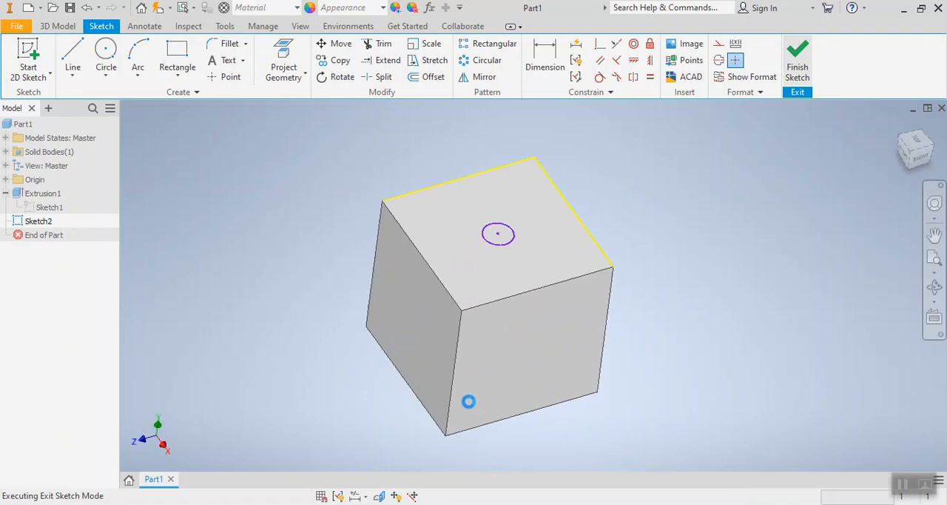
Step: Finish Sketch2 and return to the 3D cube view
click(797, 60)
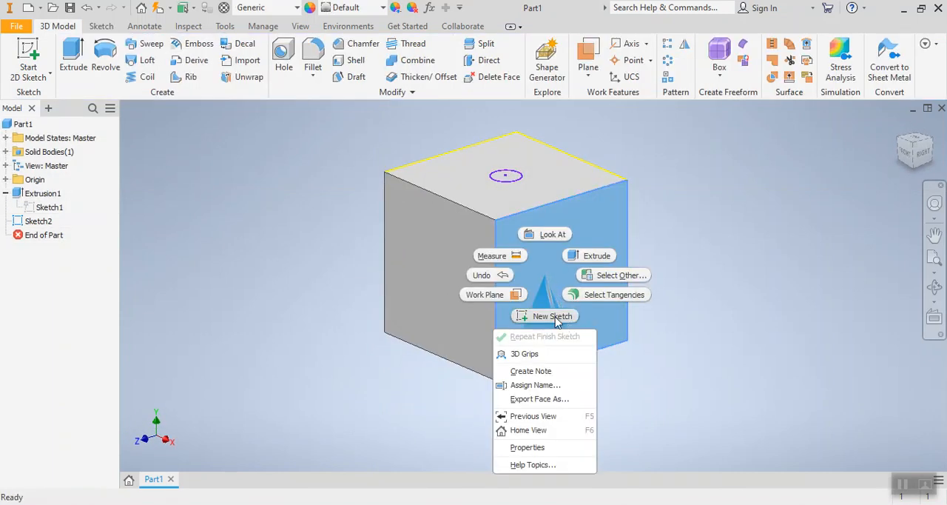
Step: Start a new sketch on the side face and copy its 3 mm circle into a second circle
click(551, 315)
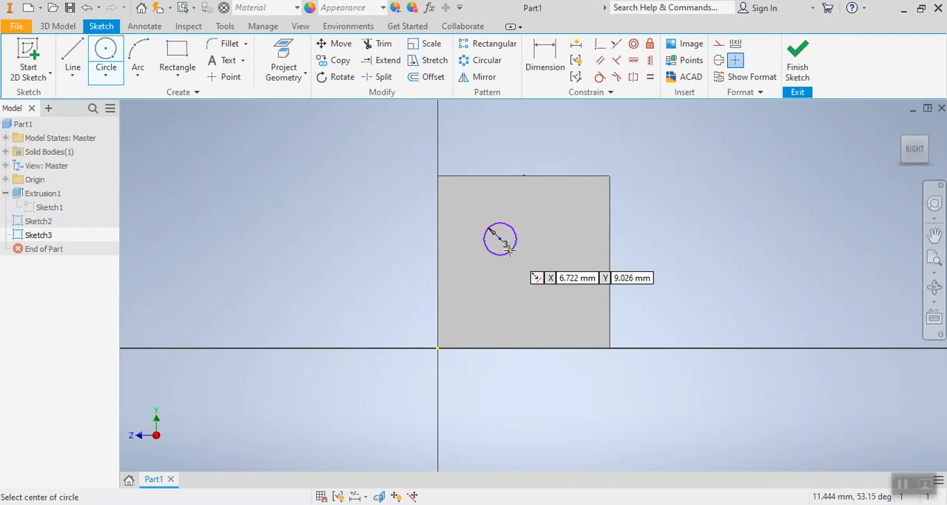
mouse_move(554, 205)
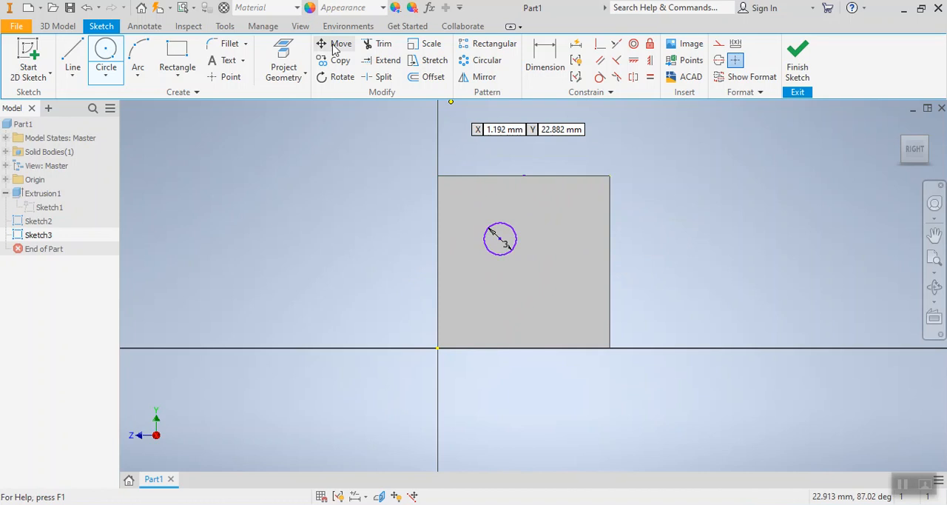
click(340, 59)
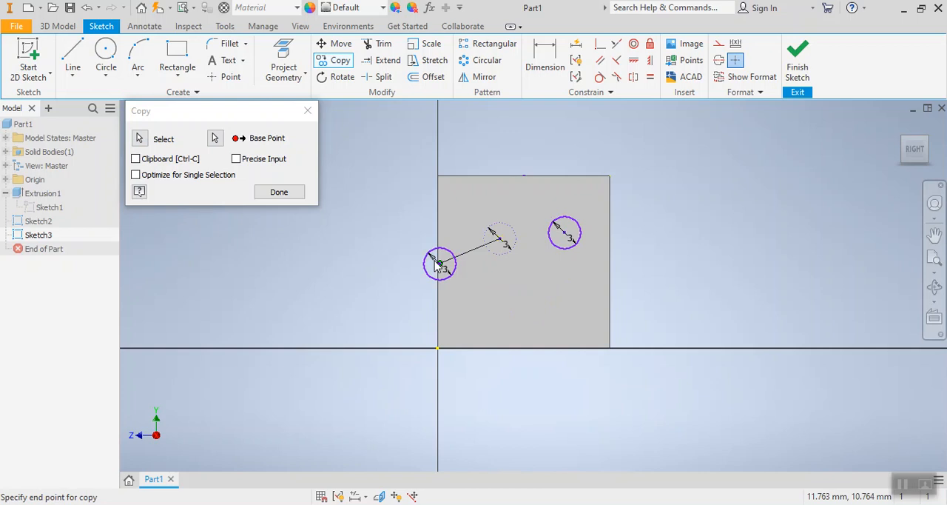
click(279, 192)
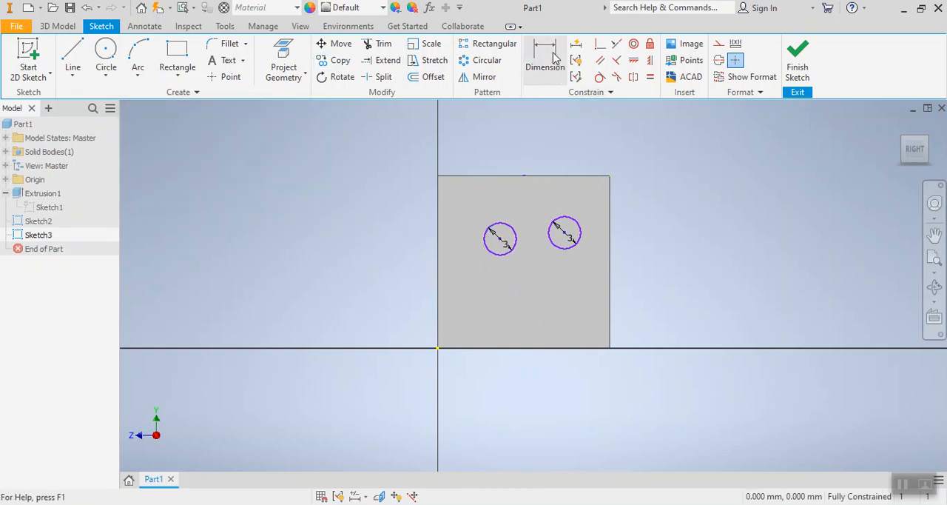
Step: Dimension both circles 4 mm from the edges at the top-left and bottom-right corners
click(545, 59)
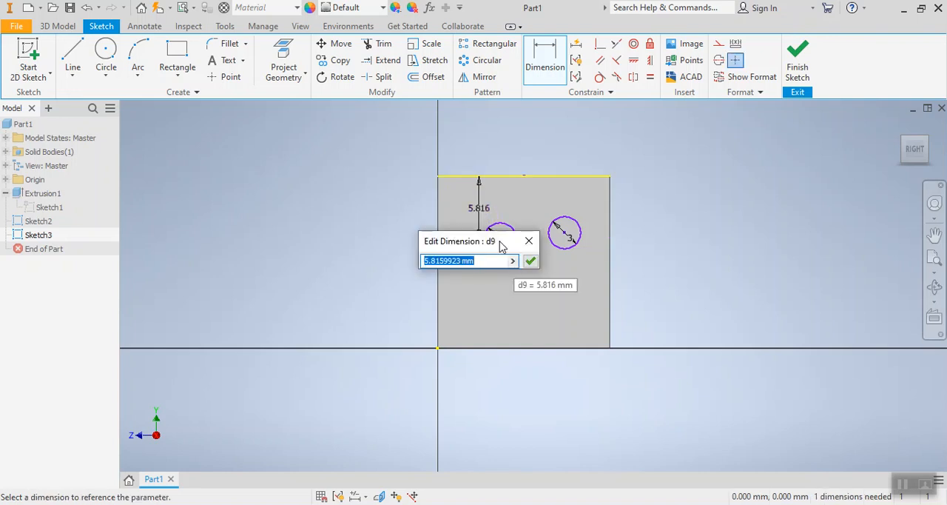
mouse_move(329, 345)
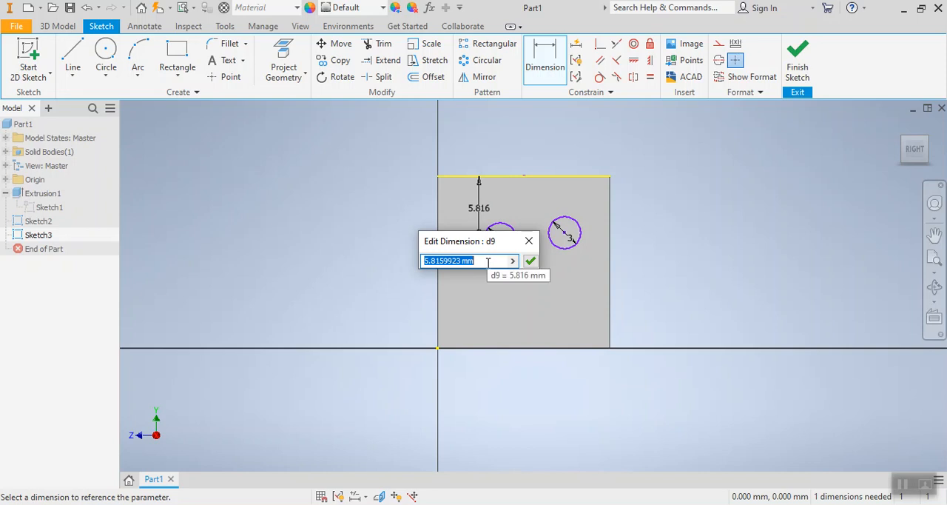
text(4)
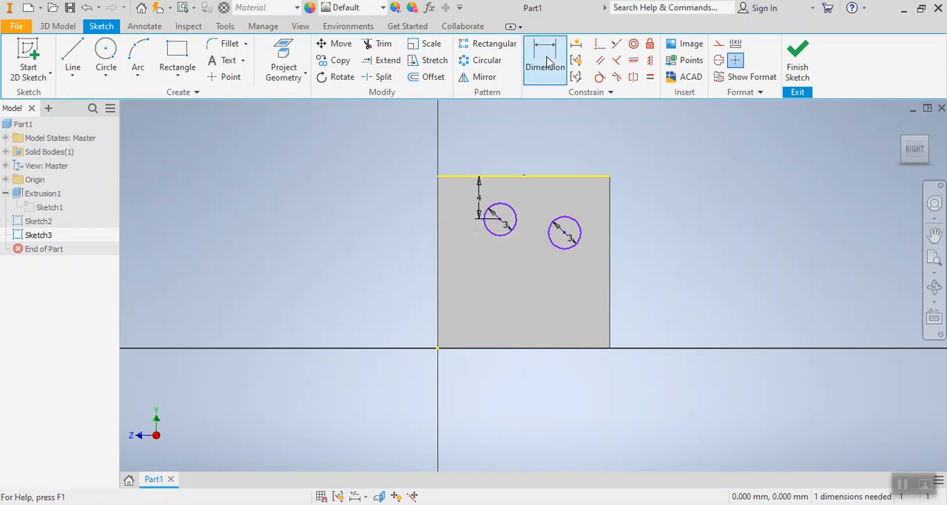
click(545, 61)
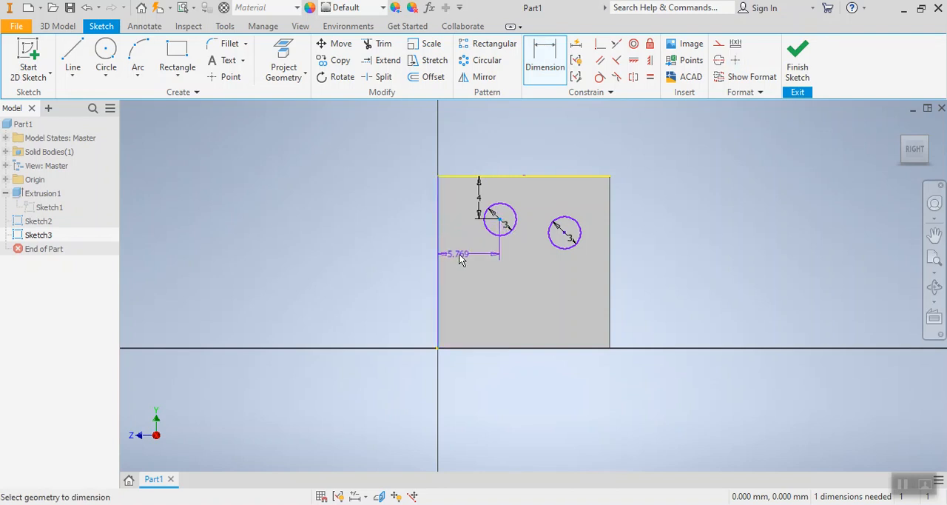
click(469, 253)
text(4)
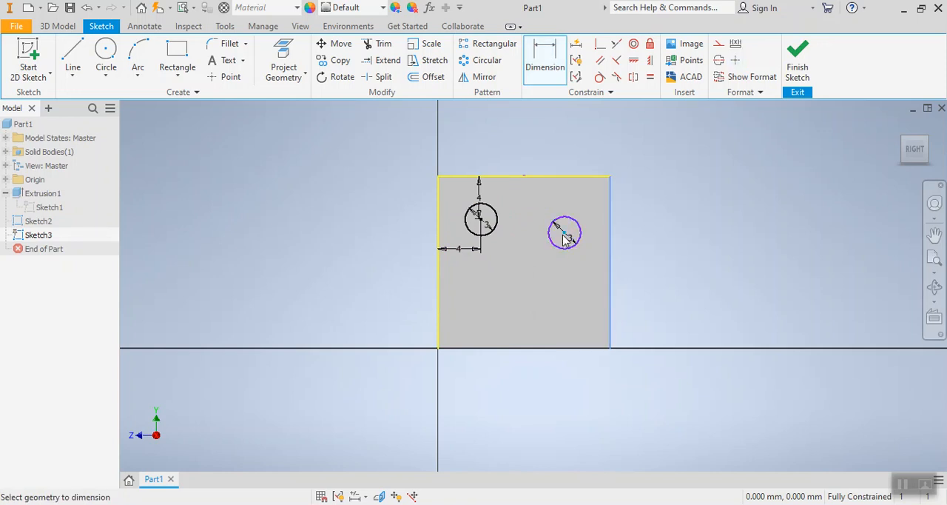
click(564, 231)
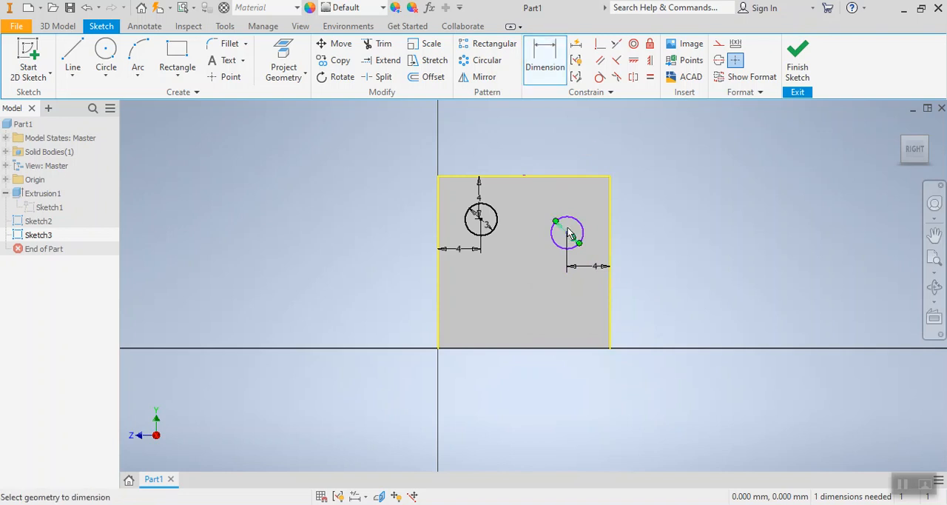
click(567, 222)
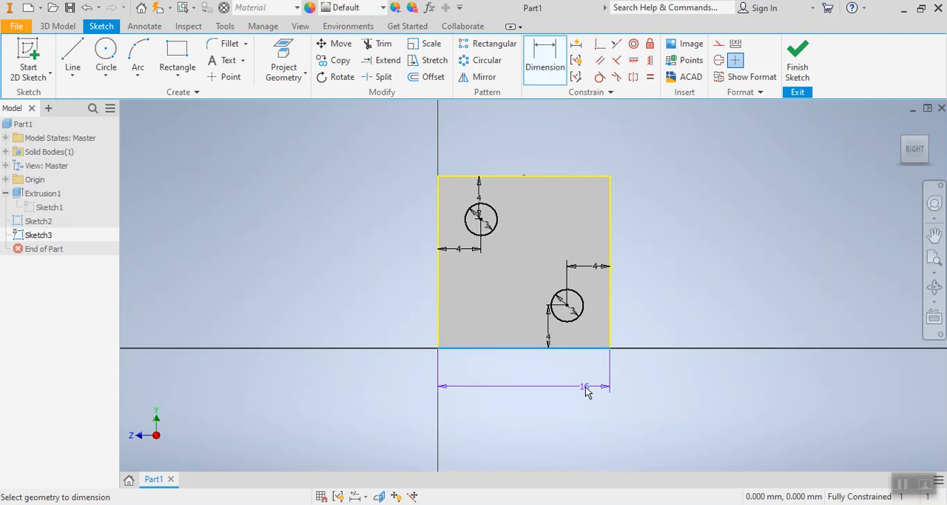
Step: Add a driven 16 mm face-width dimension and close its readout
click(584, 386)
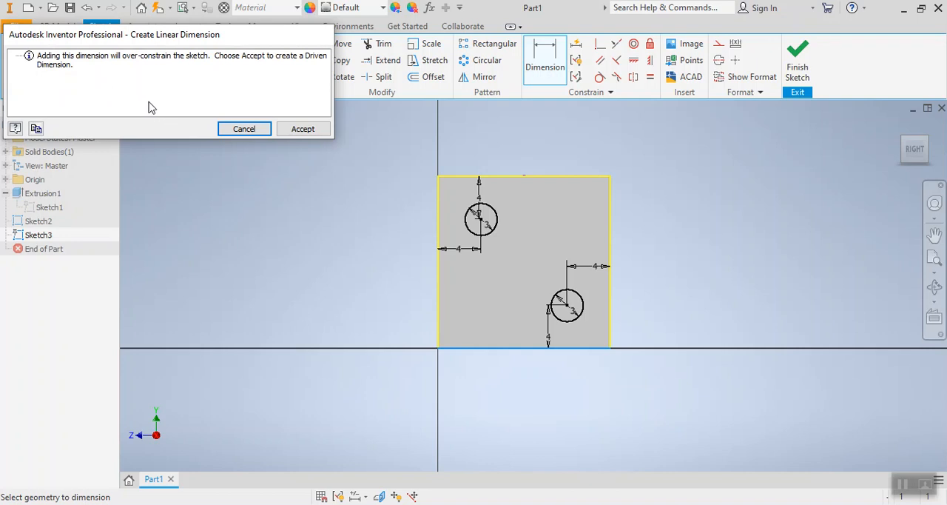
mouse_move(153, 108)
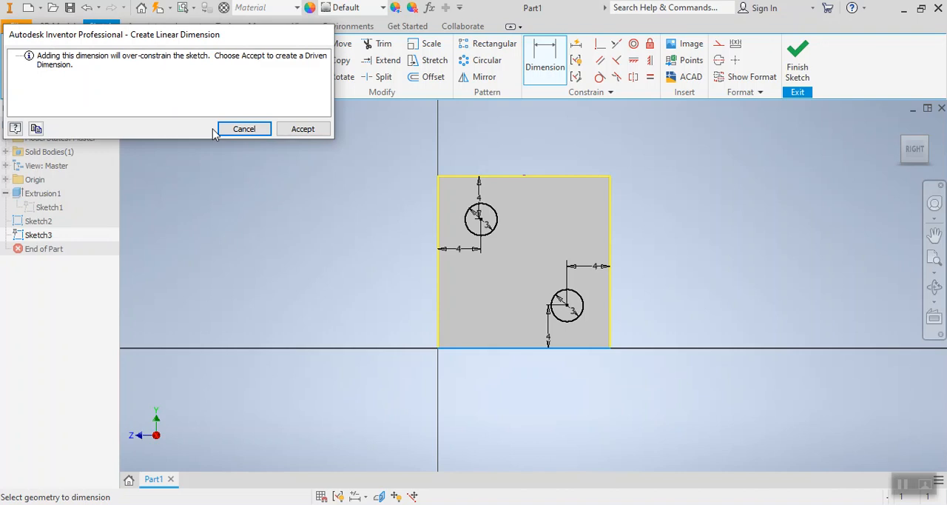
mouse_move(224, 118)
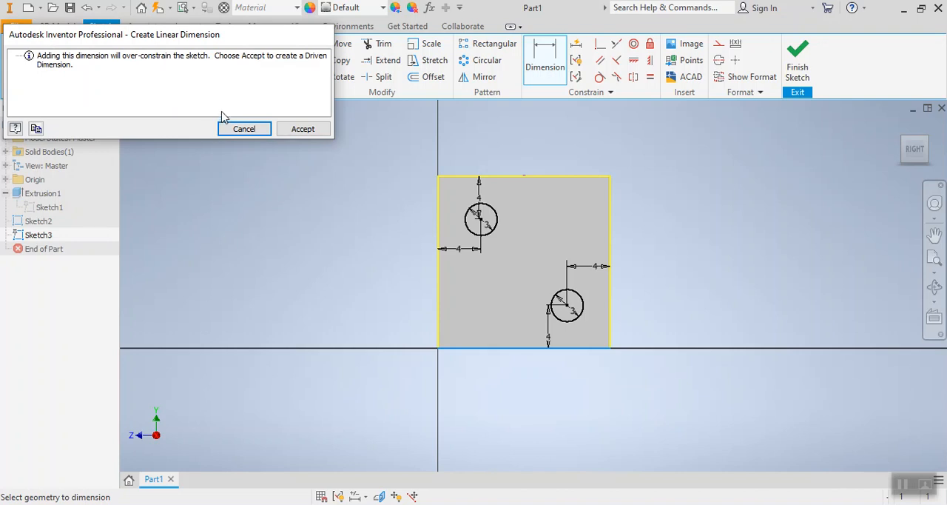
mouse_move(191, 128)
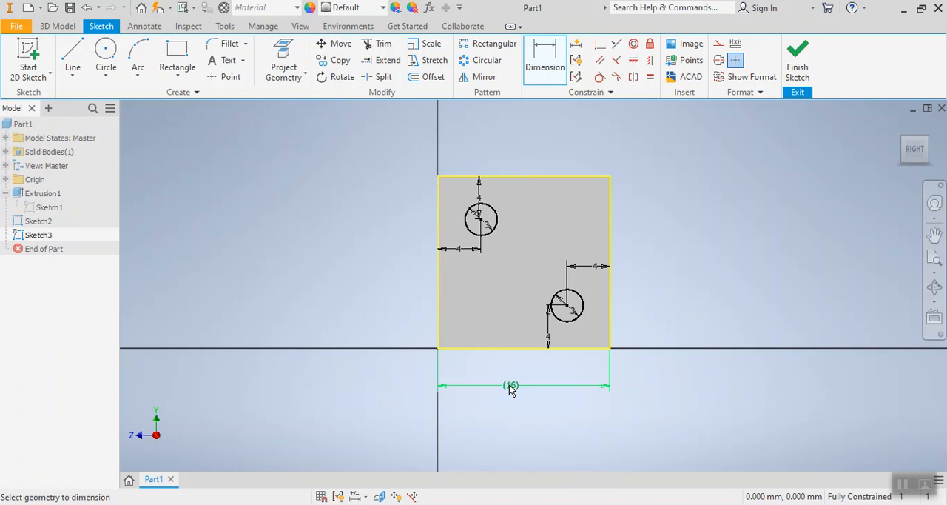
click(511, 385)
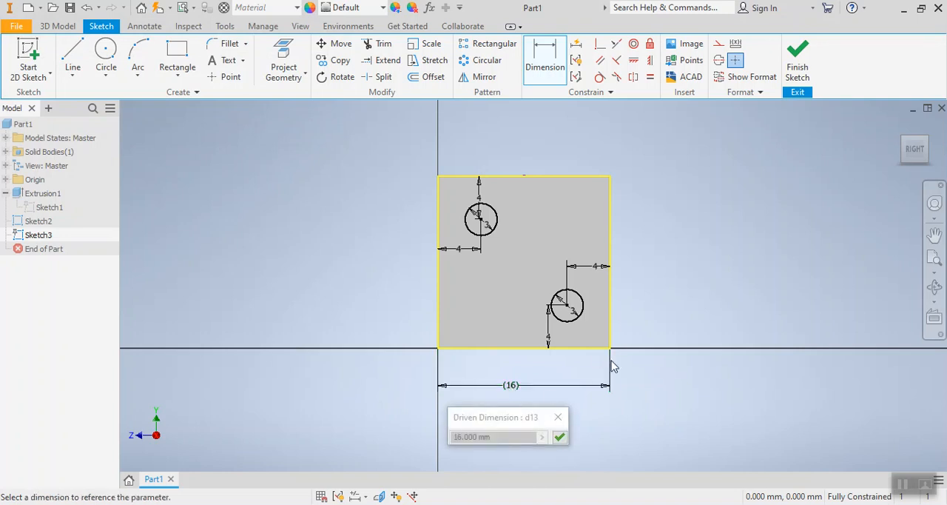
mouse_move(503, 384)
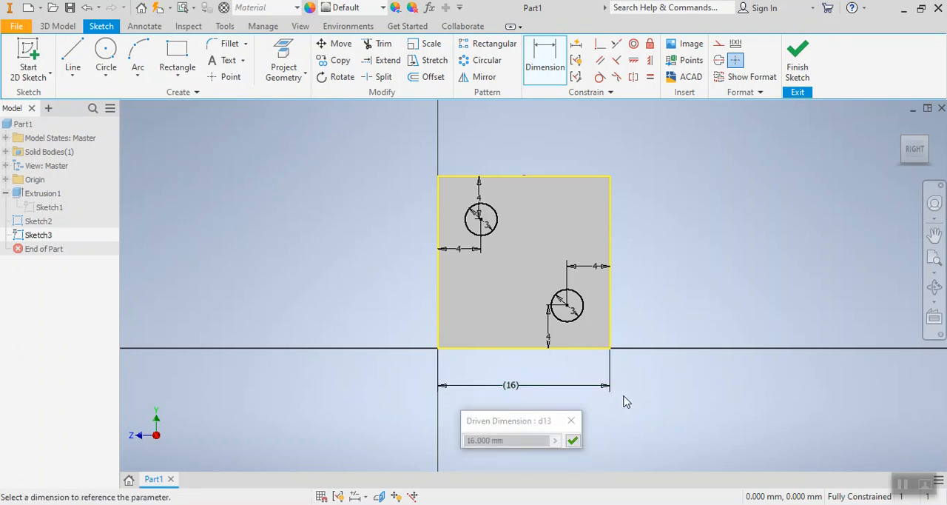
click(572, 440)
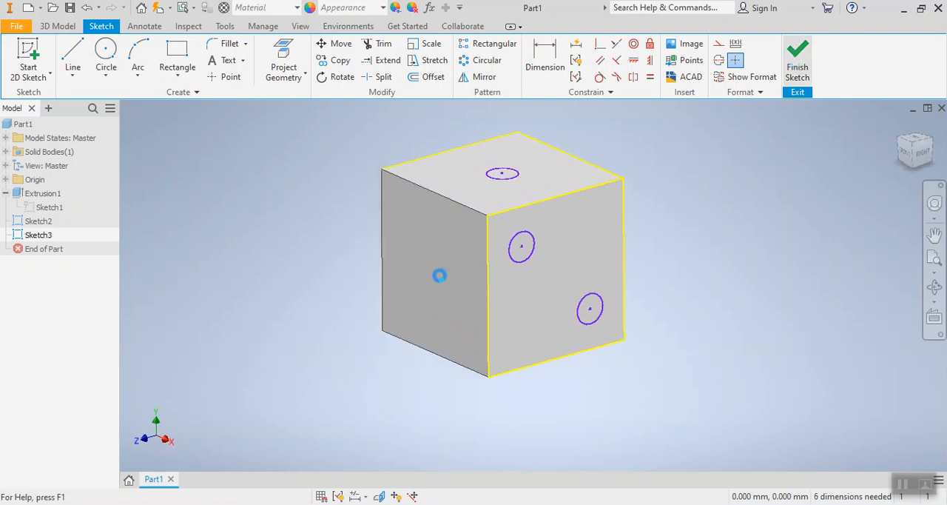
Step: Finish Sketch3, then pick the cube's left face and the vertical edge beside it
click(797, 59)
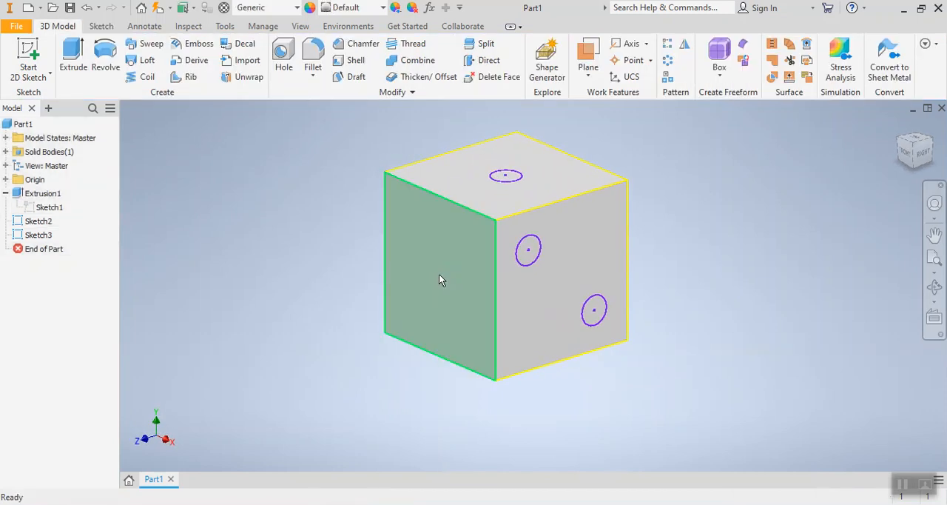
click(441, 279)
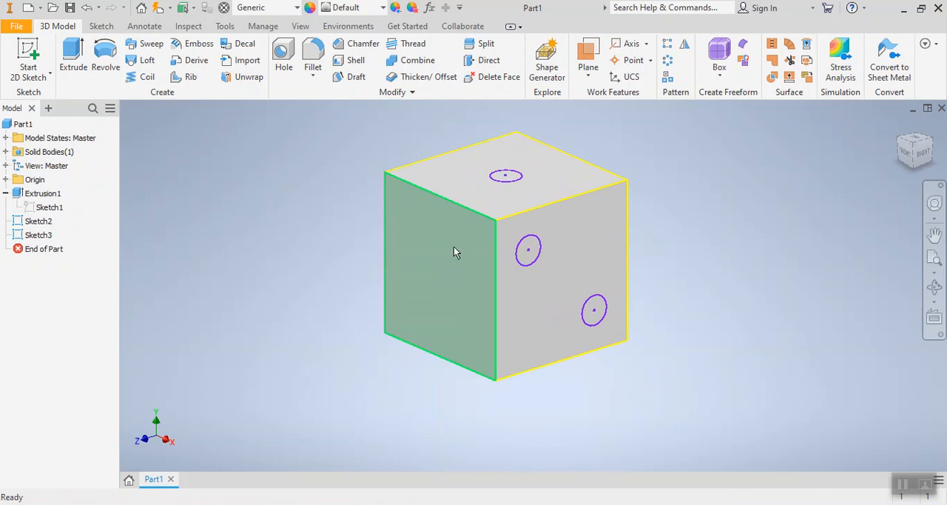
mouse_move(452, 301)
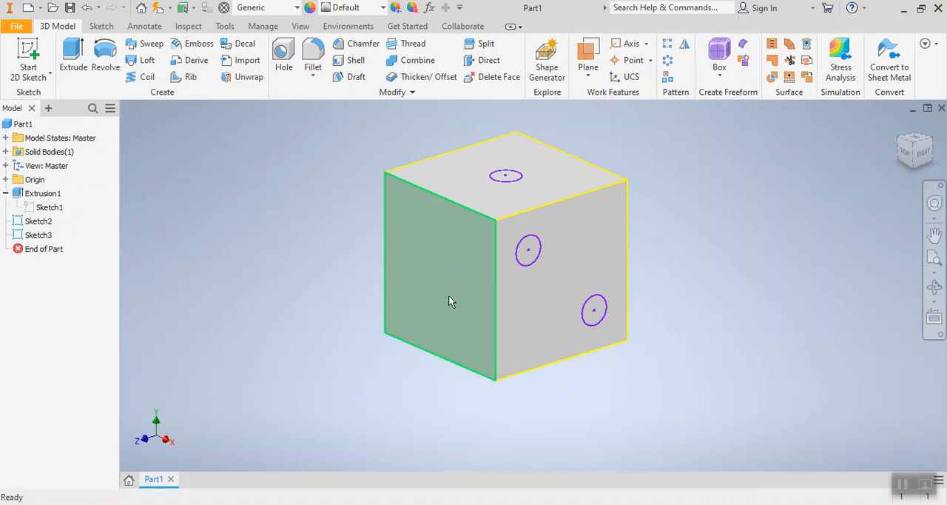
click(444, 303)
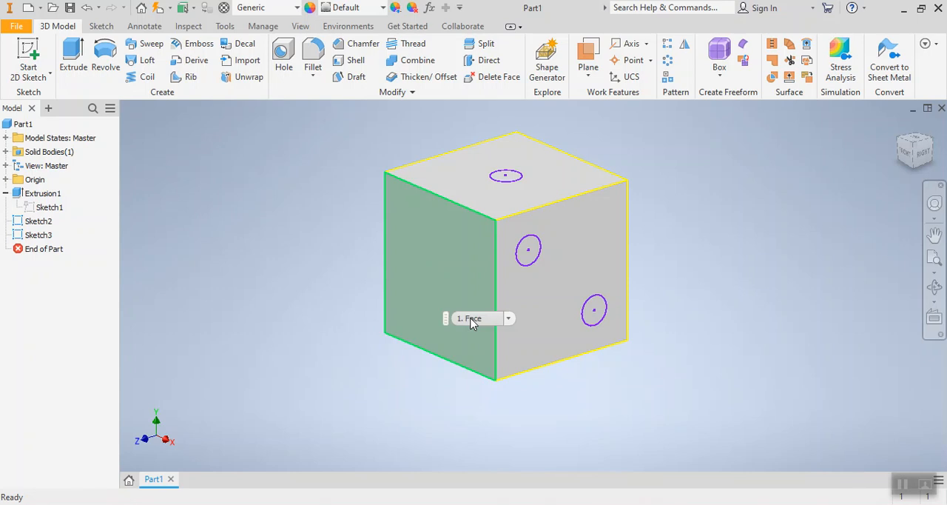
mouse_move(472, 318)
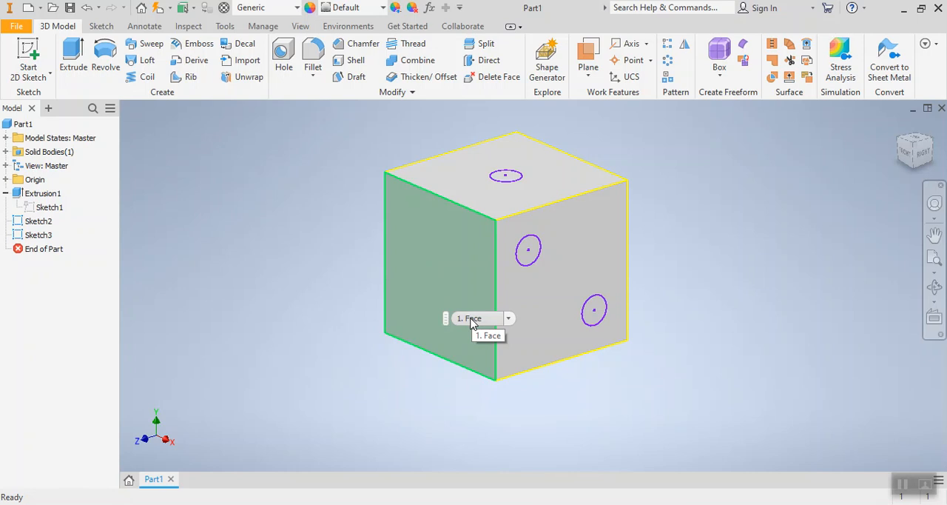
mouse_move(447, 285)
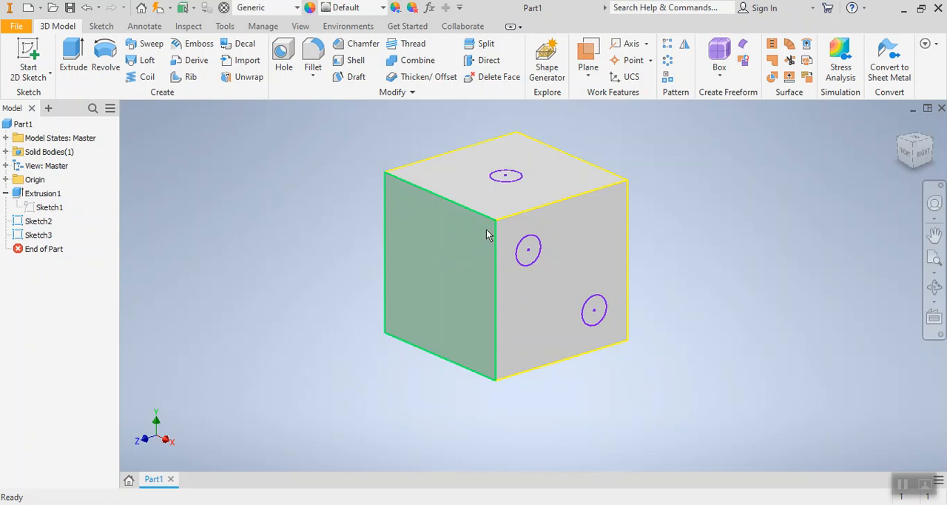
mouse_move(394, 273)
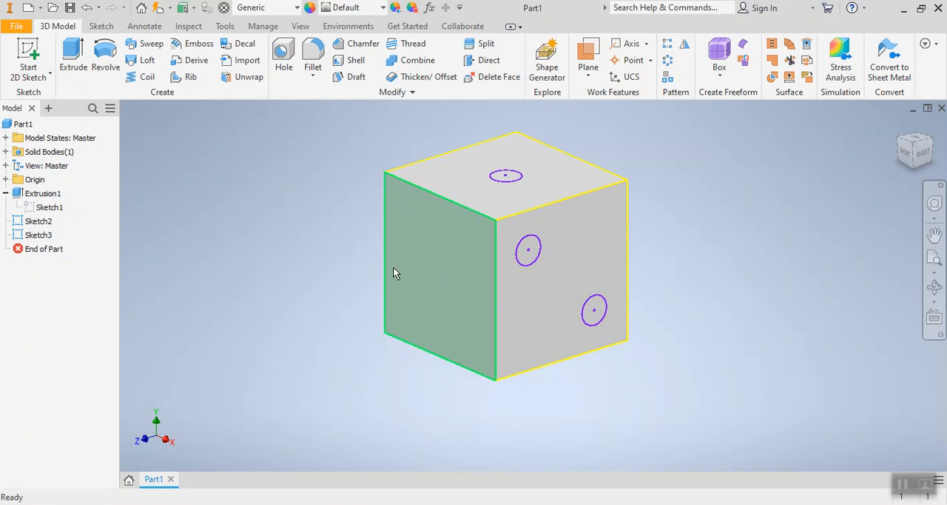
mouse_move(400, 219)
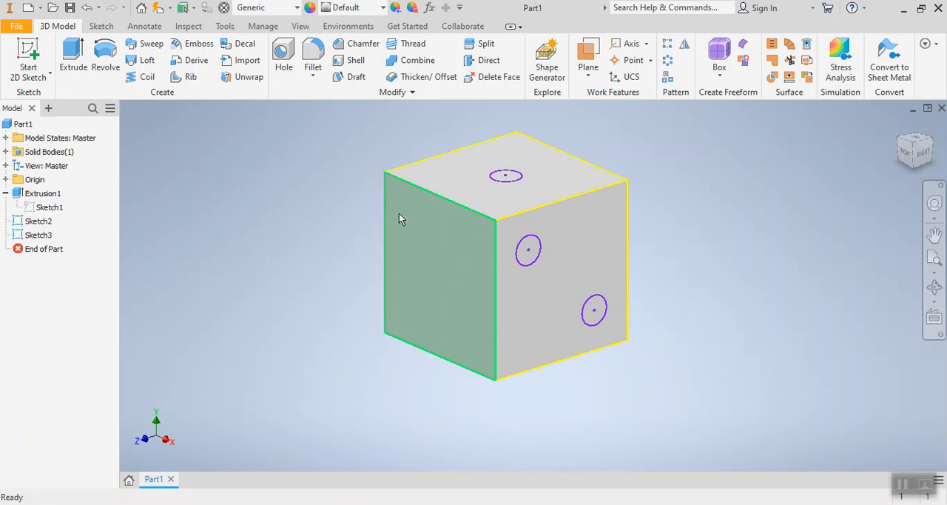
mouse_move(437, 277)
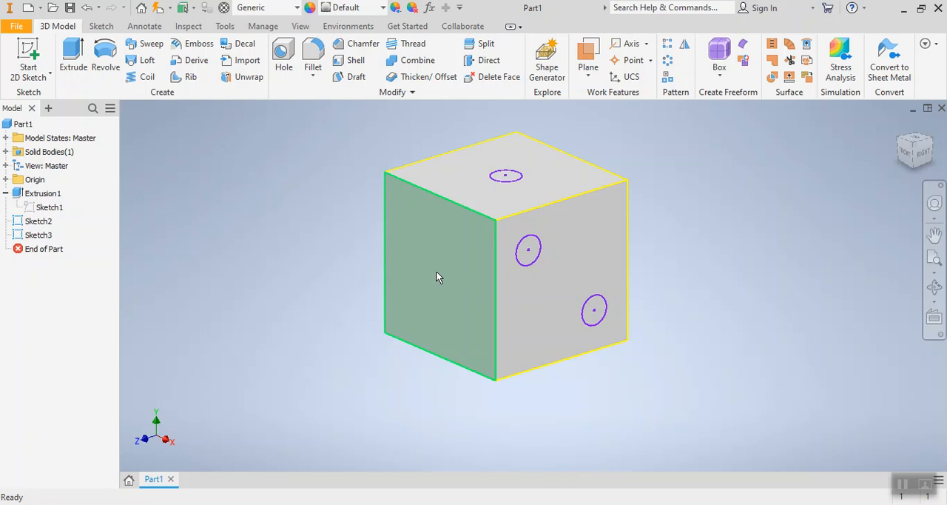
click(440, 288)
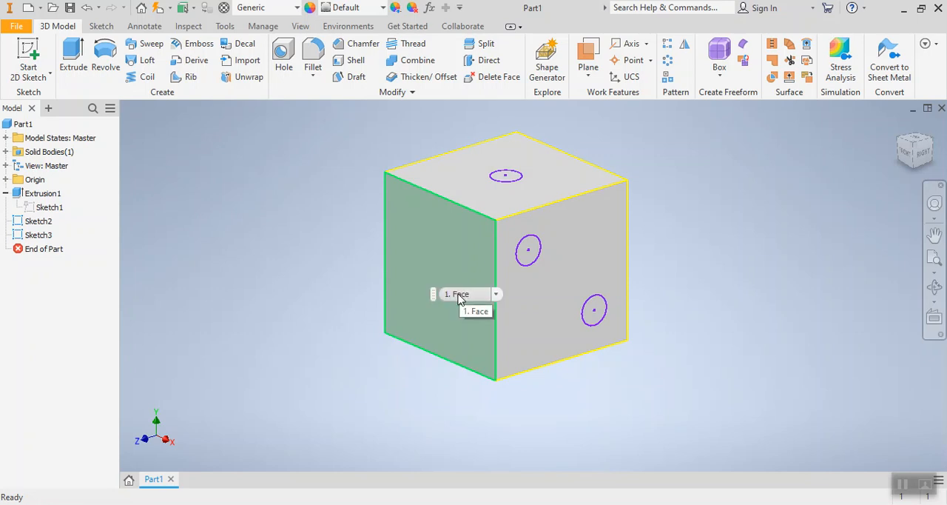
mouse_move(456, 350)
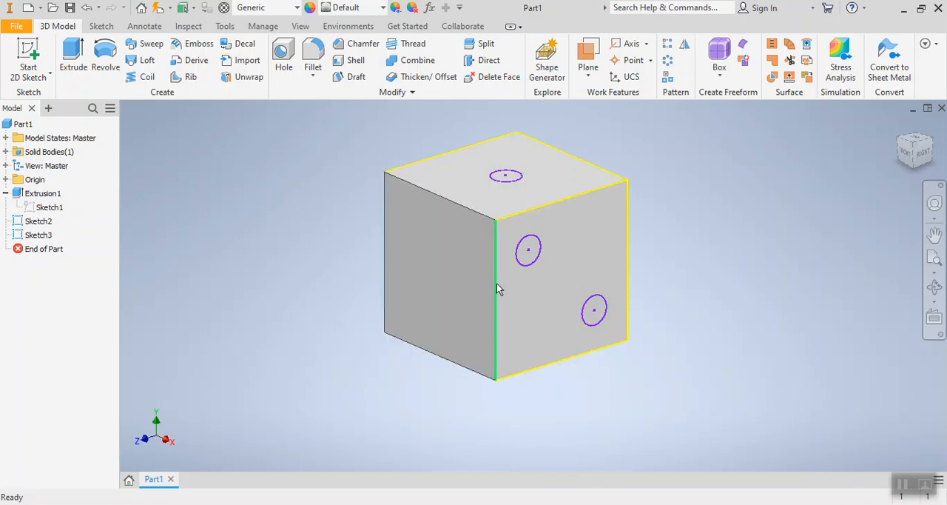
click(529, 263)
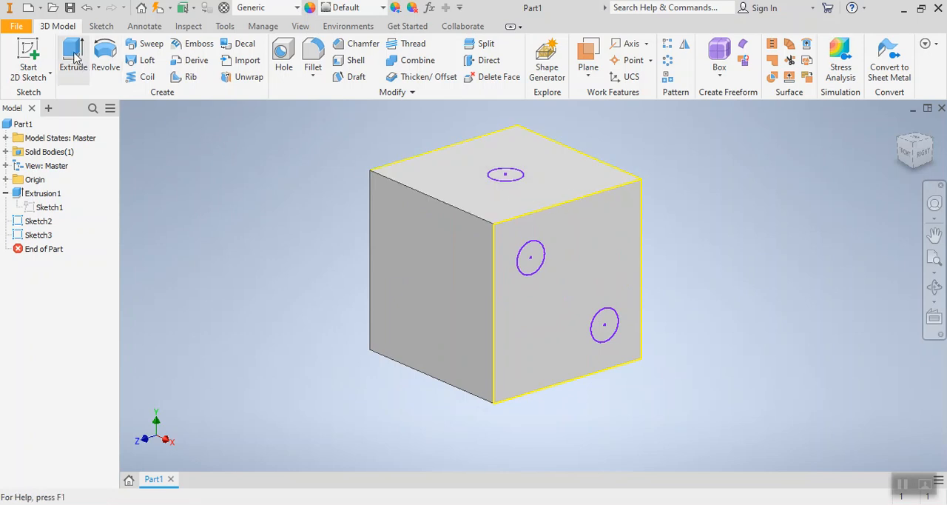
Step: Extrude-cut the top-face circle 1 mm into the cube, creating Extrusion2
click(72, 55)
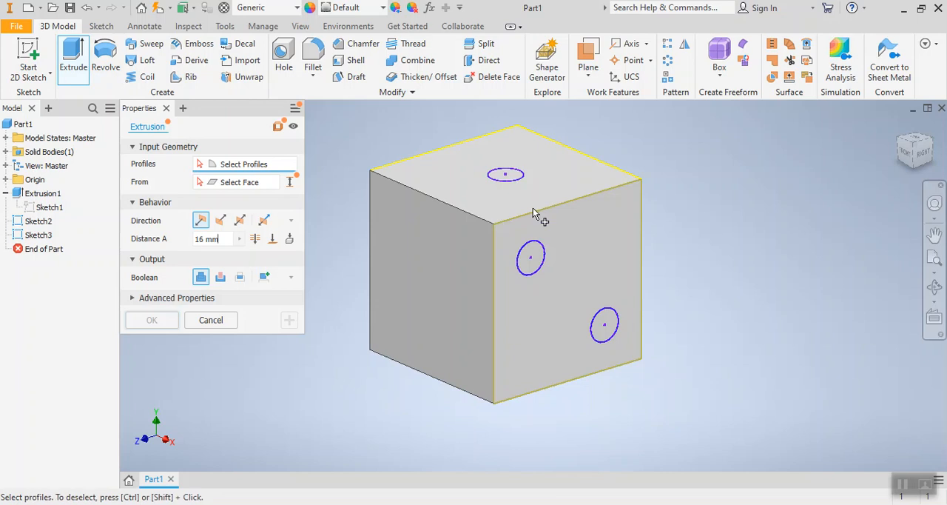
mouse_move(538, 190)
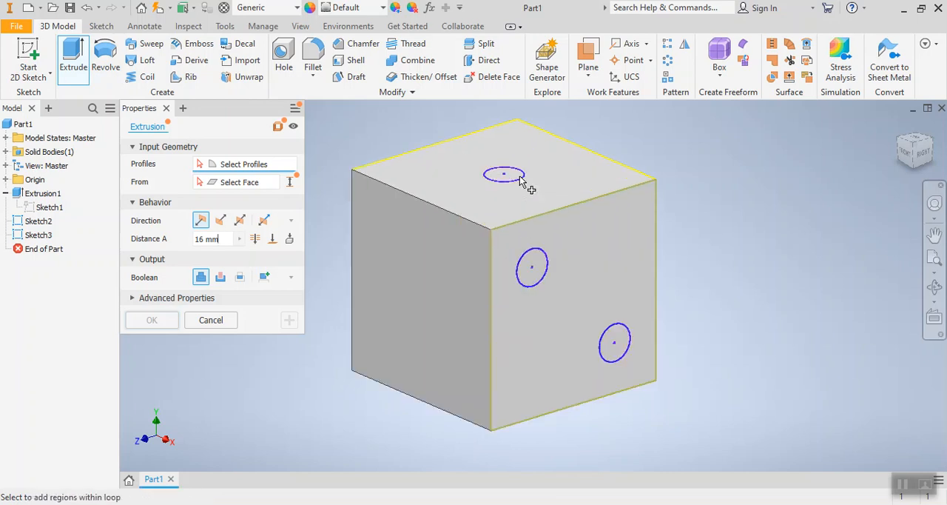
click(503, 174)
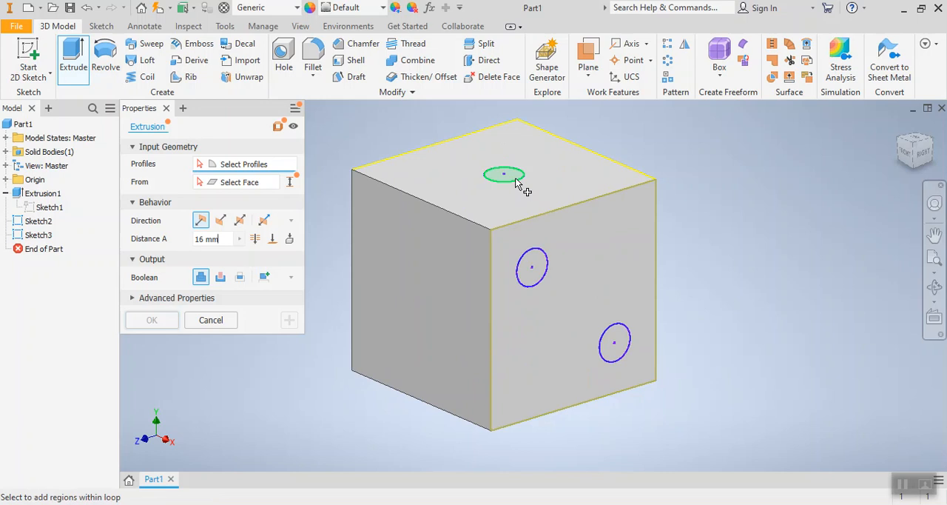
click(504, 175)
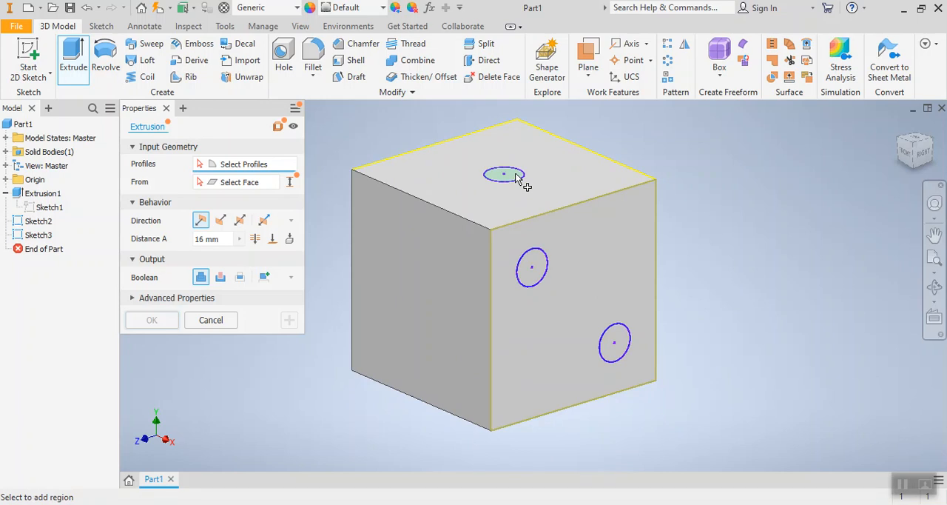
click(503, 175)
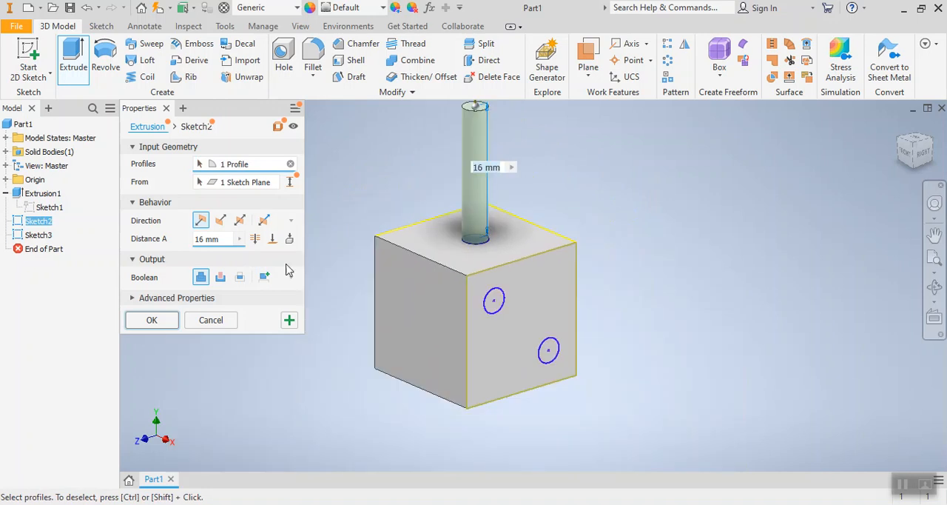
mouse_move(221, 219)
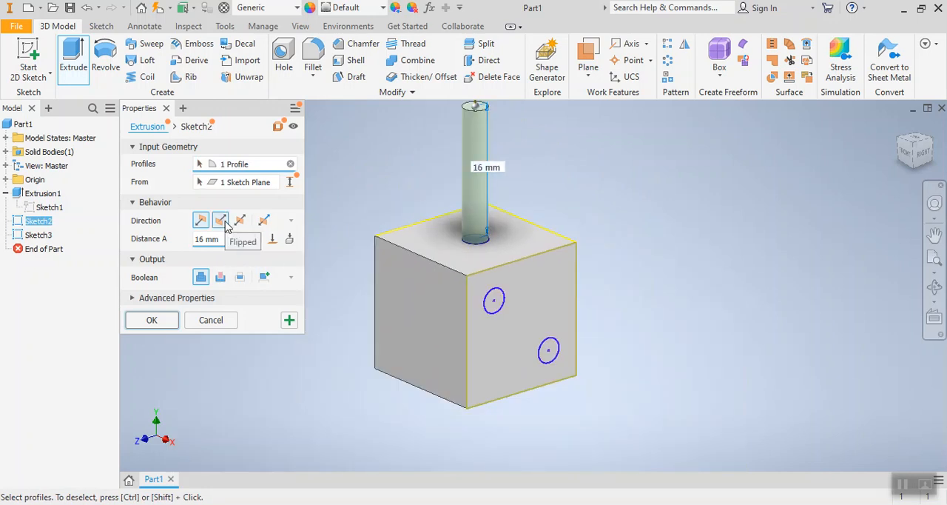
click(220, 220)
text(1)
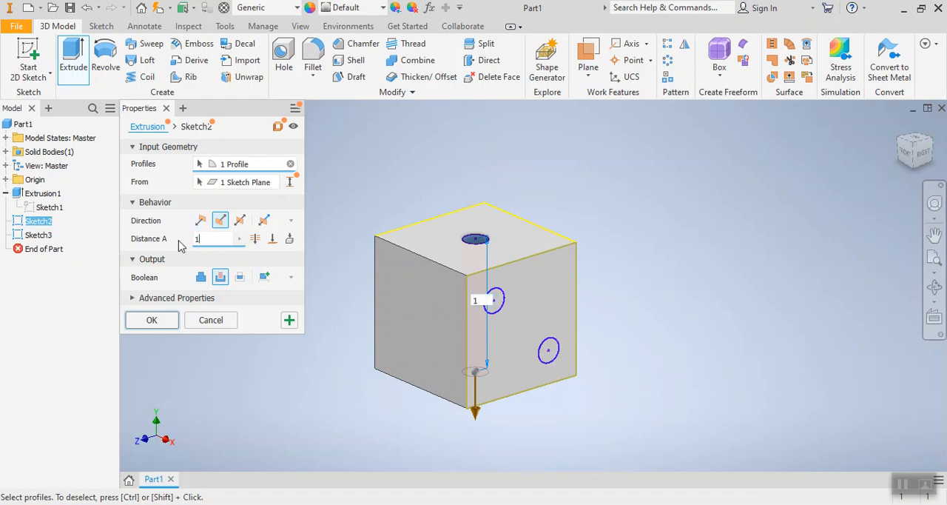
click(151, 319)
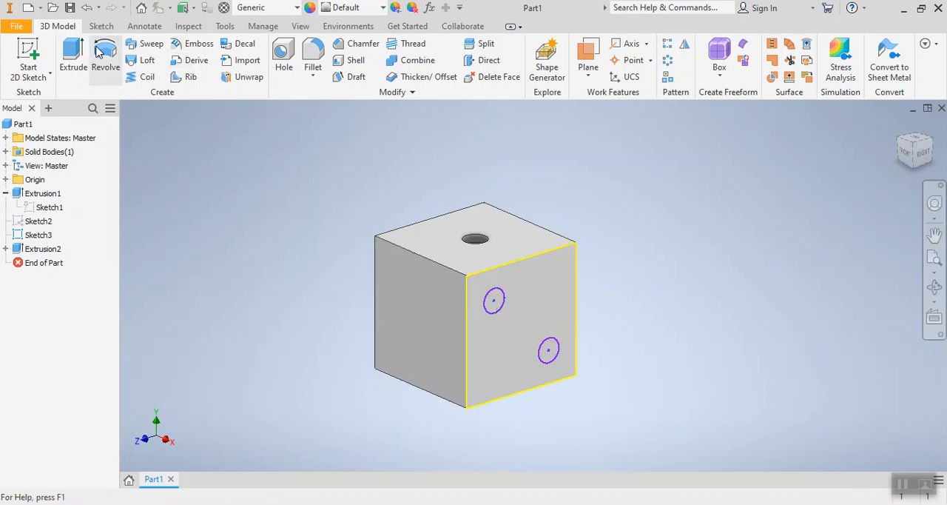
Step: Cut both Sketch3 side-face circles 1 mm into the cube as Extrusion3
click(73, 56)
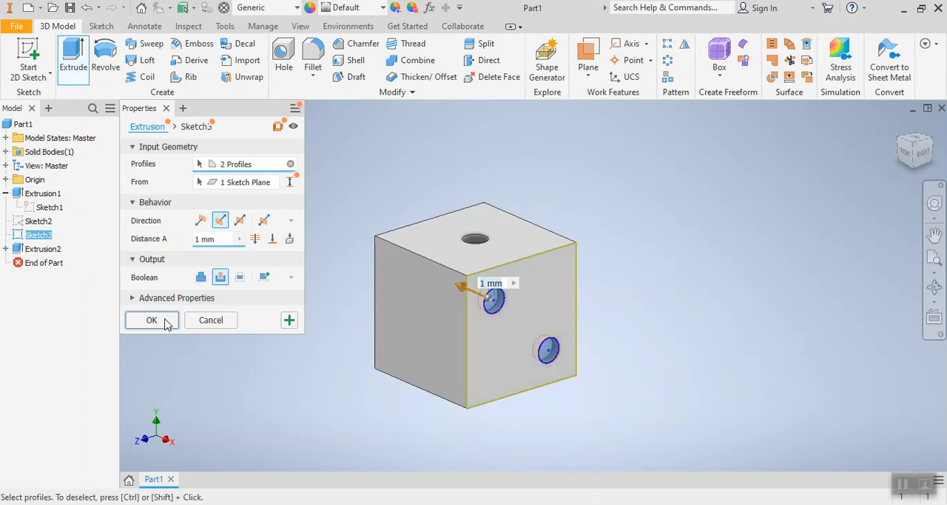
click(151, 320)
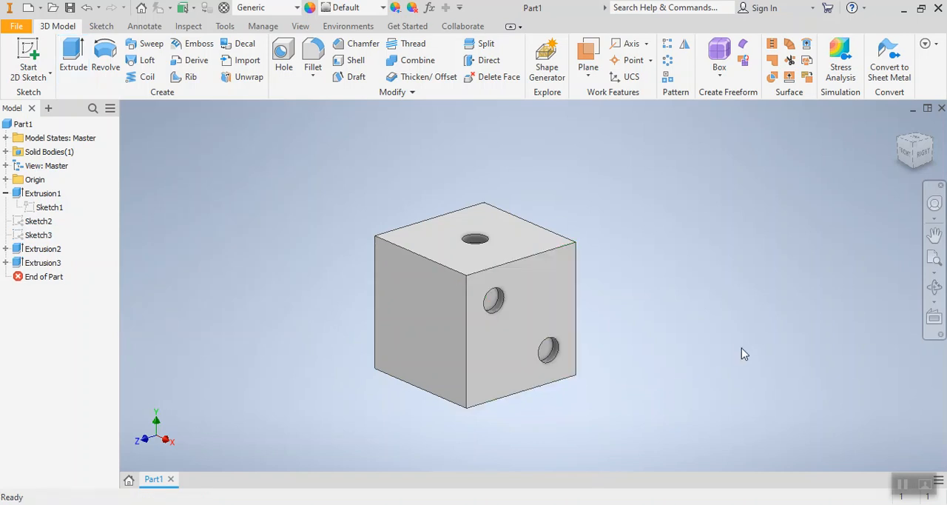
mouse_move(494, 300)
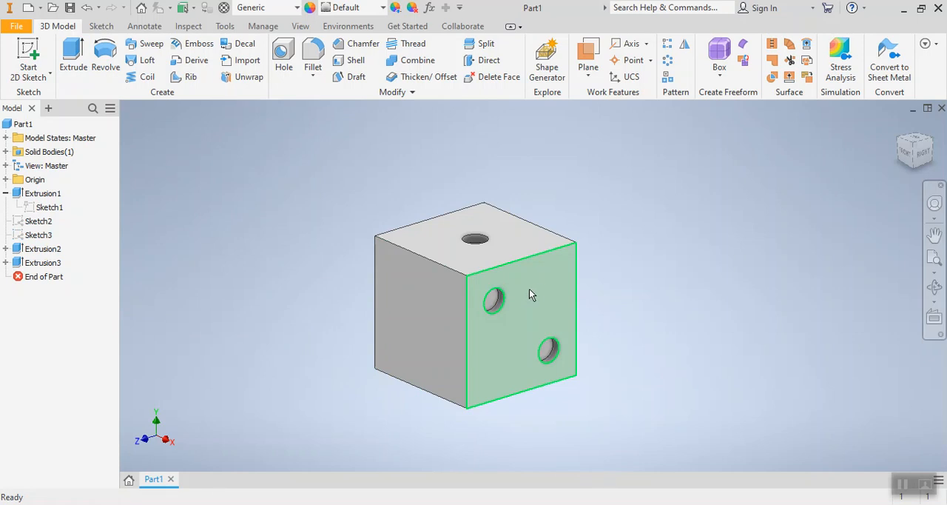
click(547, 350)
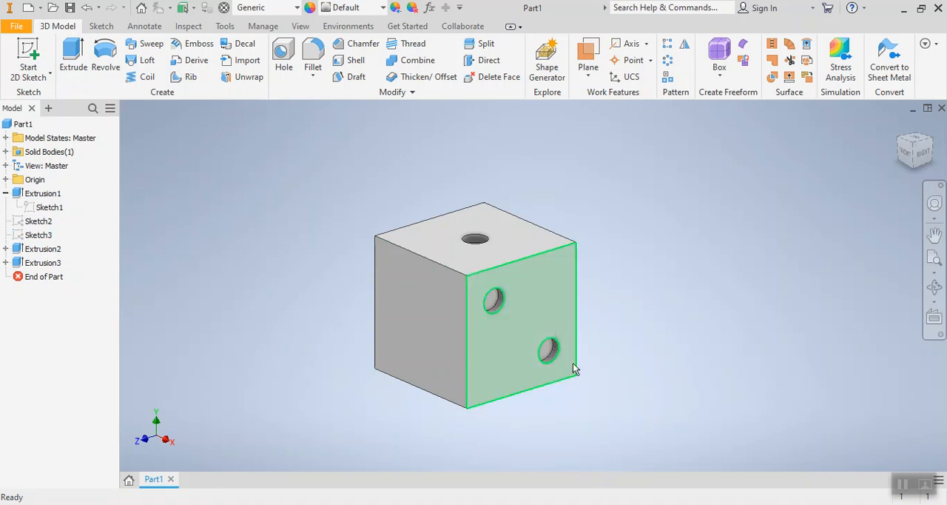
mouse_move(562, 307)
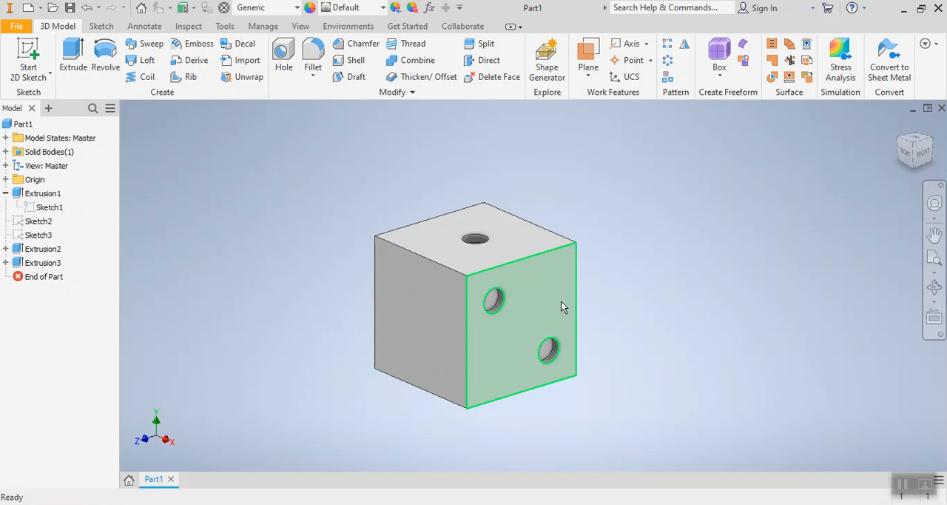
click(646, 251)
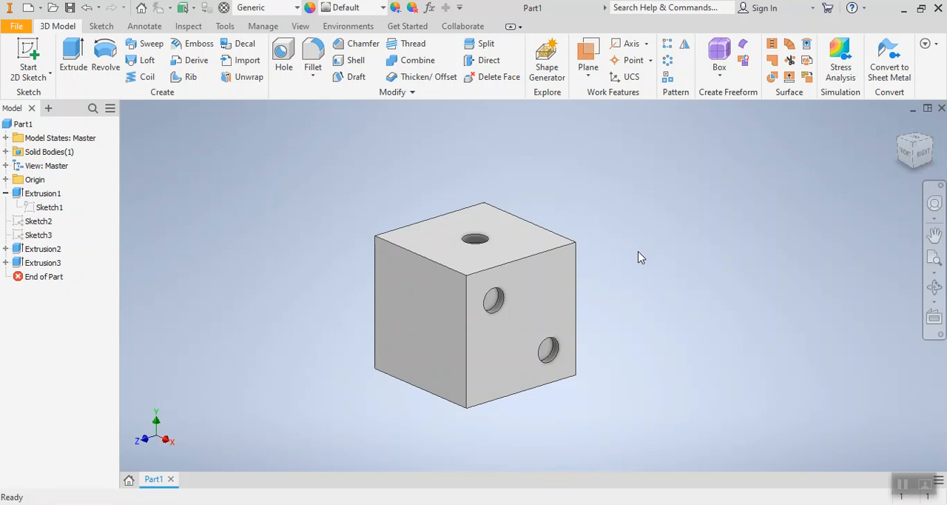
mouse_move(629, 261)
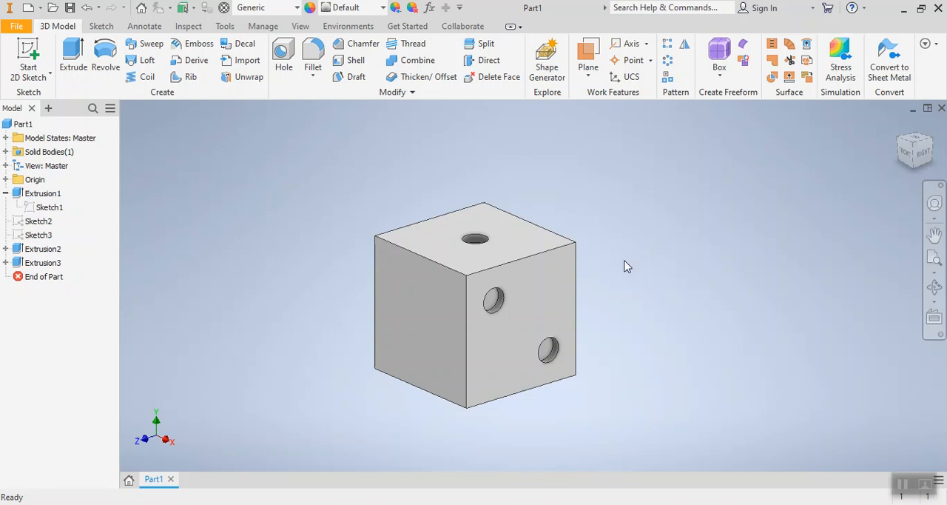
mouse_move(623, 266)
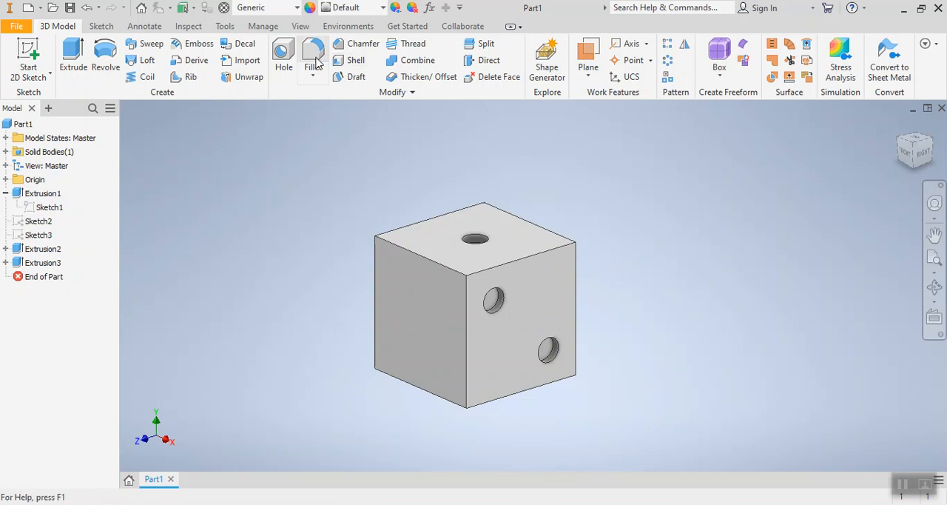
mouse_move(313, 55)
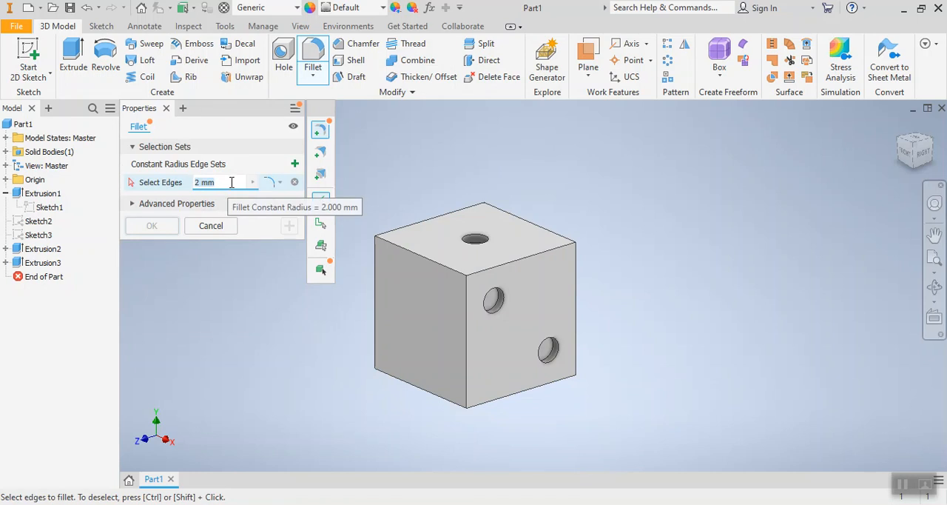
mouse_move(213, 185)
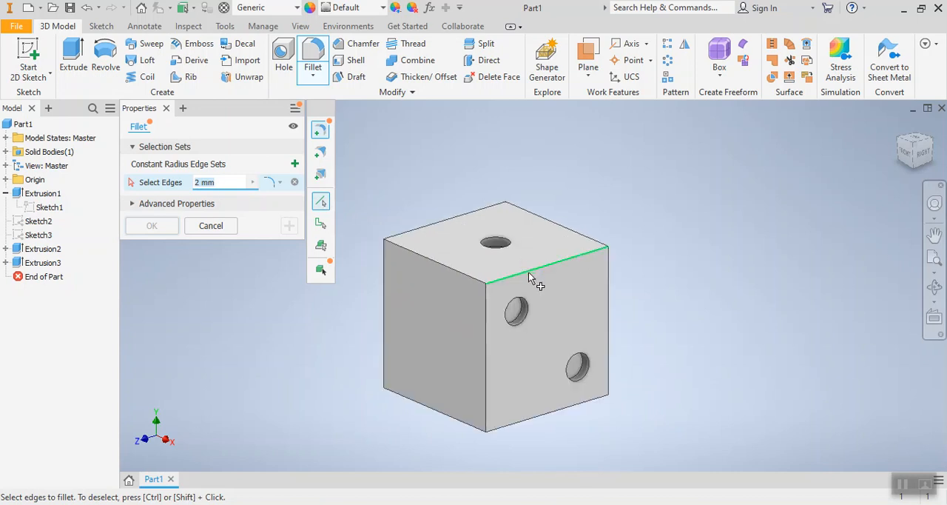
Step: Pick the top, bottom and back cube edges and apply the 2 mm fillet, creating Fillet1
click(531, 280)
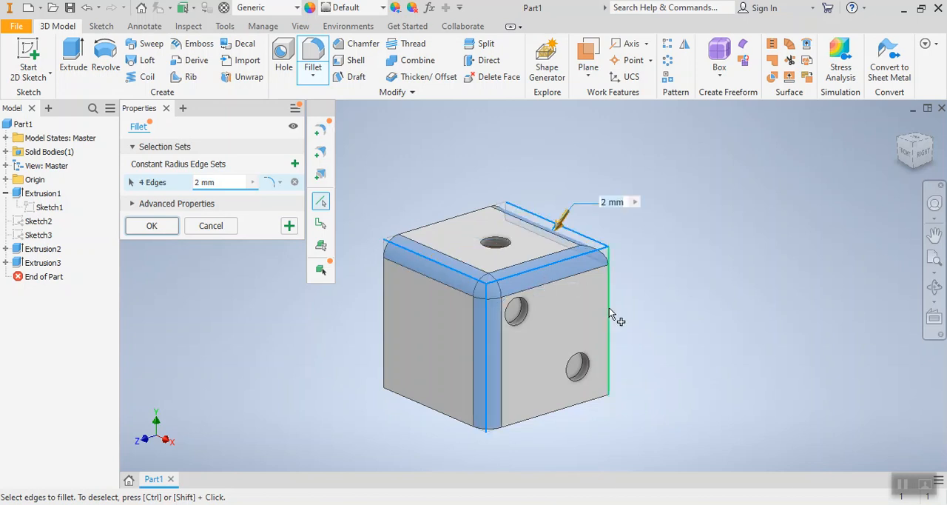
click(606, 311)
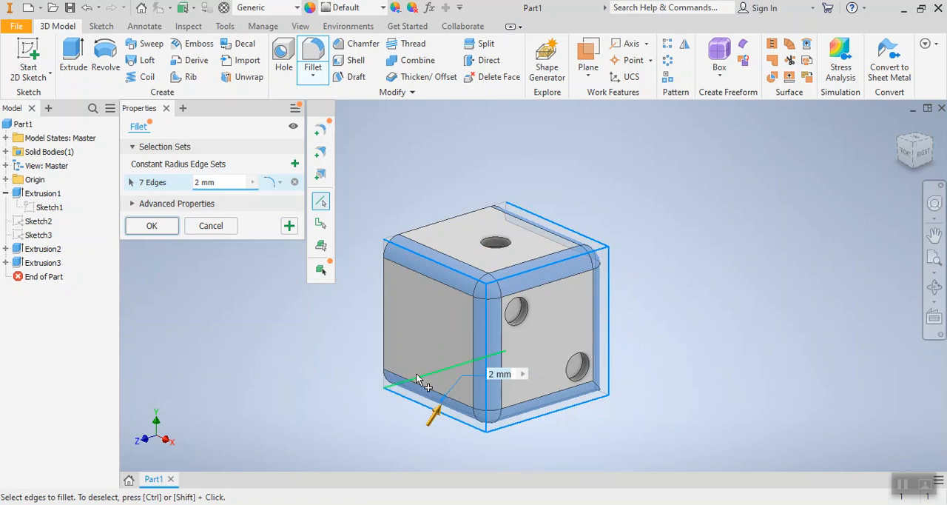
click(459, 222)
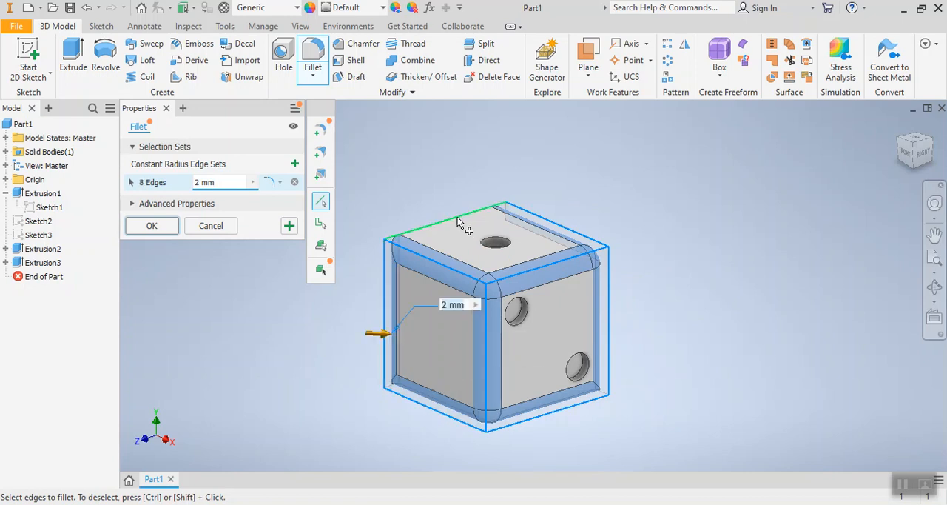
click(458, 222)
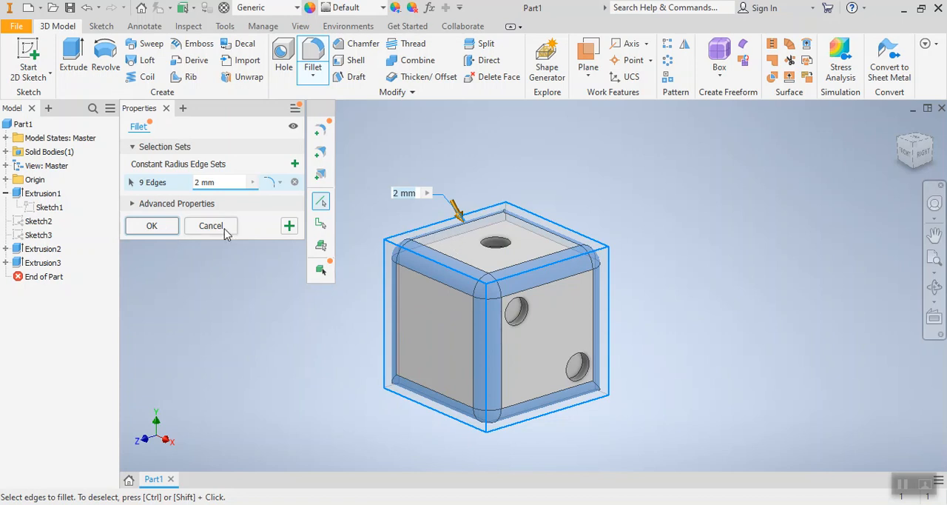
mouse_move(684, 300)
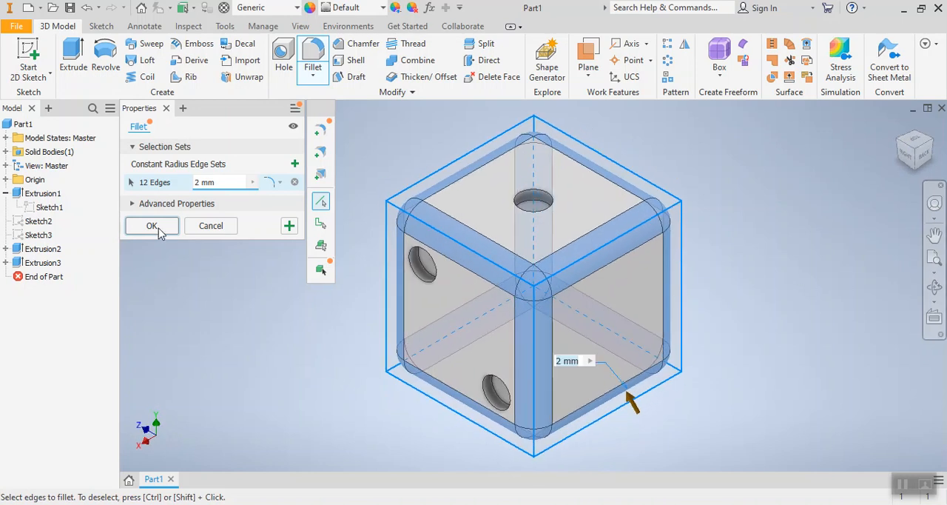
click(152, 226)
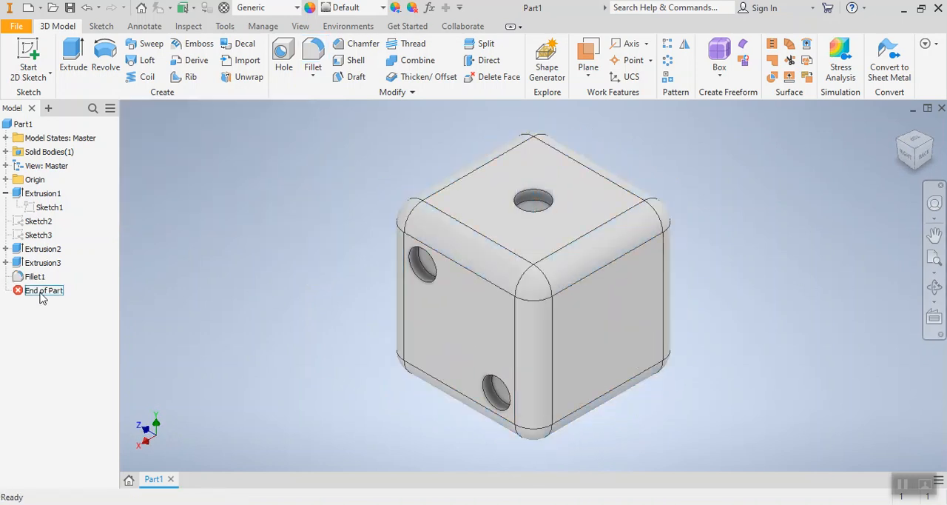
Step: Fillet the top dot's rim and bottom edges with a 0.25 mm radius
click(43, 249)
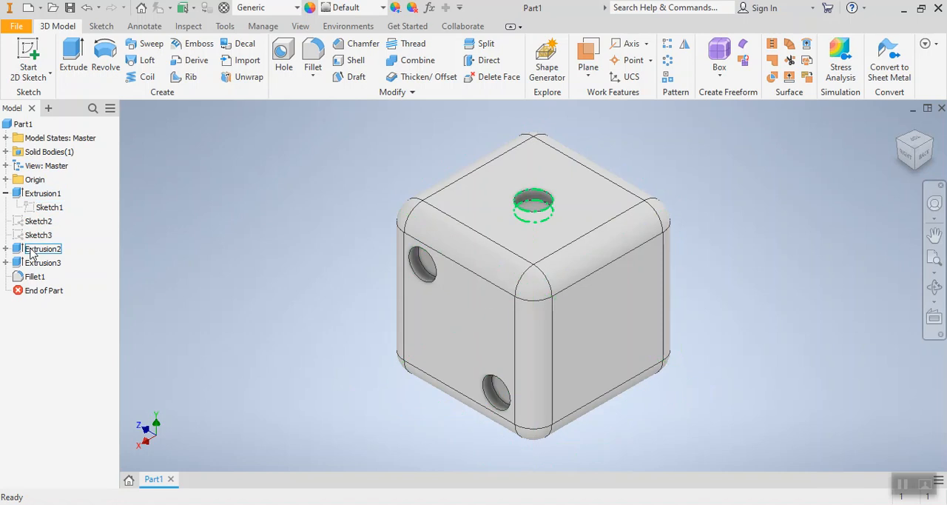
click(34, 276)
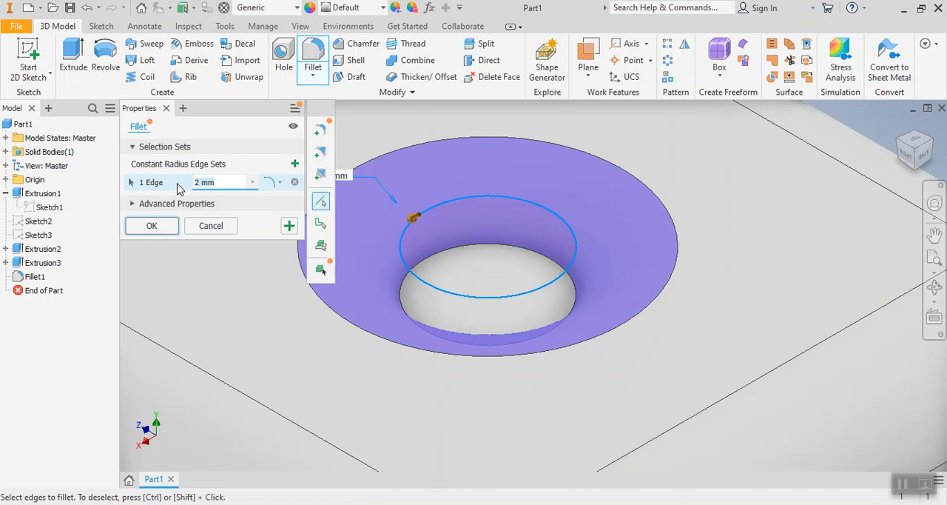
text(.25)
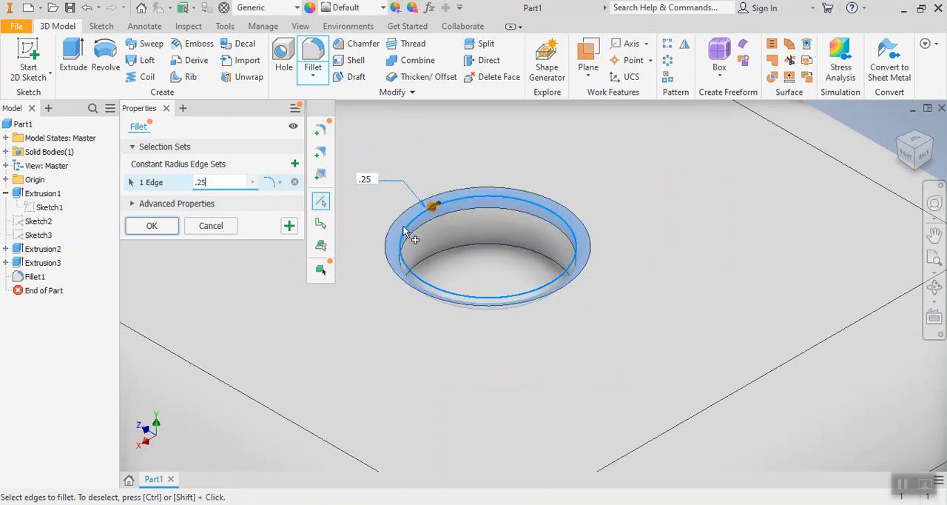
click(446, 251)
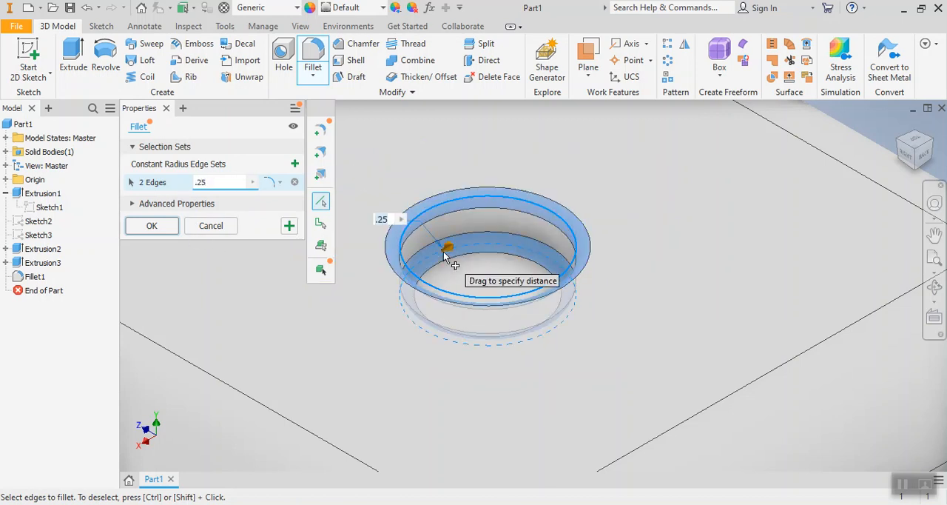
click(152, 226)
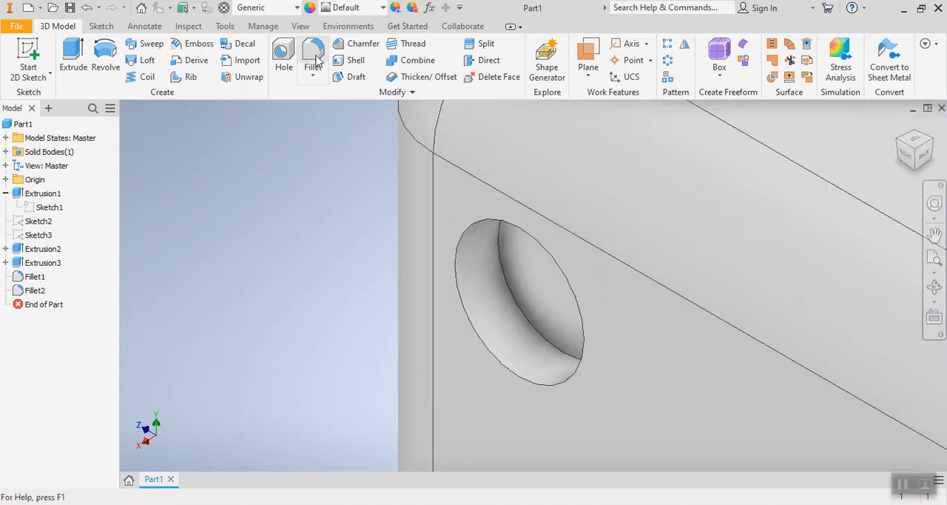
Step: Apply a 0.25 mm fillet to the four side-face dot recess edges, creating Fillet3
click(311, 56)
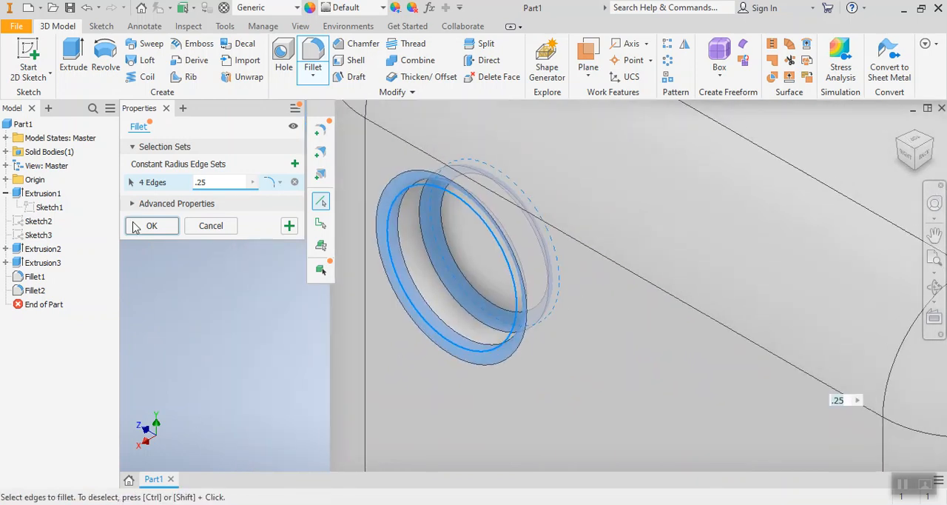
click(151, 225)
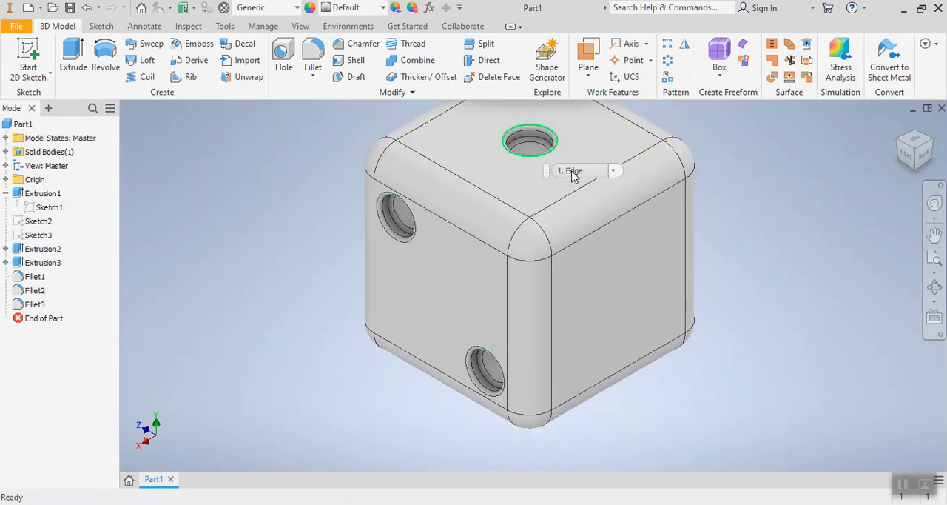
mouse_move(573, 174)
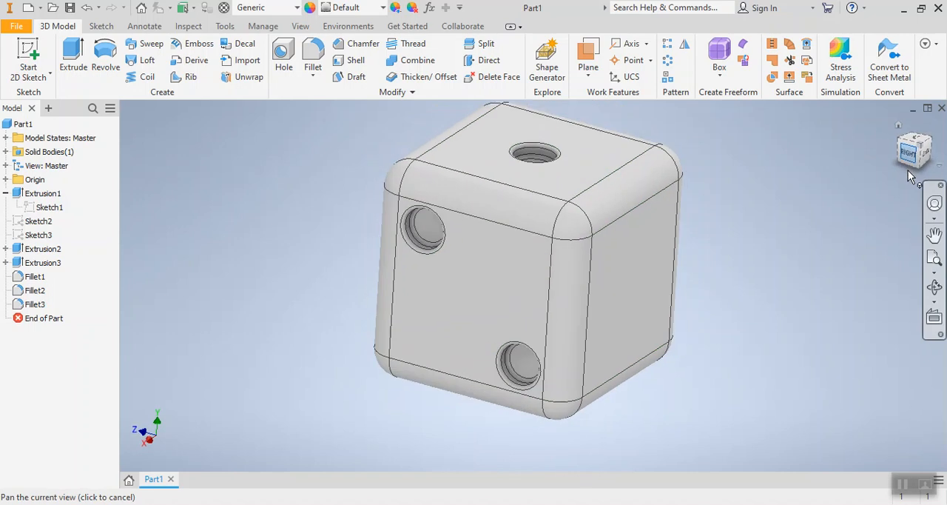
Step: Orient the die to the Right view using the ViewCube
click(913, 150)
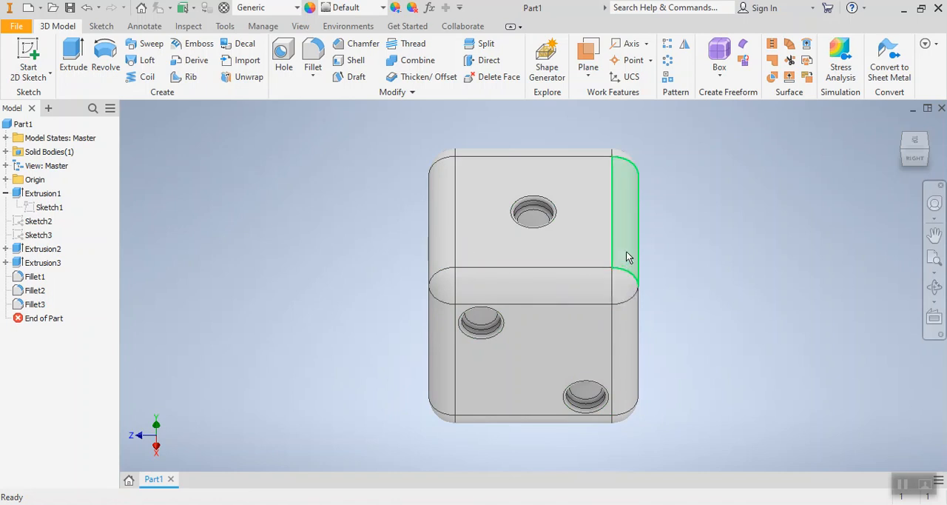
mouse_move(628, 258)
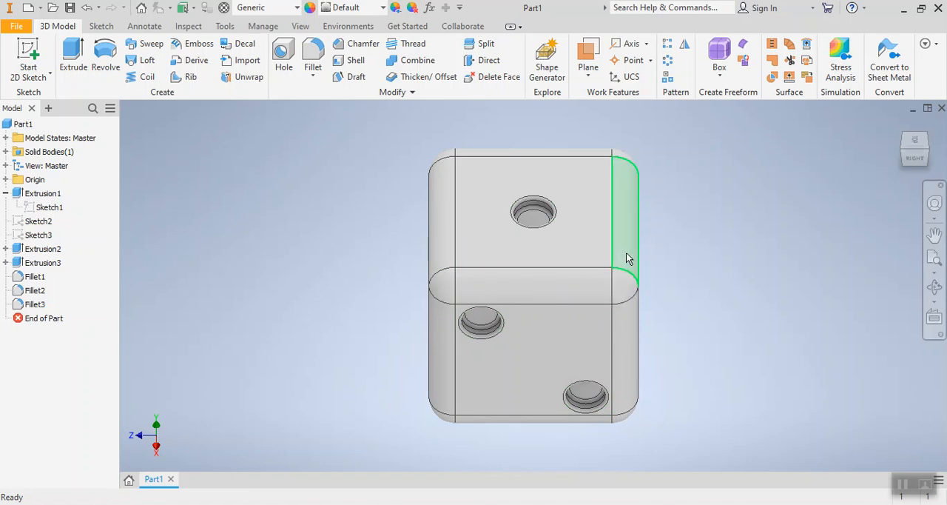
mouse_move(625, 260)
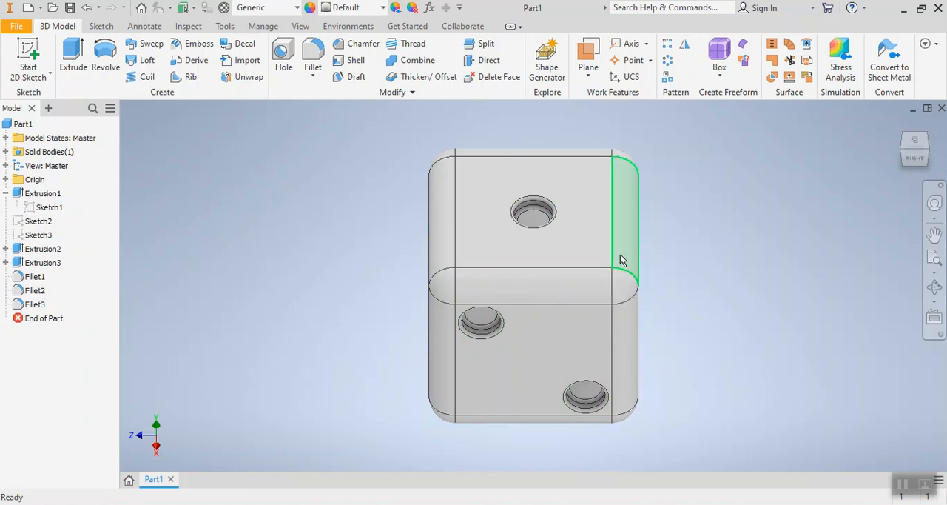
click(625, 259)
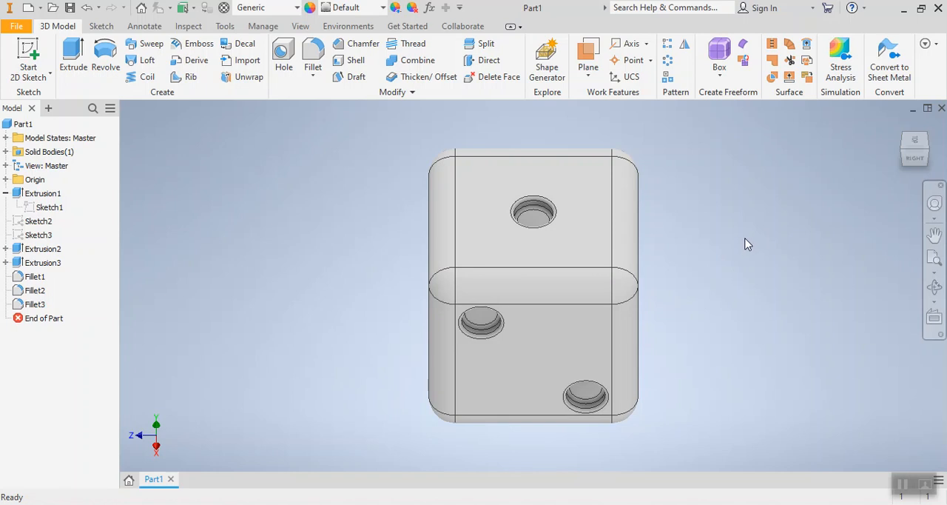
mouse_move(765, 228)
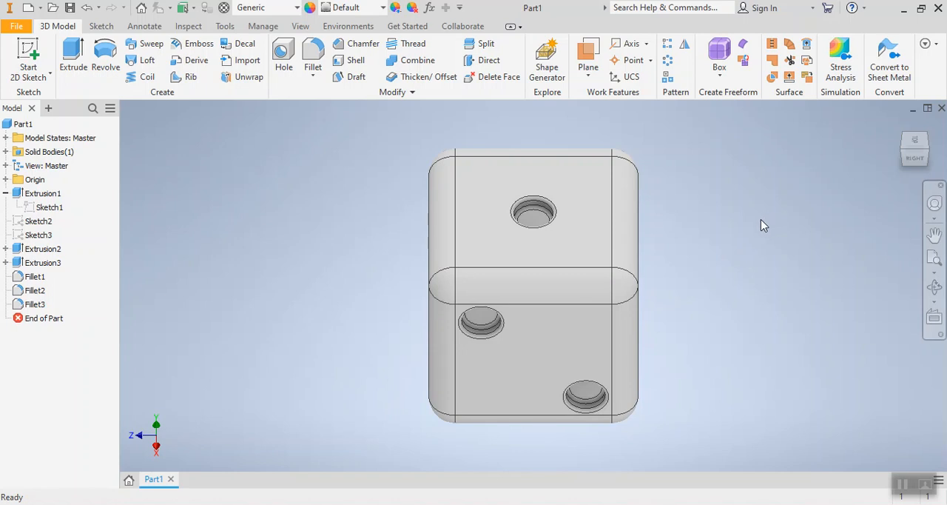
mouse_move(755, 227)
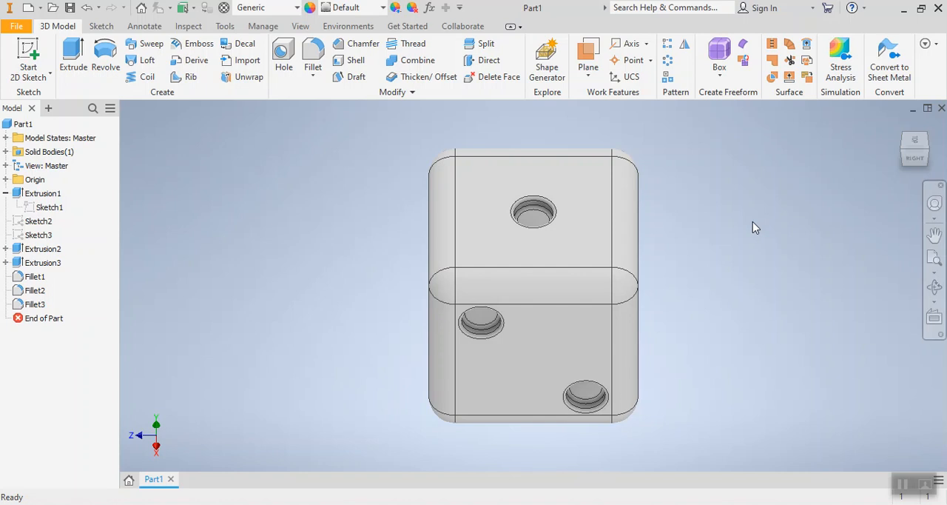
mouse_move(753, 225)
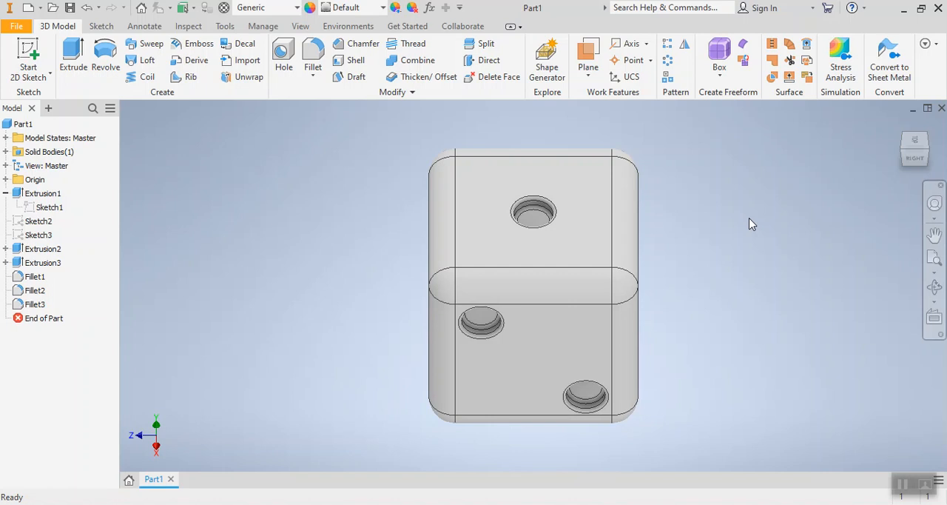
mouse_move(752, 228)
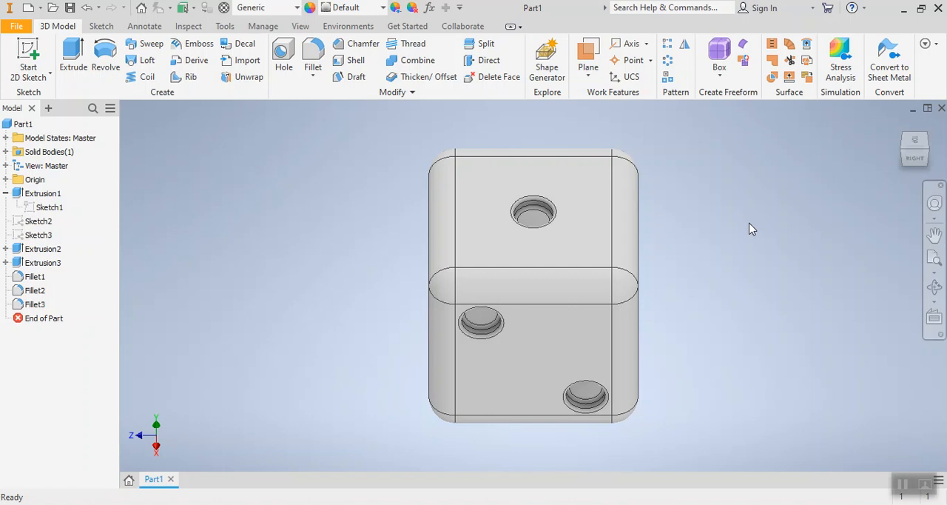
mouse_move(782, 207)
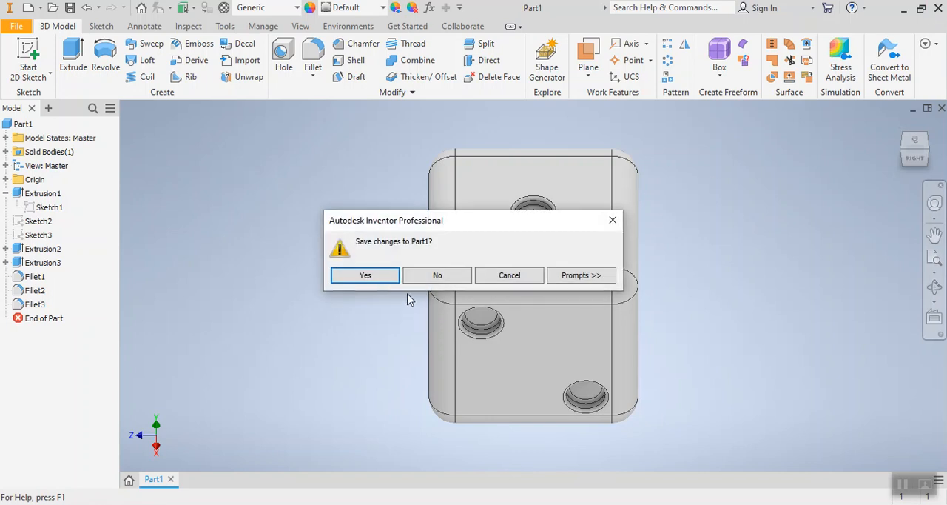
mouse_move(369, 251)
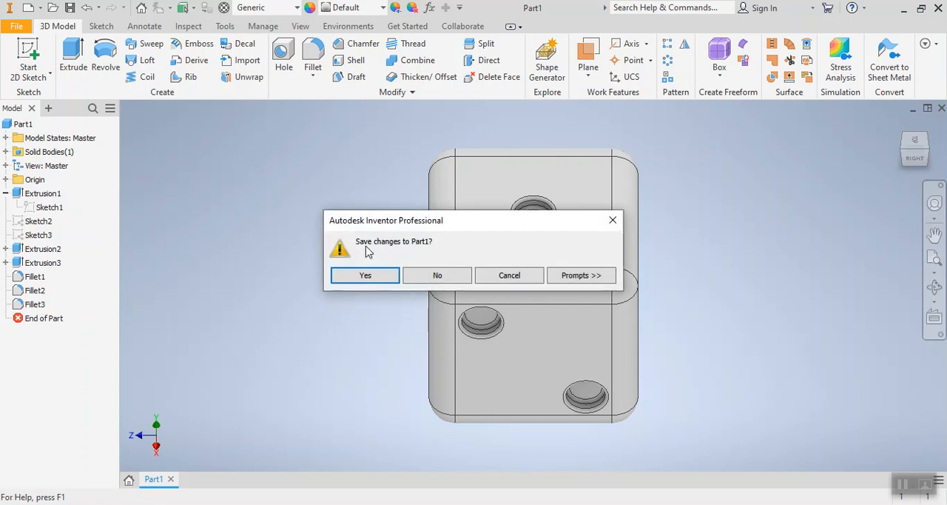
mouse_move(397, 253)
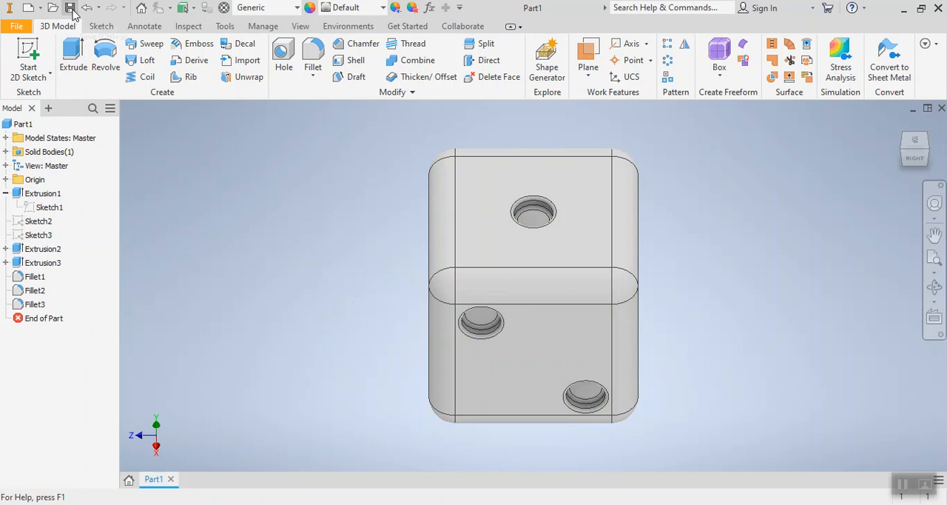
mouse_move(70, 9)
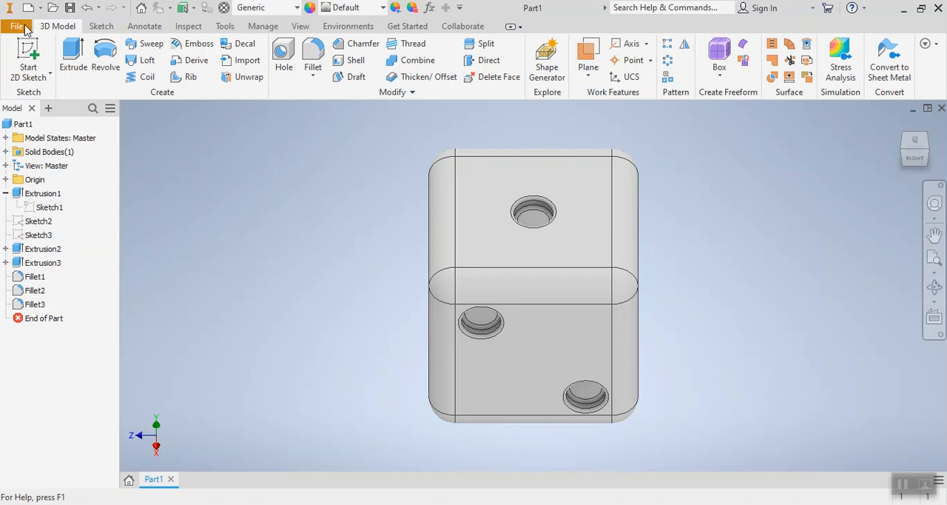
Step: Open the File menu to show the Save options for Part1
click(16, 26)
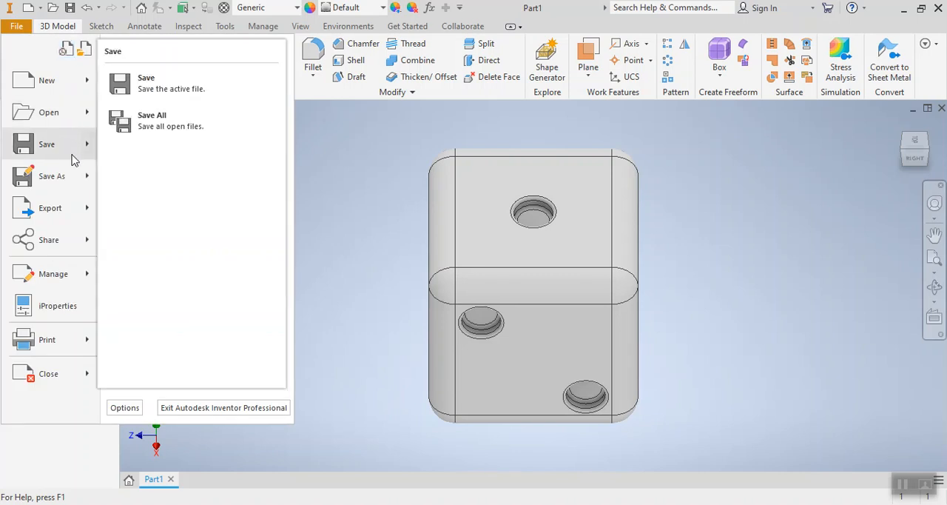
mouse_move(52, 175)
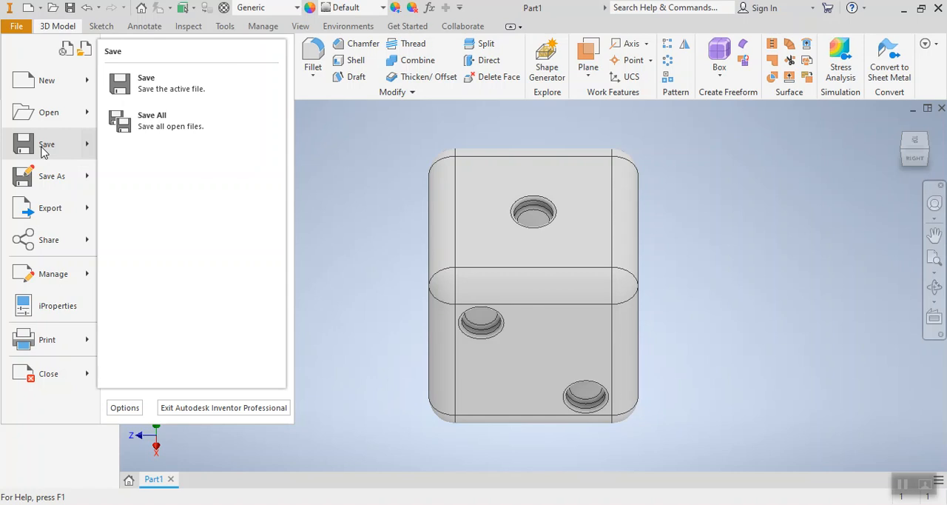
Step: Choose Save and enter 'MarshallDice' as the part's file name
click(52, 175)
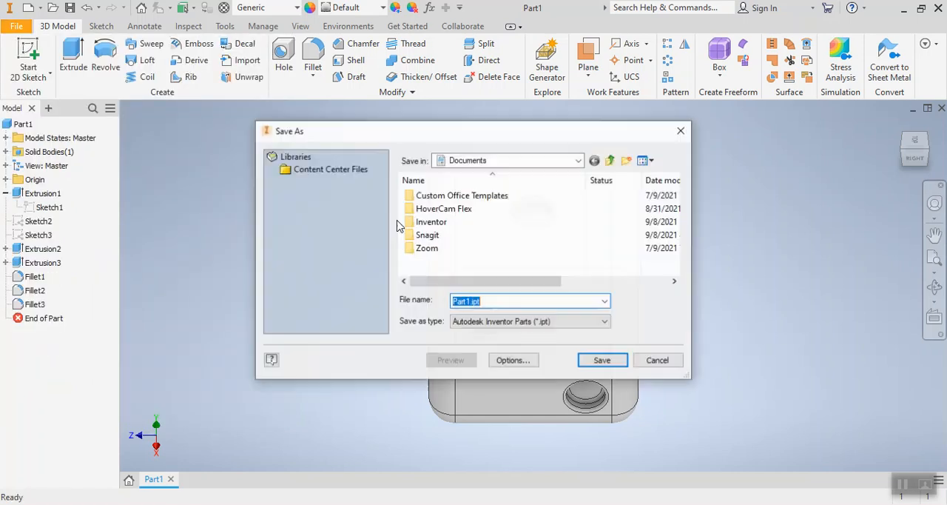
mouse_move(427, 235)
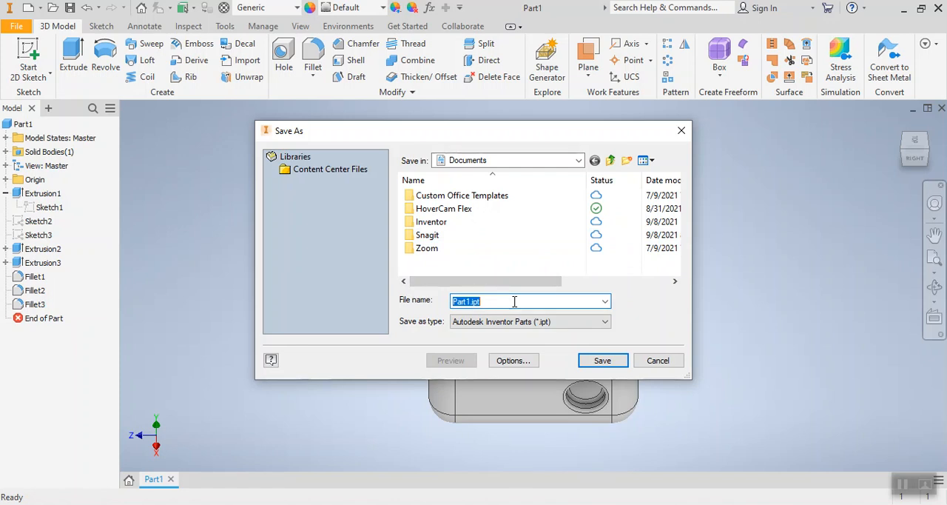
text(Marshall)
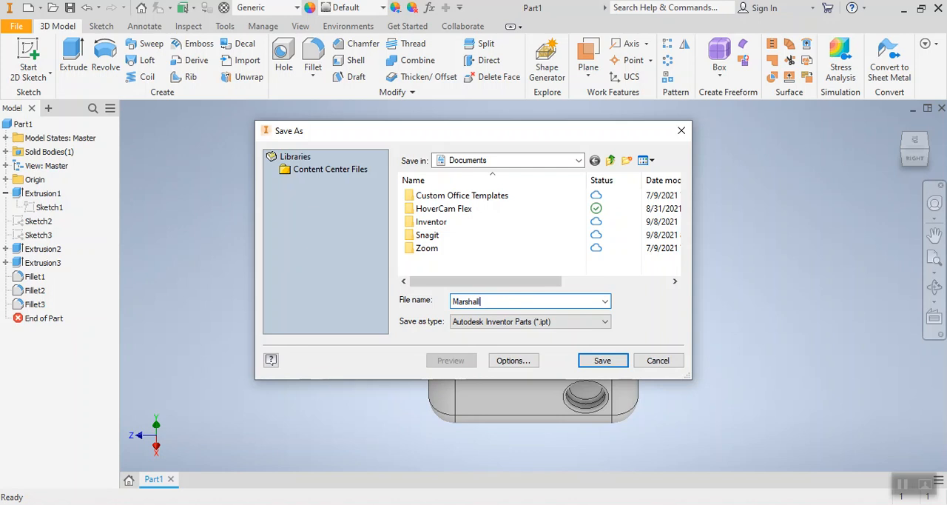
text(Dice)
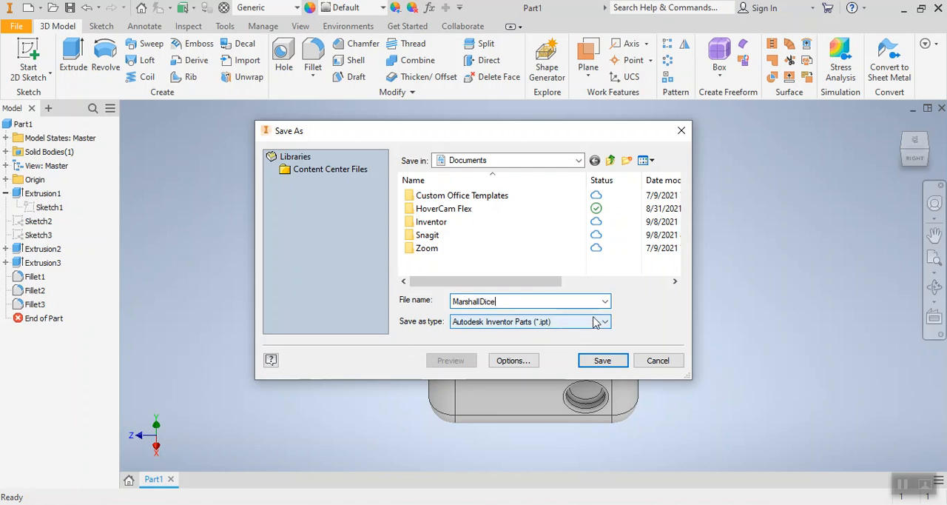
mouse_move(592, 329)
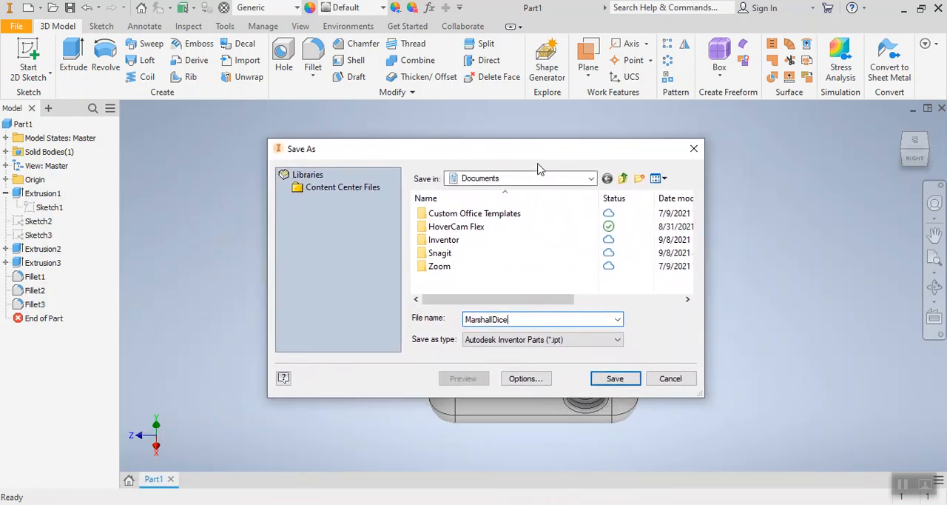
mouse_move(562, 183)
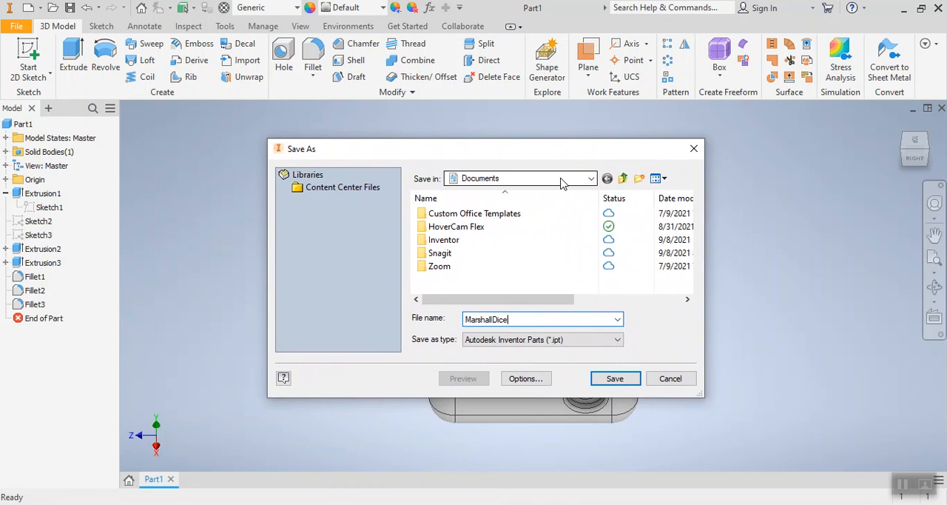
Step: Browse to the network drive folder under This PC and save MarshallDice there
click(590, 178)
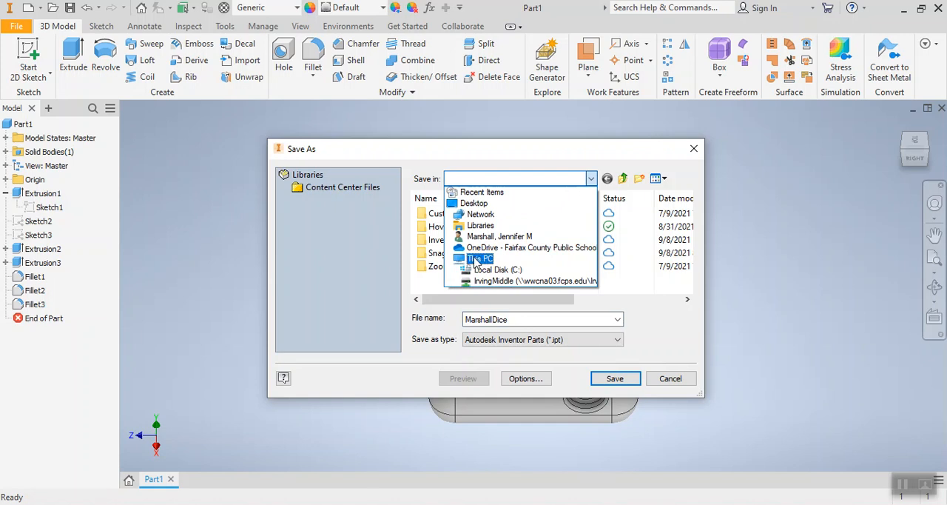
click(478, 258)
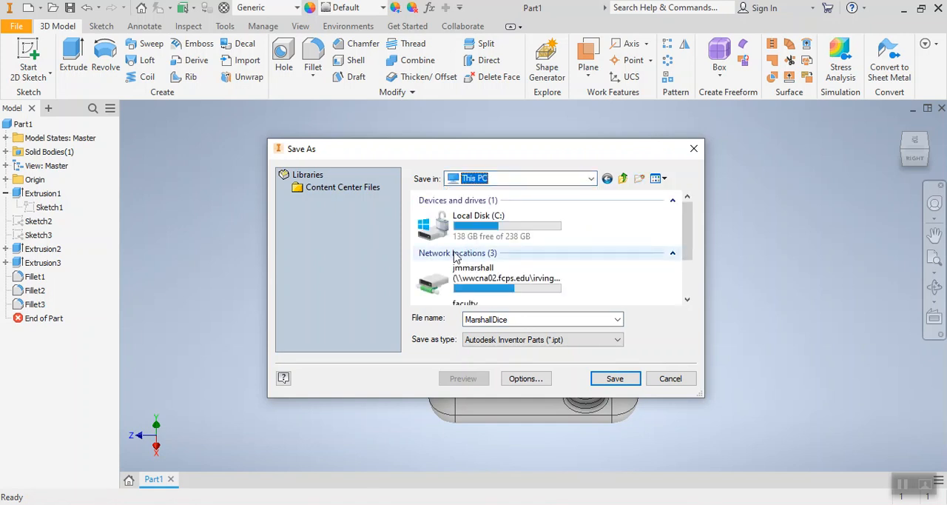
mouse_move(472, 277)
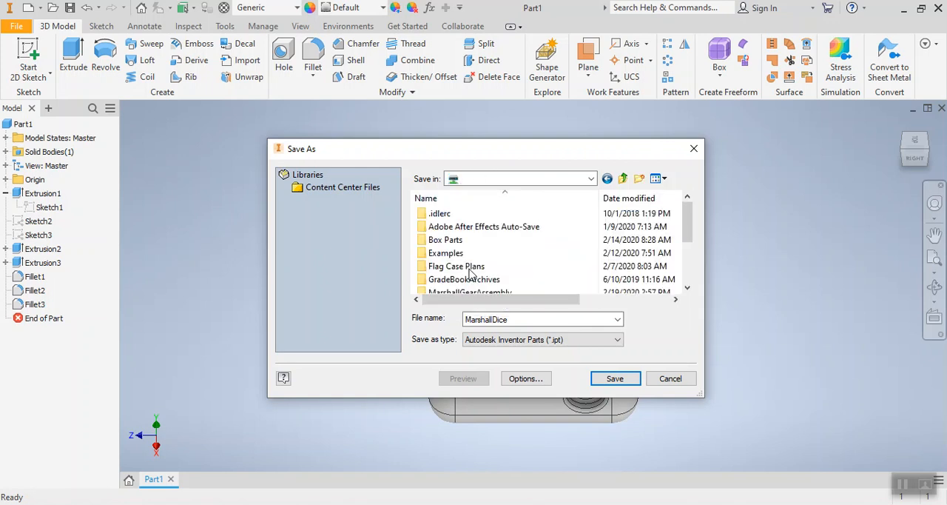
scroll(down, 3)
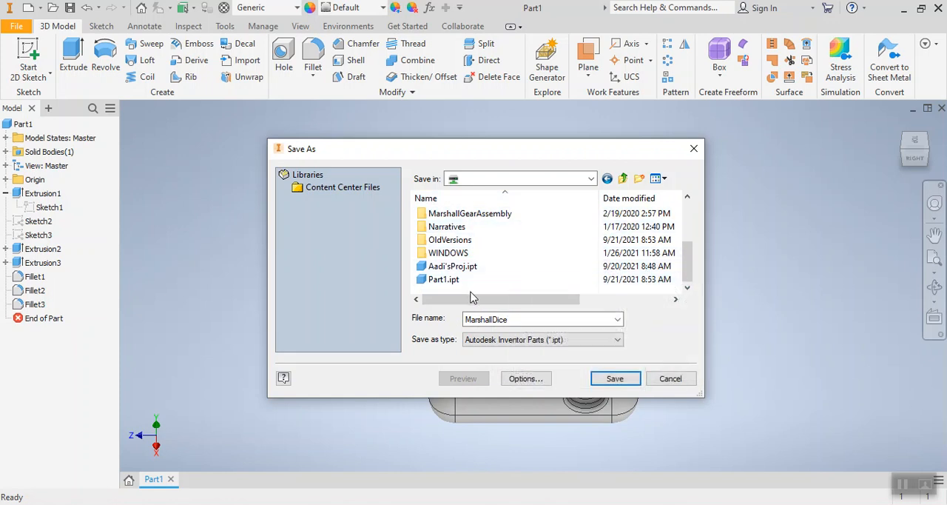
mouse_move(444, 279)
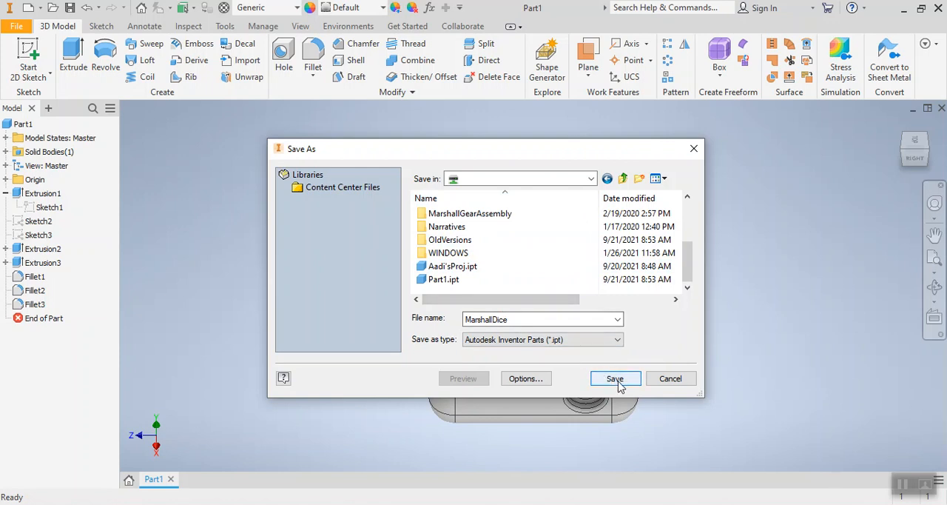
click(614, 378)
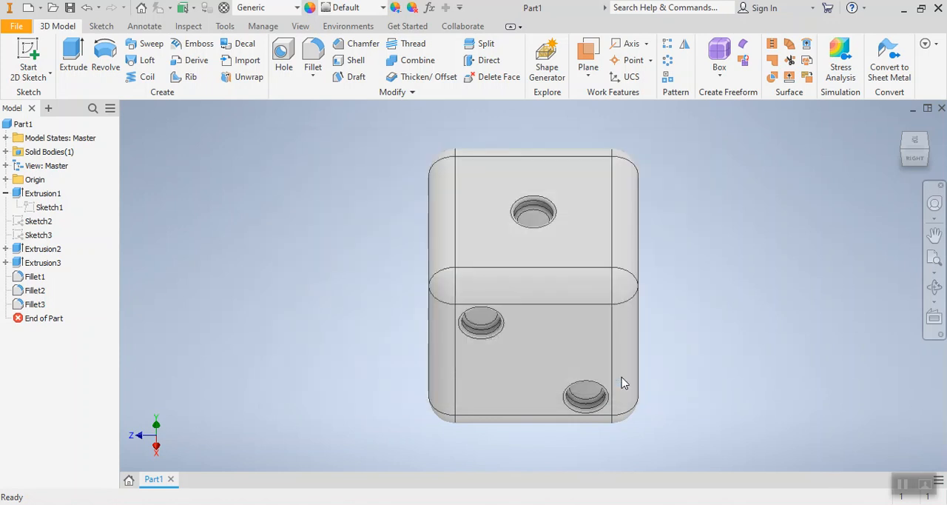